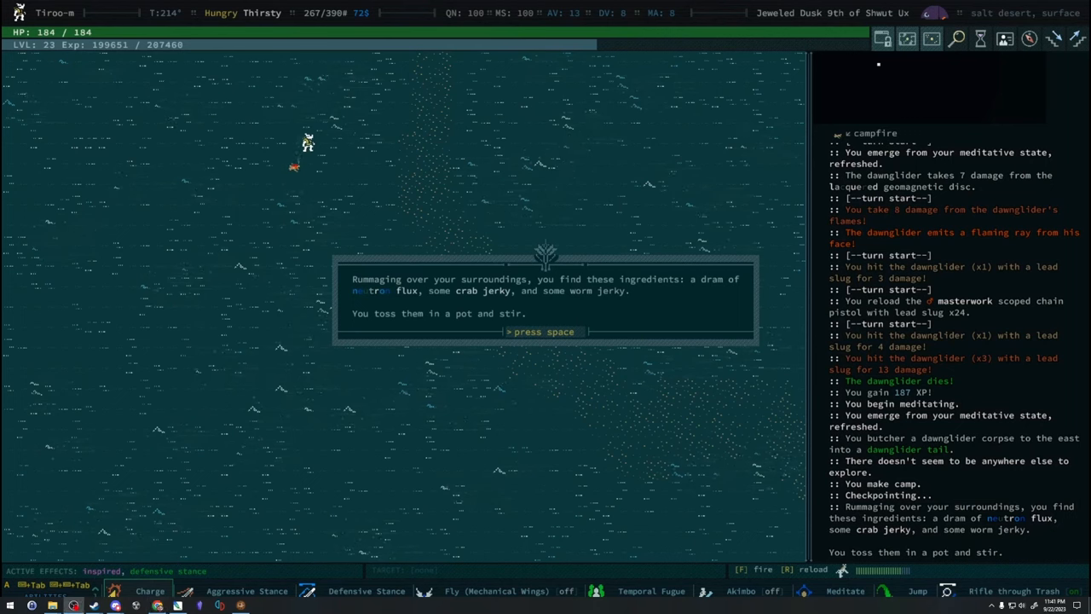
Dismiss the meal messages and cook with the three selected ingredients, yielding the bread, pickled mushroom and lag recipe
key(space)
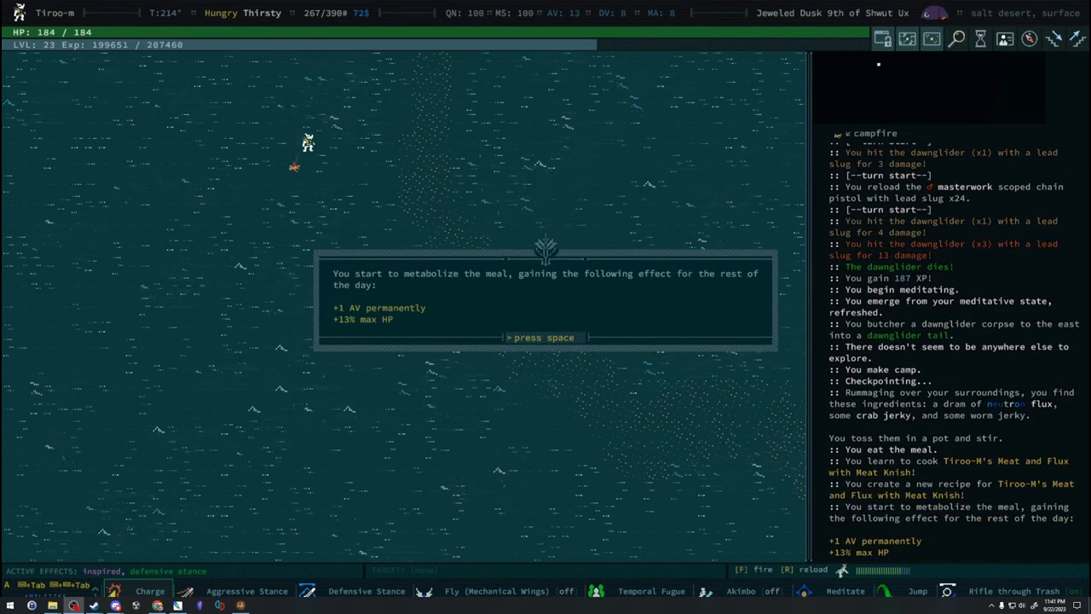
key(space)
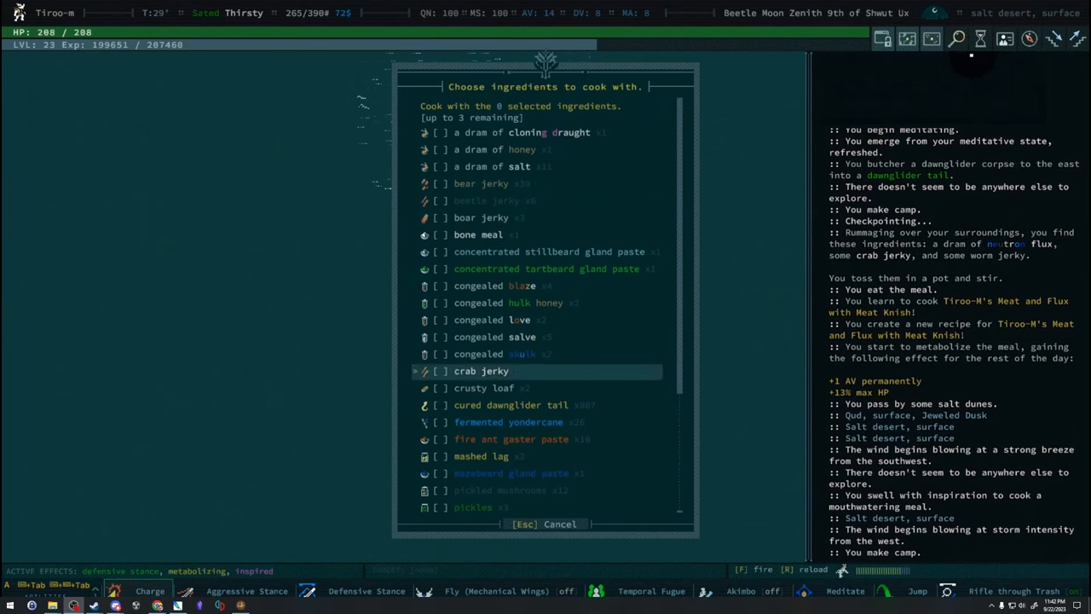
scroll(down, 3)
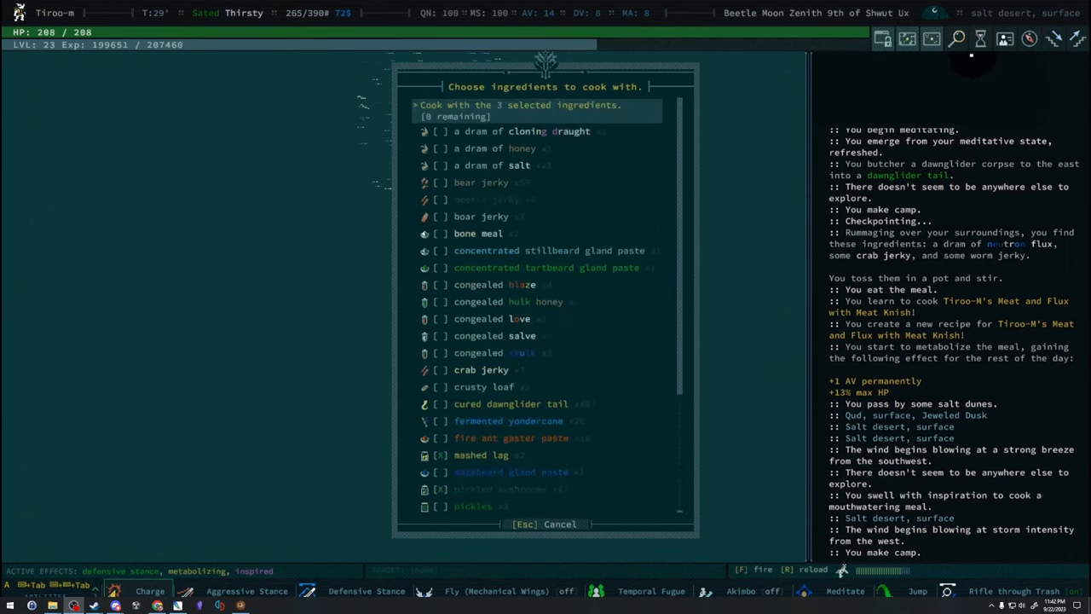
click(520, 105)
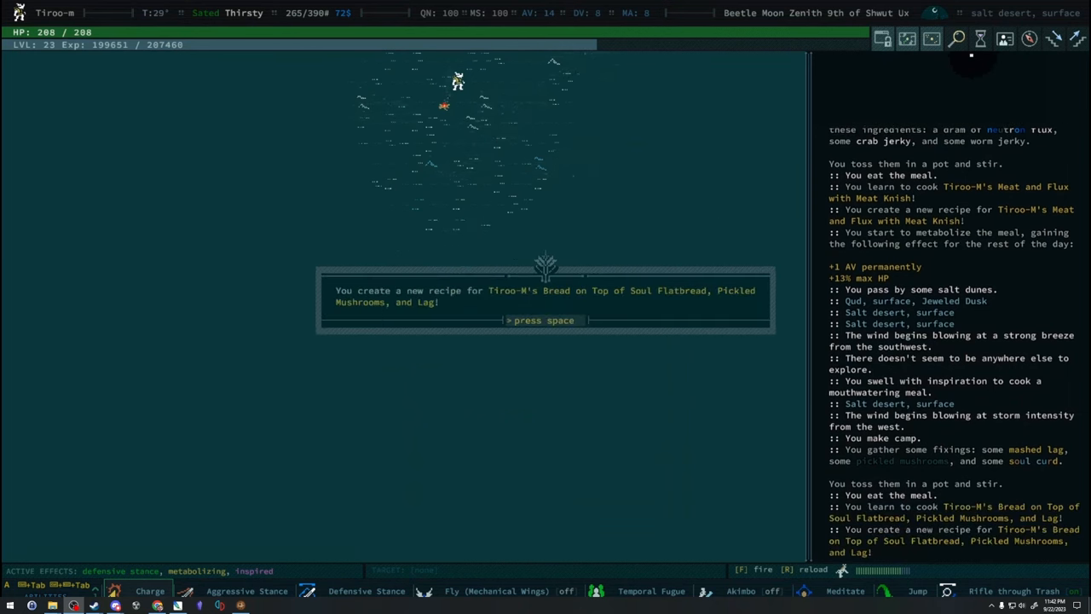
Dismiss the new-recipe message before crossing the salt desert toward the dawnglider
key(space)
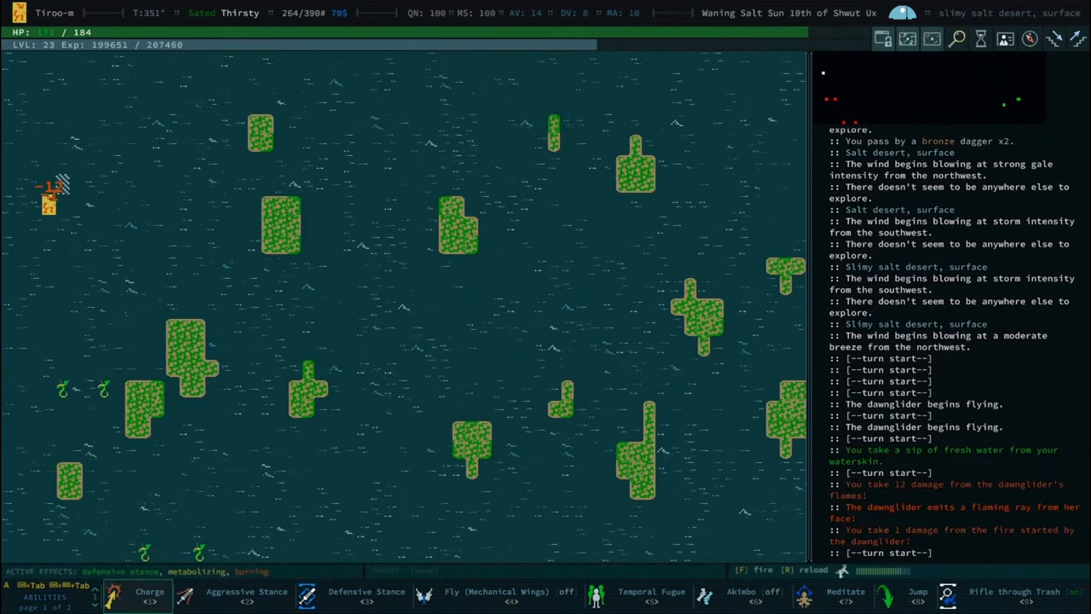
Filter the inventory by the item name 'pick' and close it before butchering the dawnglider
key(i)
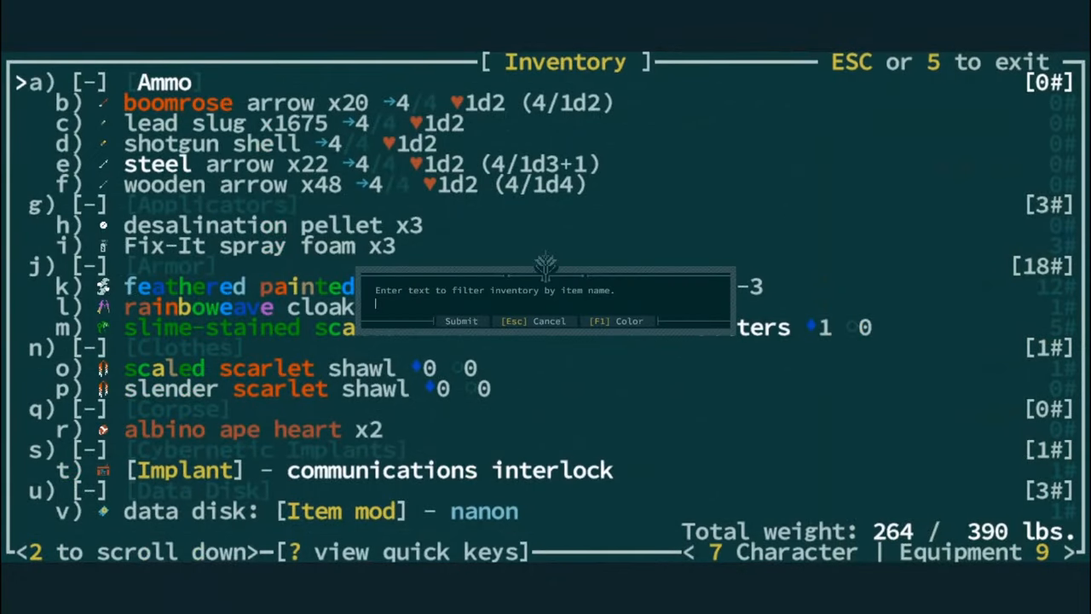
text(pick)
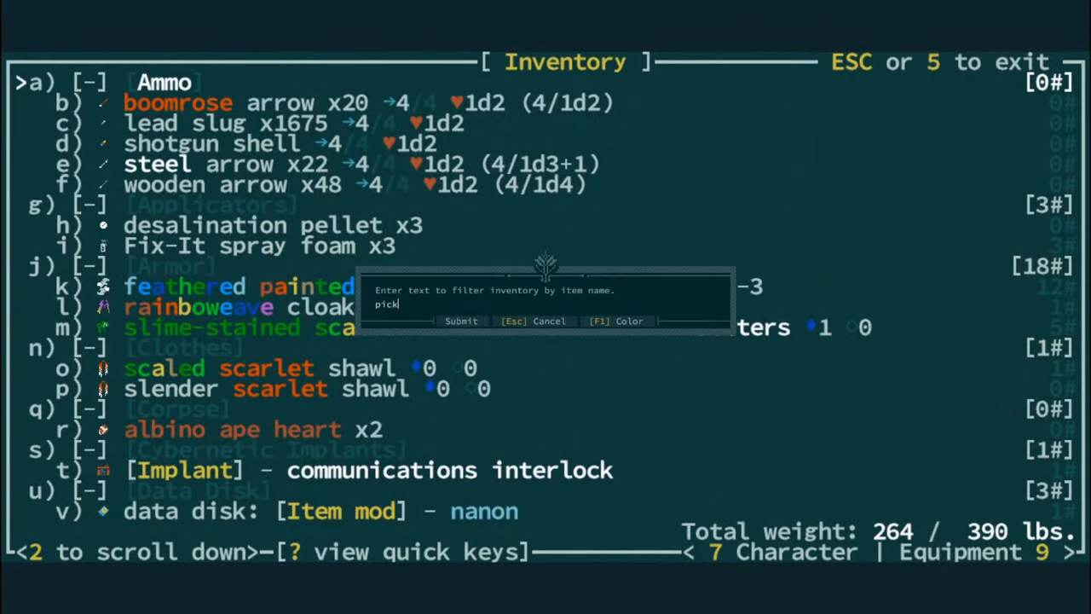
key(Escape)
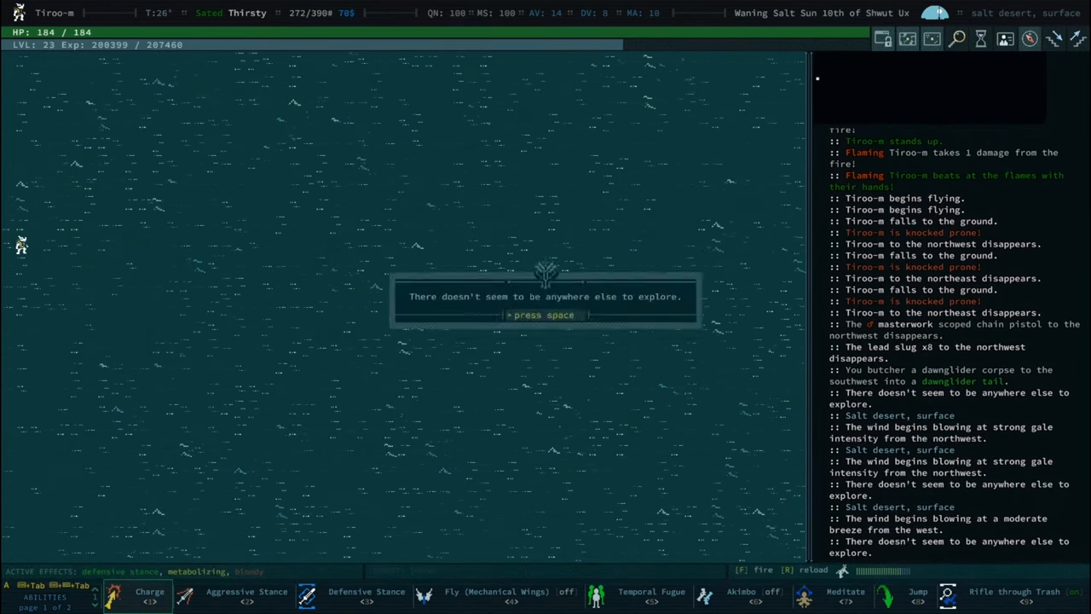
Choose Current location as the travel destination on the world map
key(space)
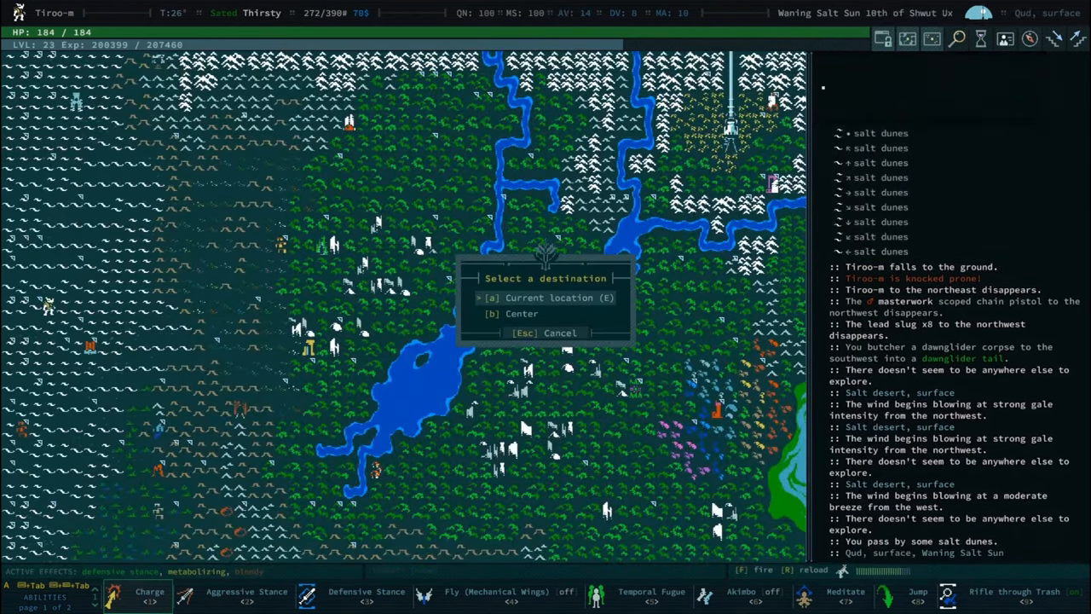
click(559, 296)
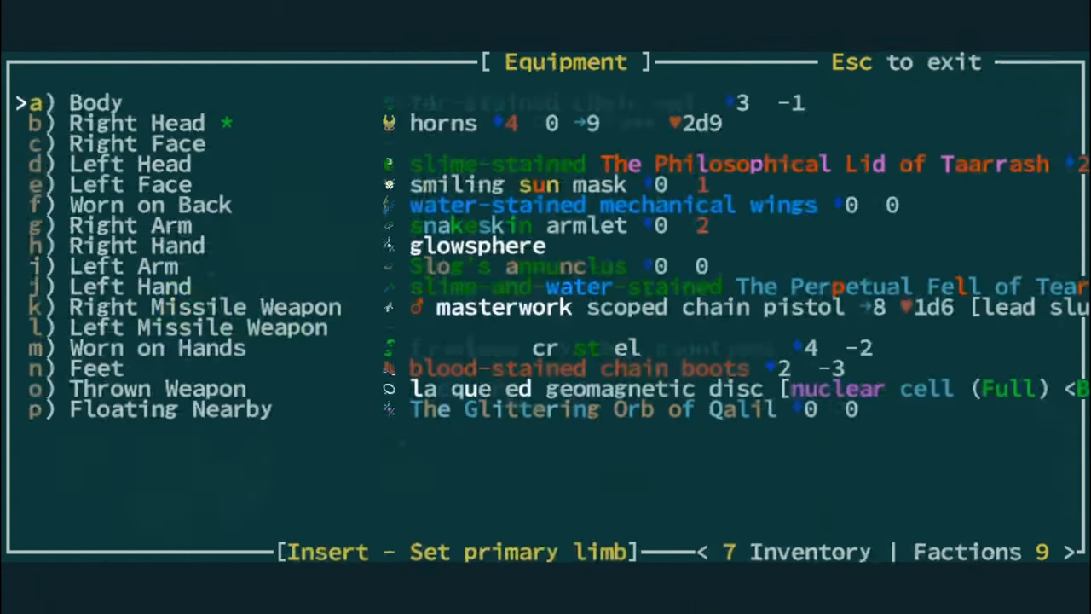
Close Equipment and Reputation, dismiss the explore notice at the lair, and bring up Tinkering
key(Escape)
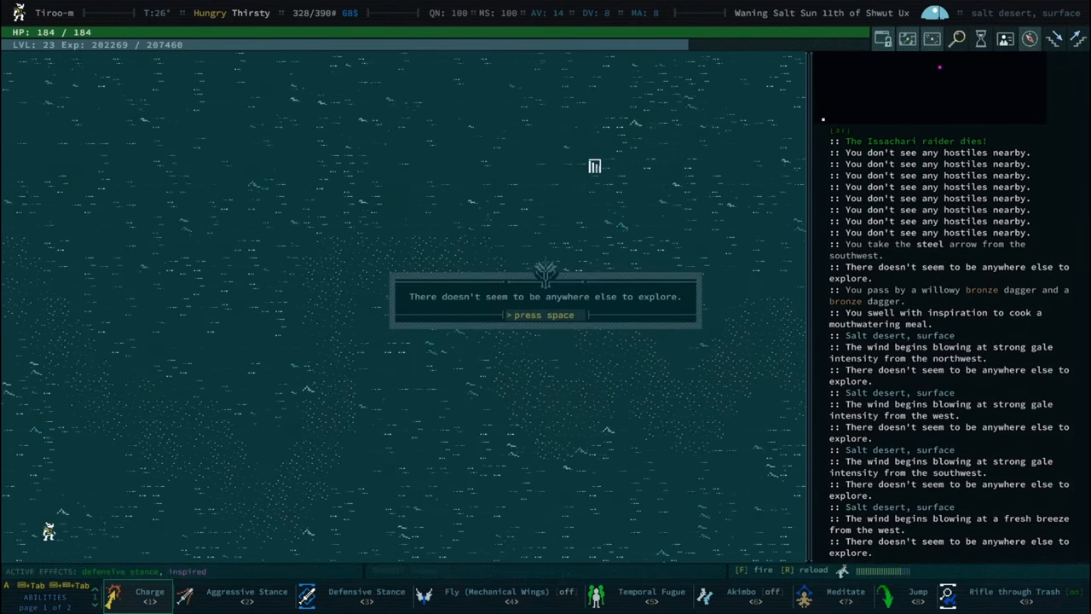
key(space)
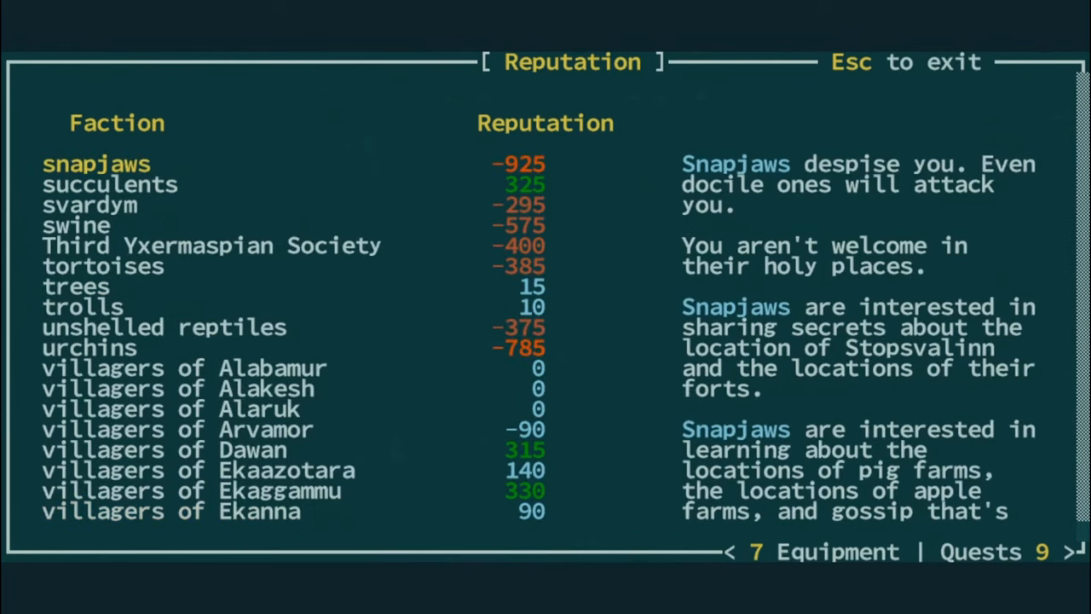
key(Escape)
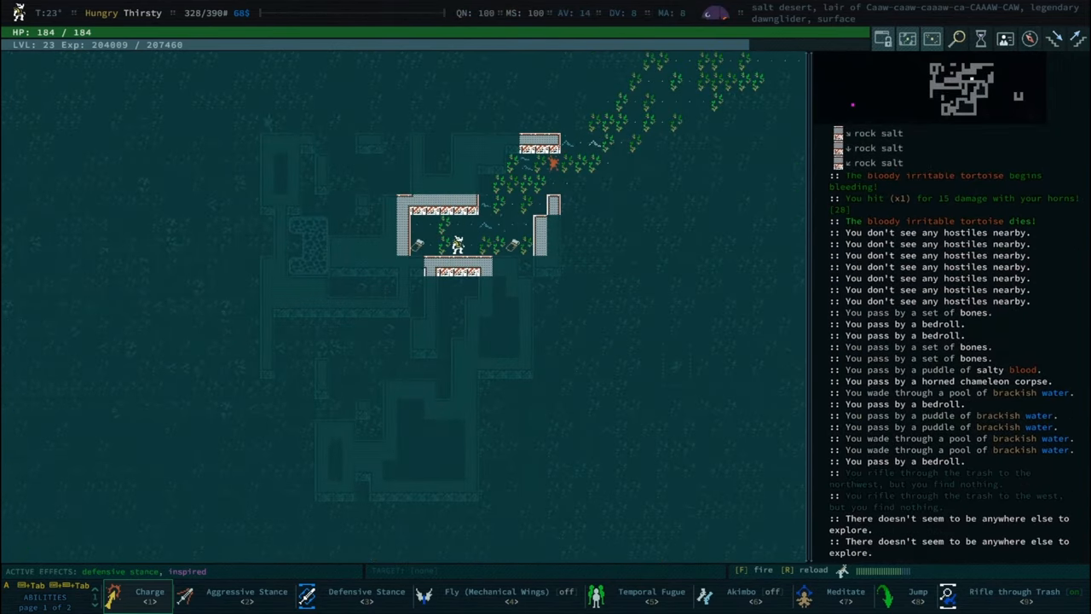
key(e)
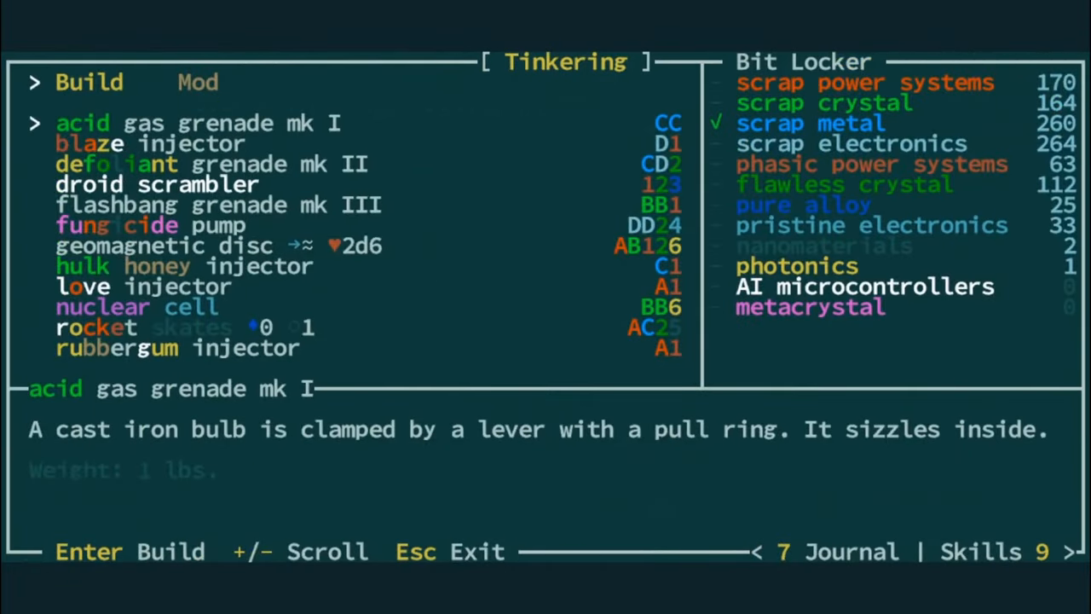
In the Mod tab, apply the scaled modification to the mechanical wings
click(198, 82)
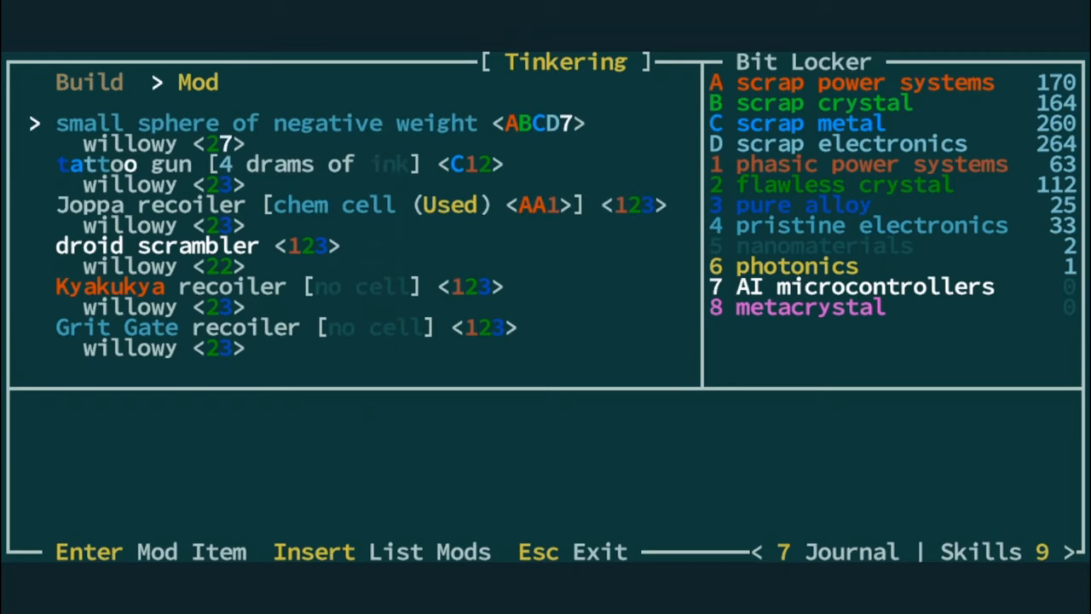
key(Down)
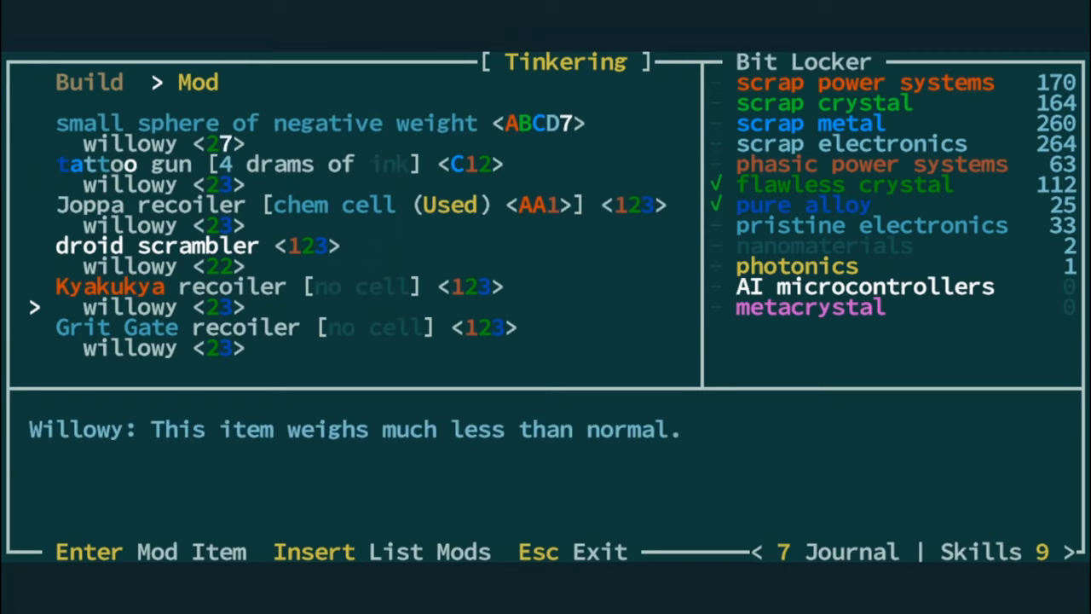
scroll(down, 3)
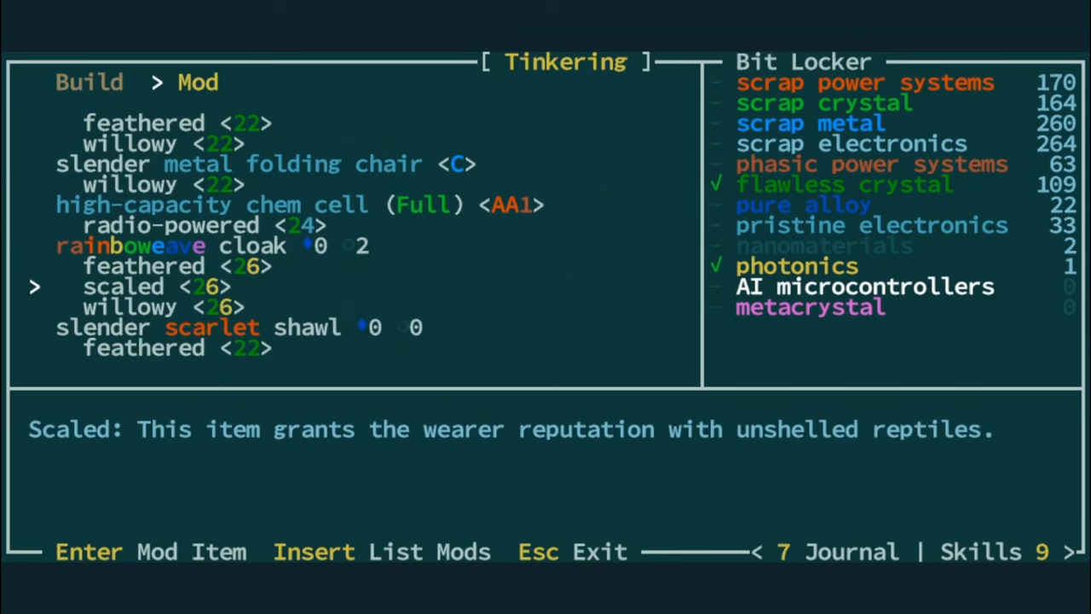
scroll(down, 3)
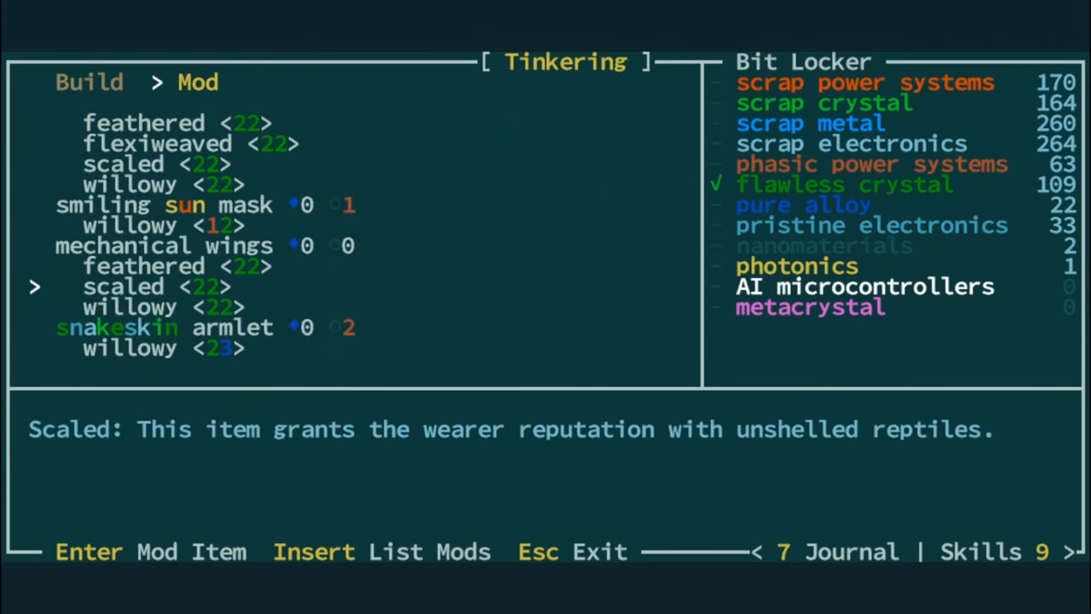
key(Enter)
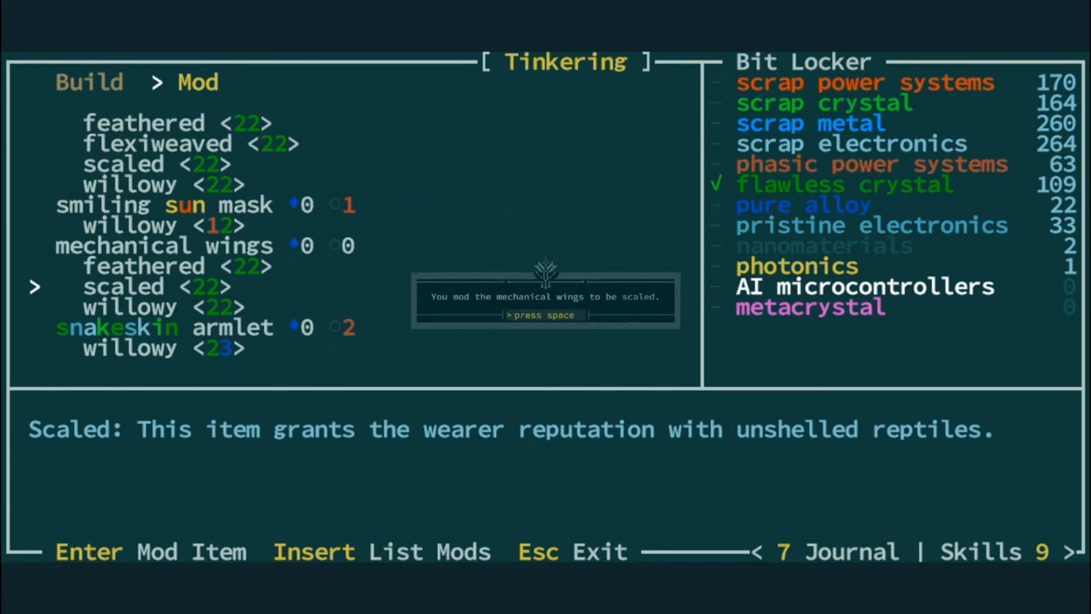
key(space)
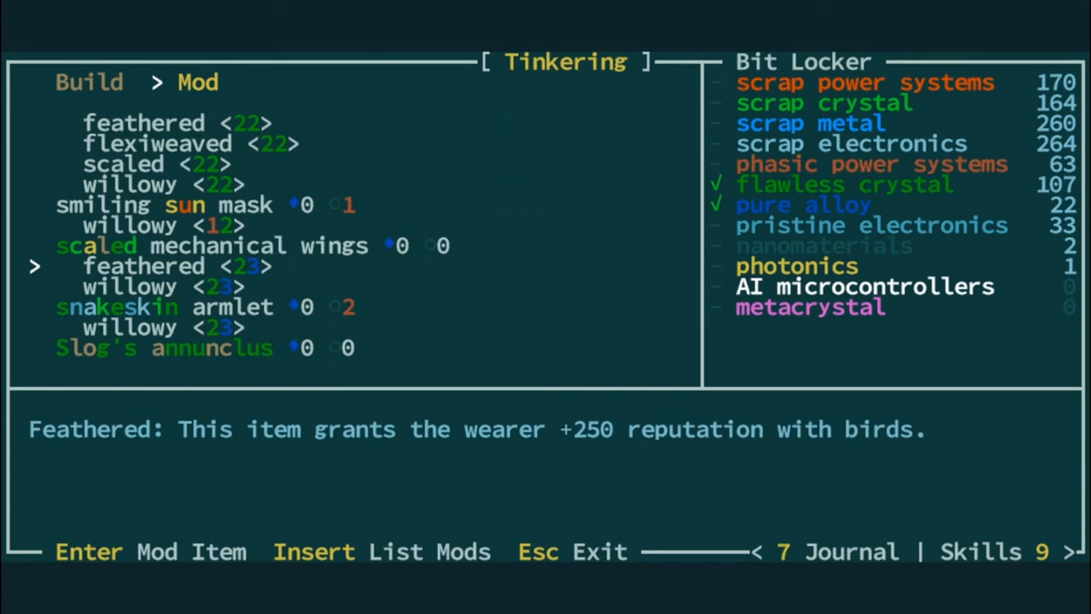
Apply the scaled modification to the chain boots and leave Tinkering for the lair map
key(Down)
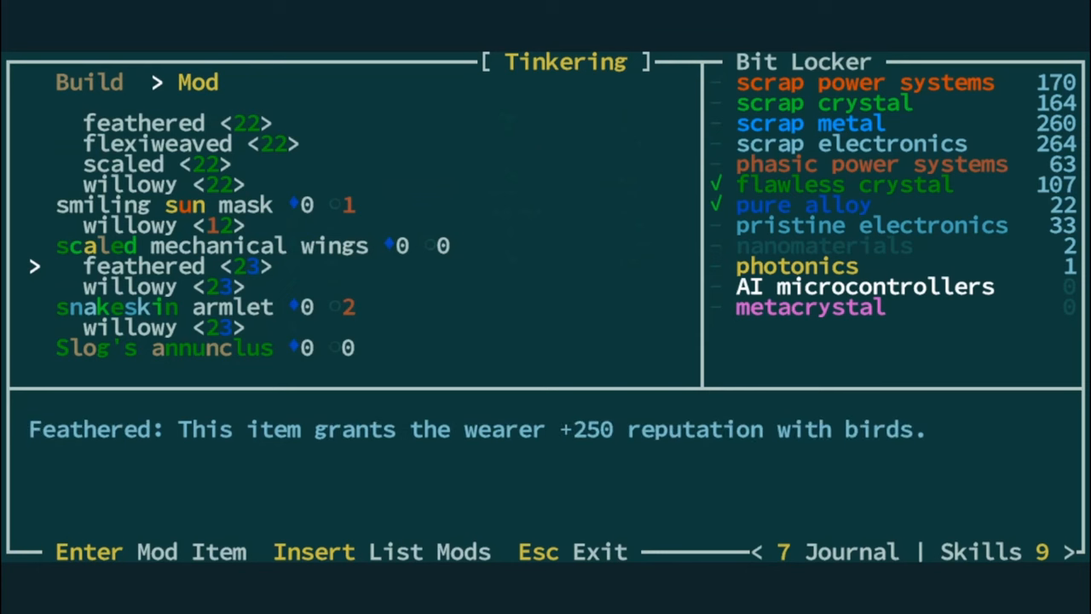
key(Down)
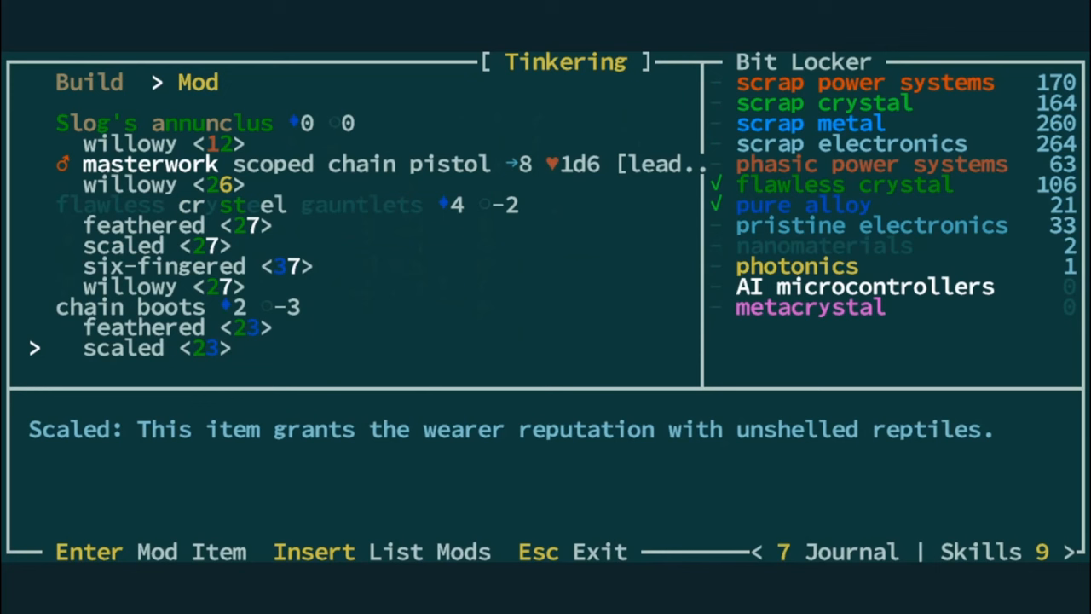
key(Return)
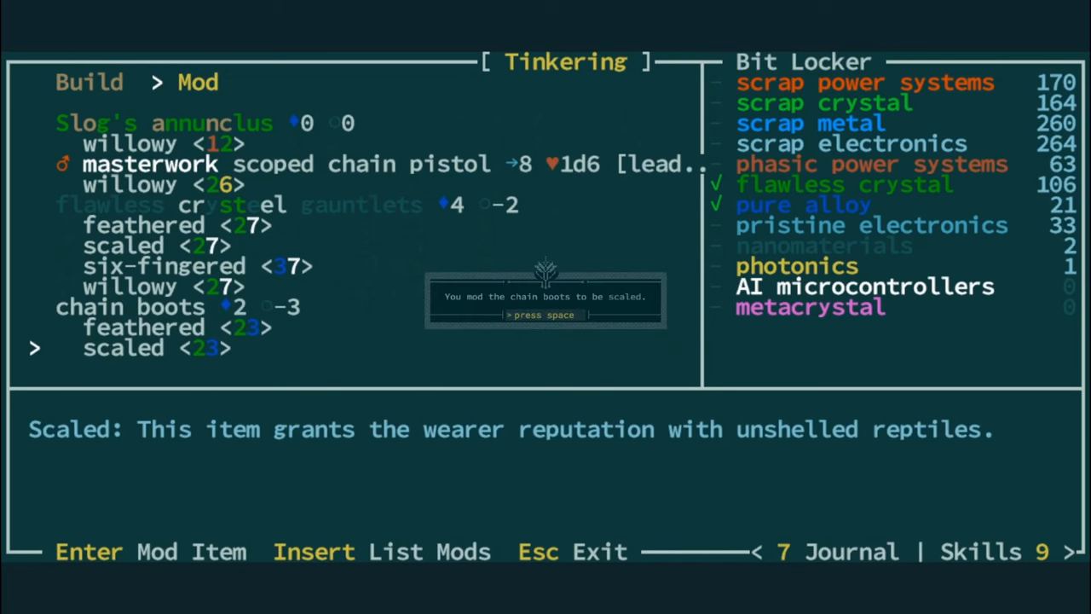
key(space)
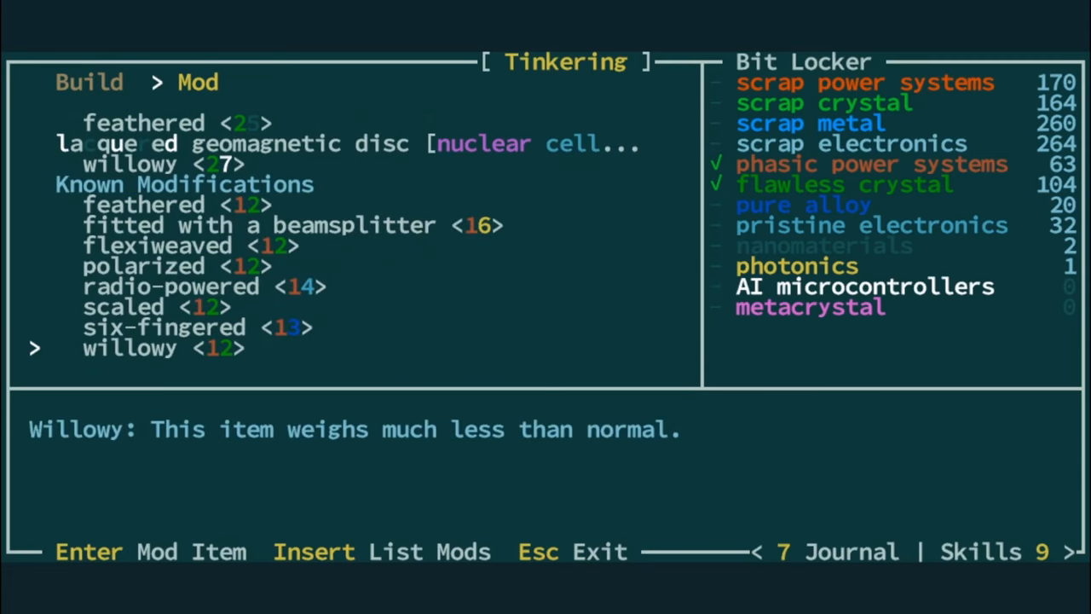
key(Escape)
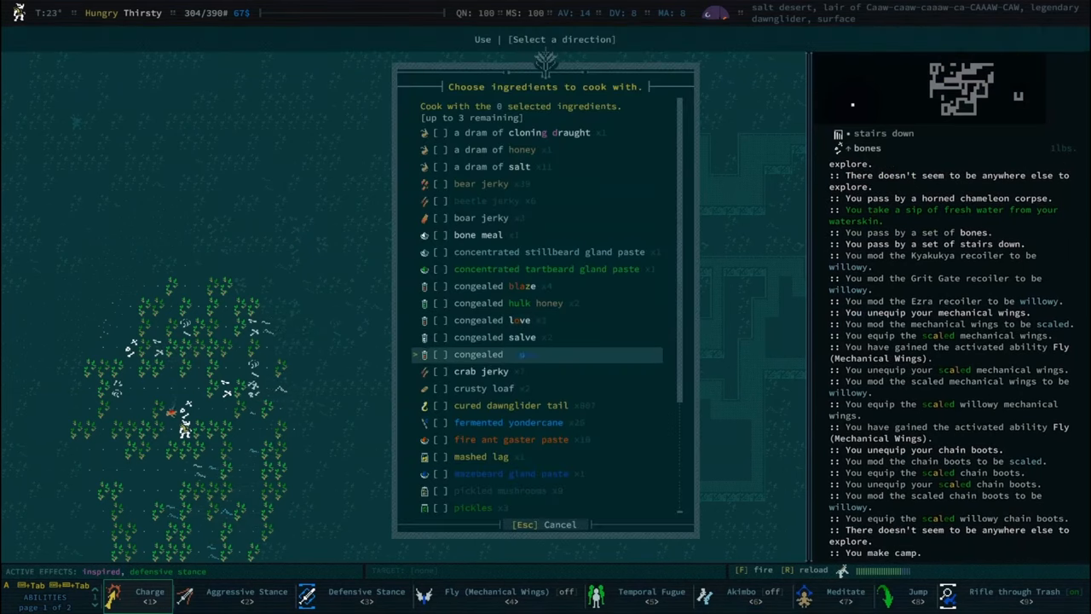
Move down through the inspired-meal effect choices for the hulk honey and dawnglider tail dish
scroll(down, 3)
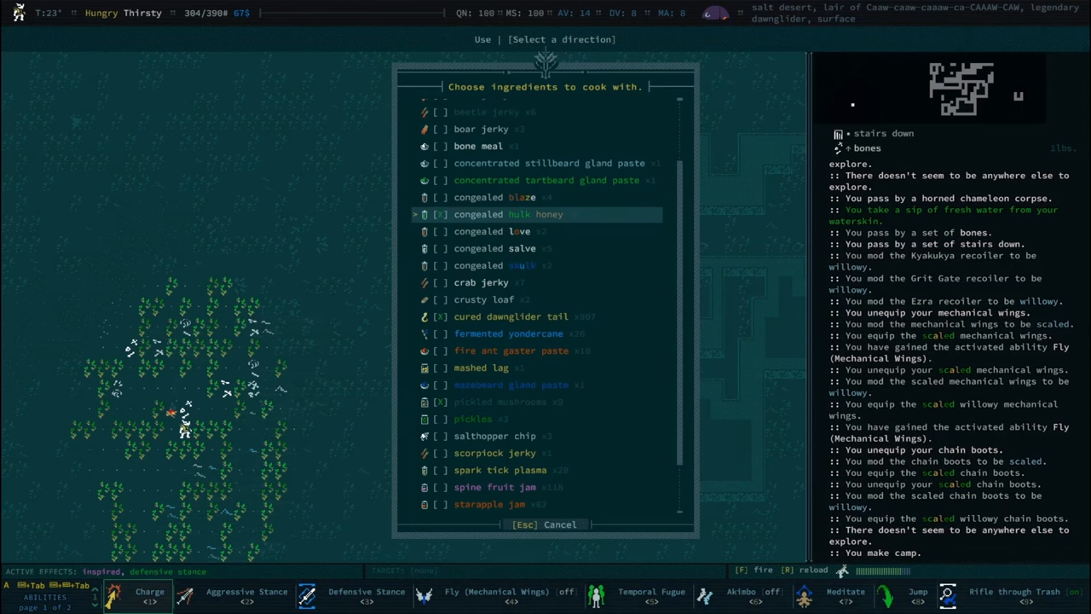
scroll(down, 3)
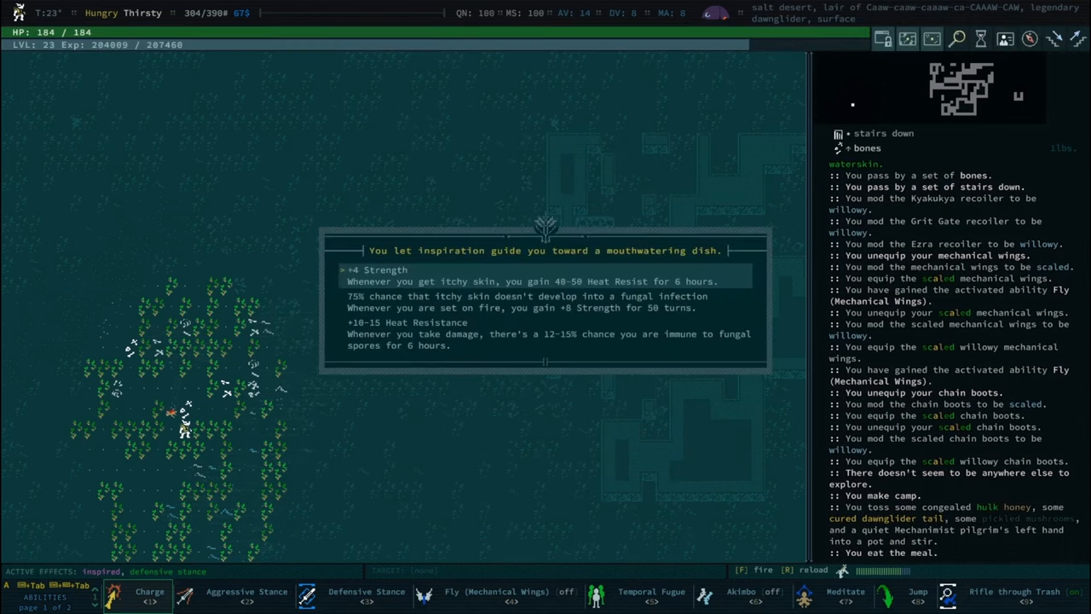
key(Down)
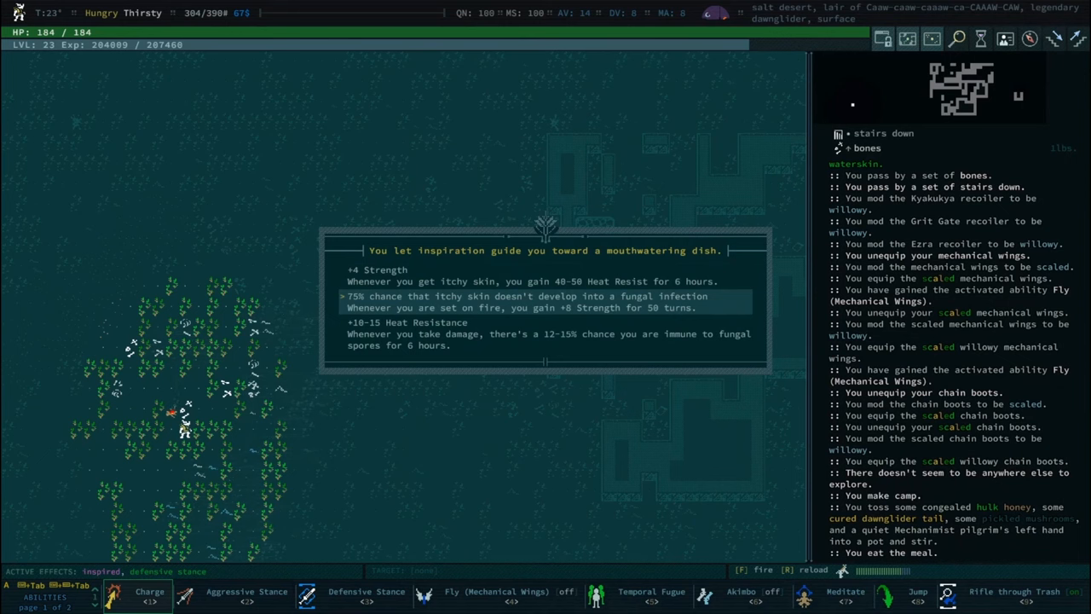
key(Down)
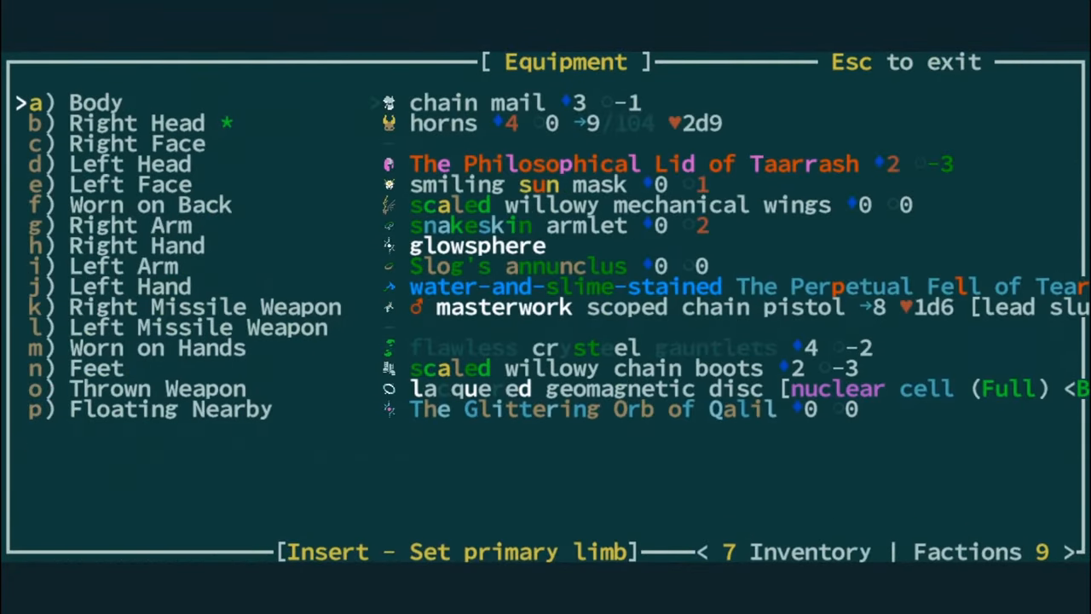
Scroll through the faction Reputation list, close it, and dismiss the nothing-left-to-explore notice
click(980, 552)
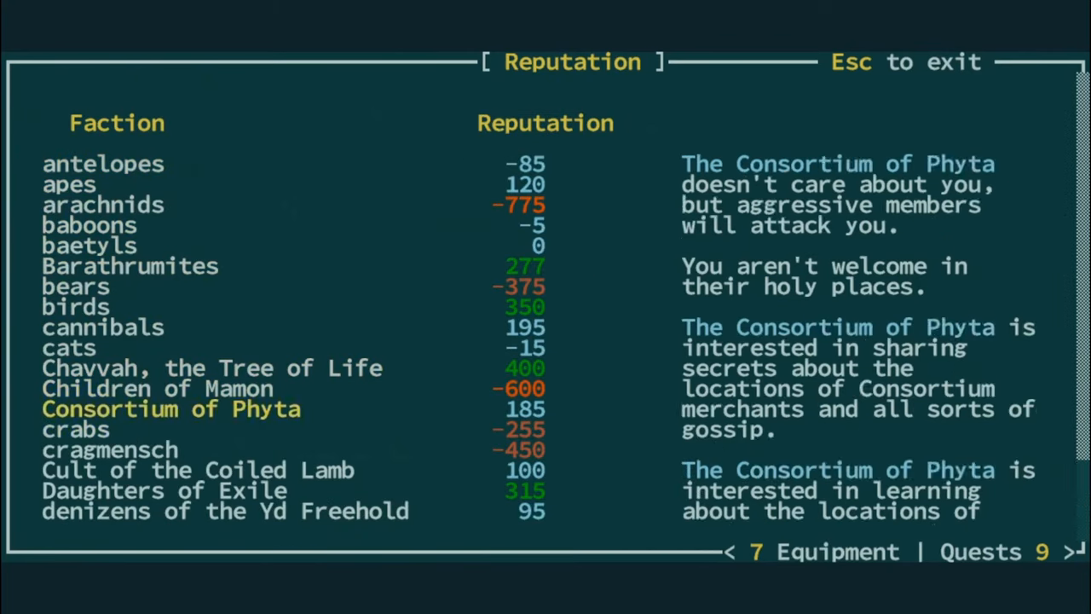
scroll(down, 3)
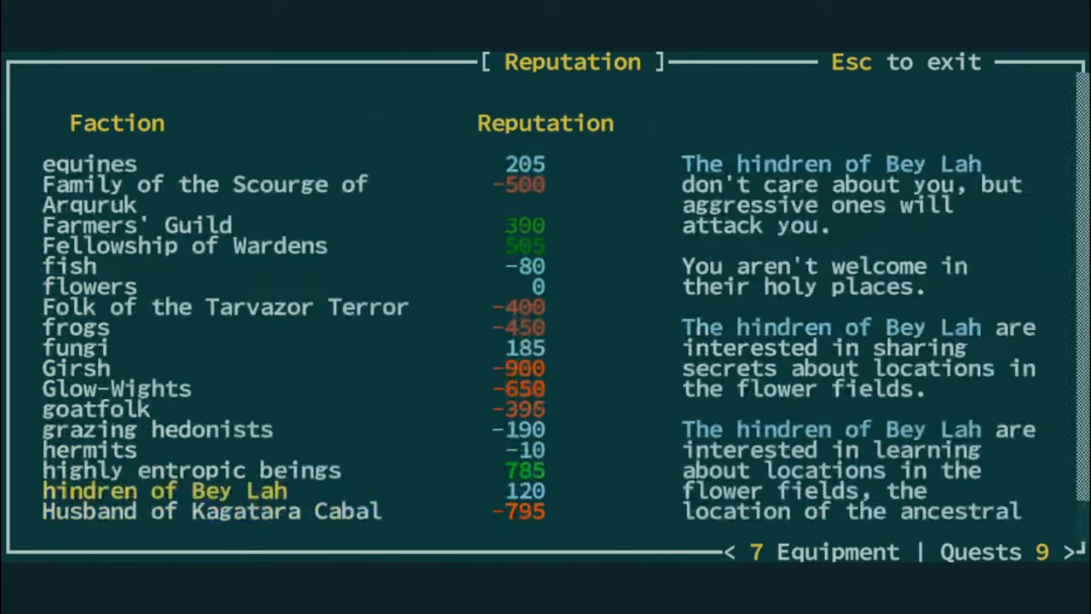
scroll(down, 3)
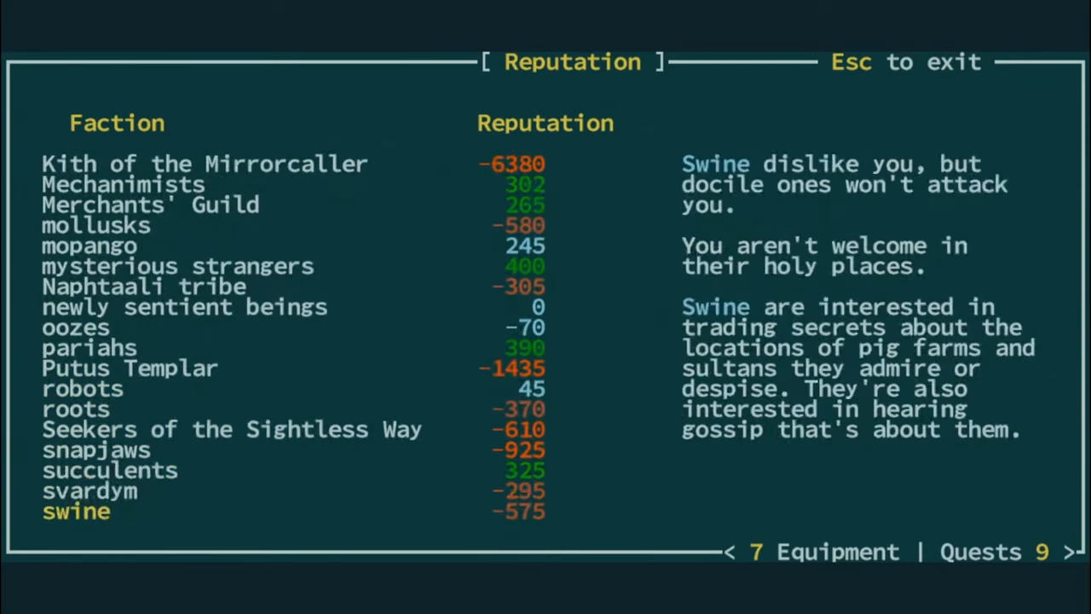
scroll(down, 3)
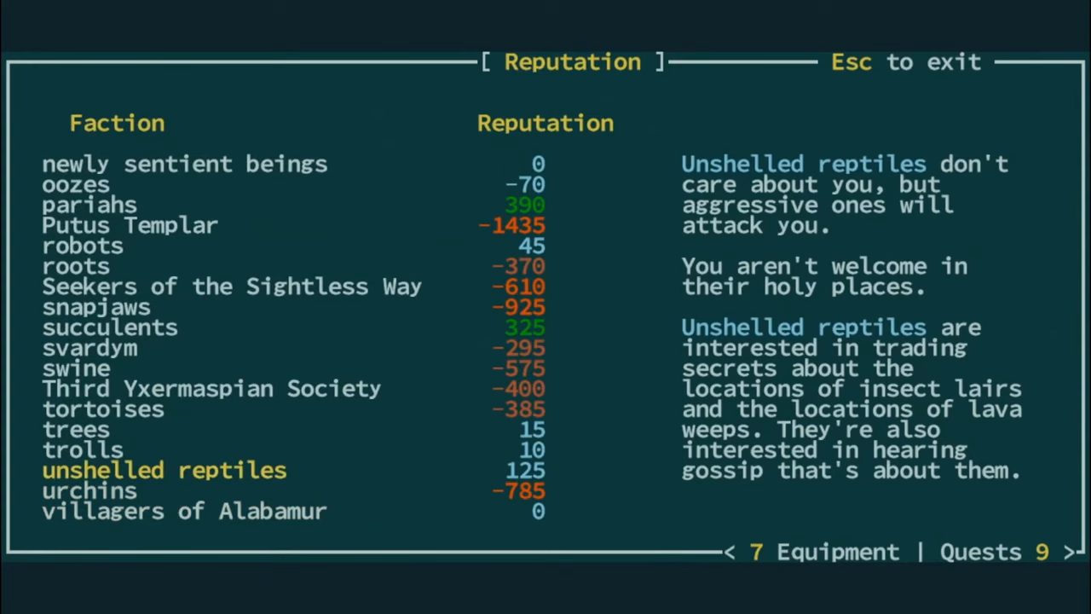
key(Escape)
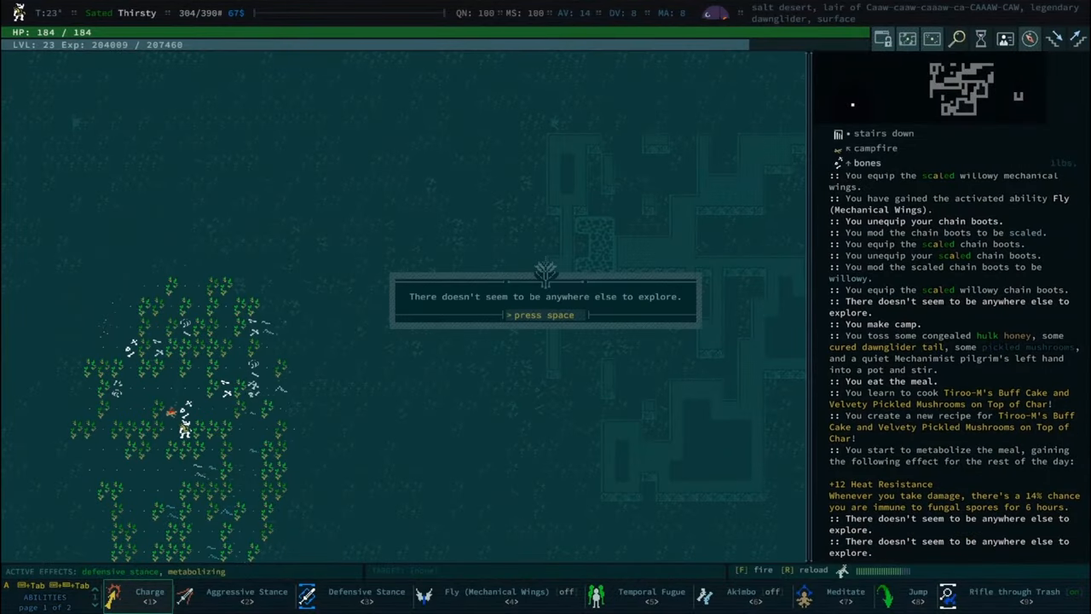
key(space)
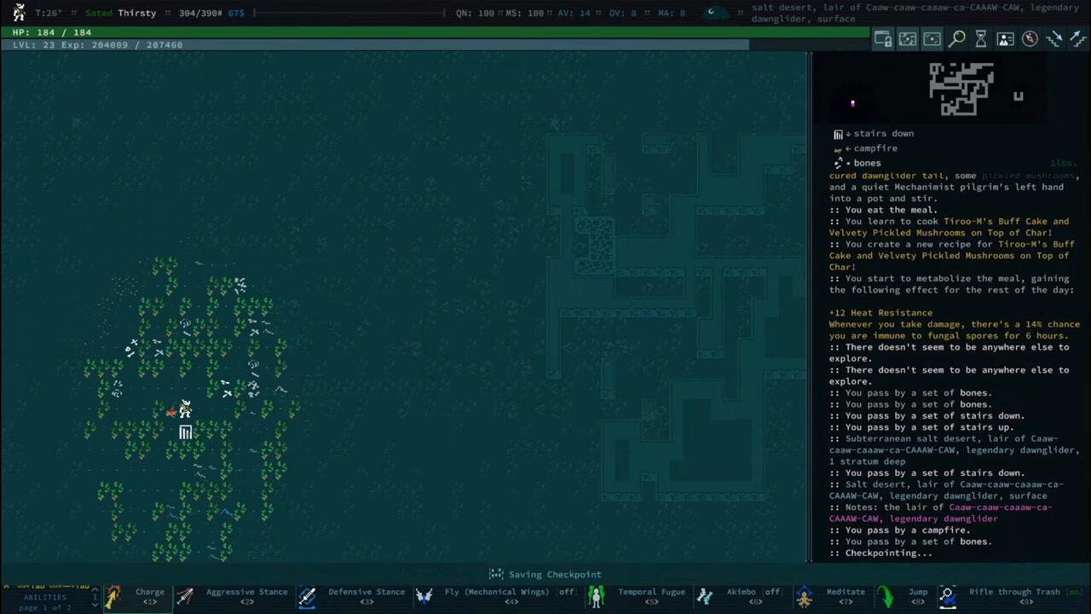
Scroll the inventory, view the character sheet, then resume auto-exploring into the subterranean lair level
key(i)
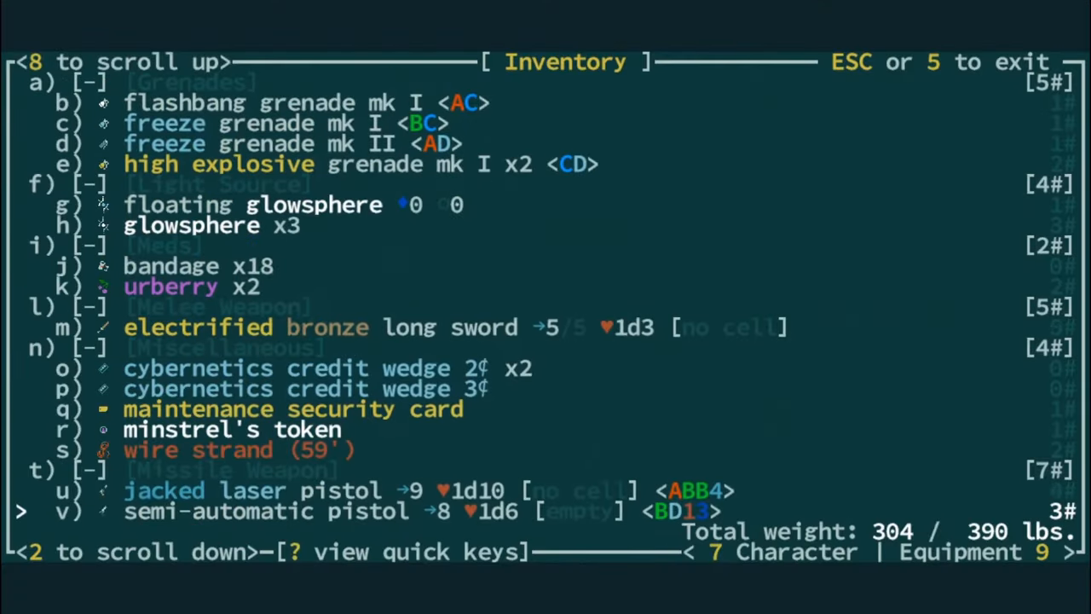
scroll(down, 3)
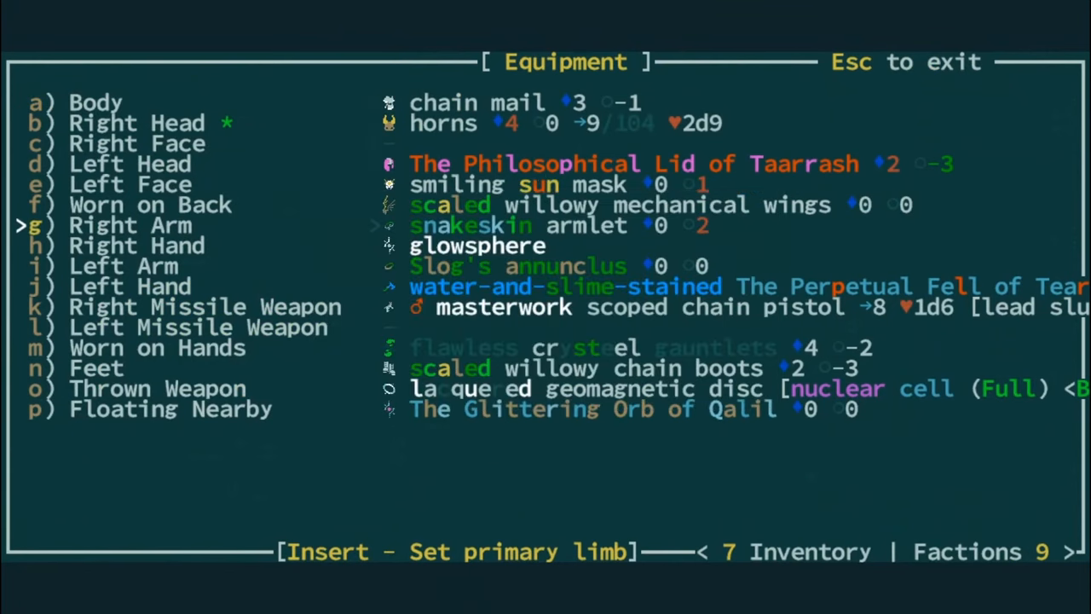
key(Escape)
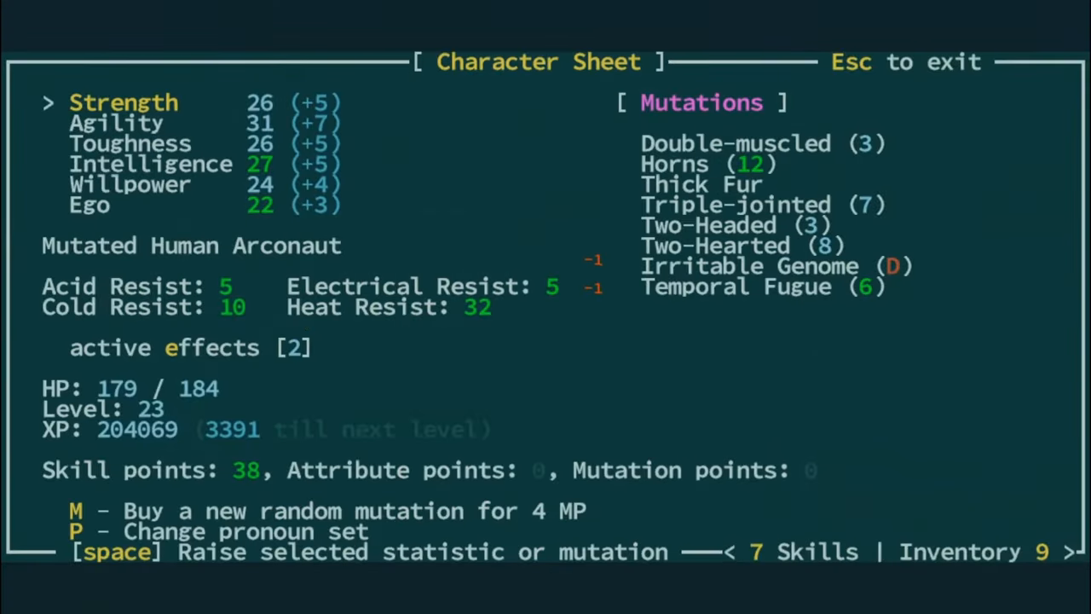
key(Escape)
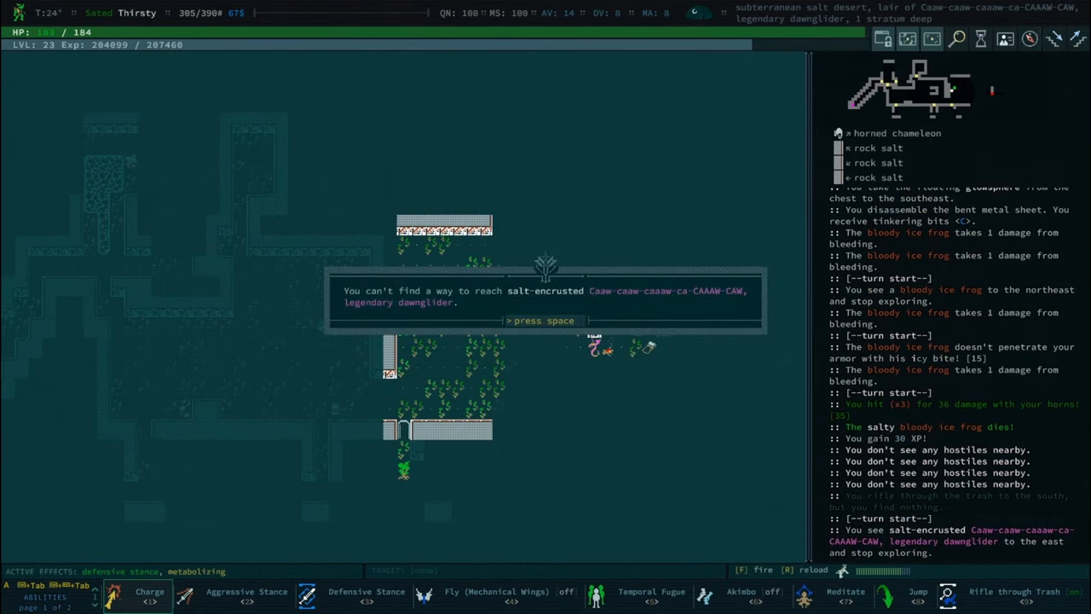
Dismiss the unreachable-dawnglider notice, scroll the reputations, and return to the inventory for name filtering
key(space)
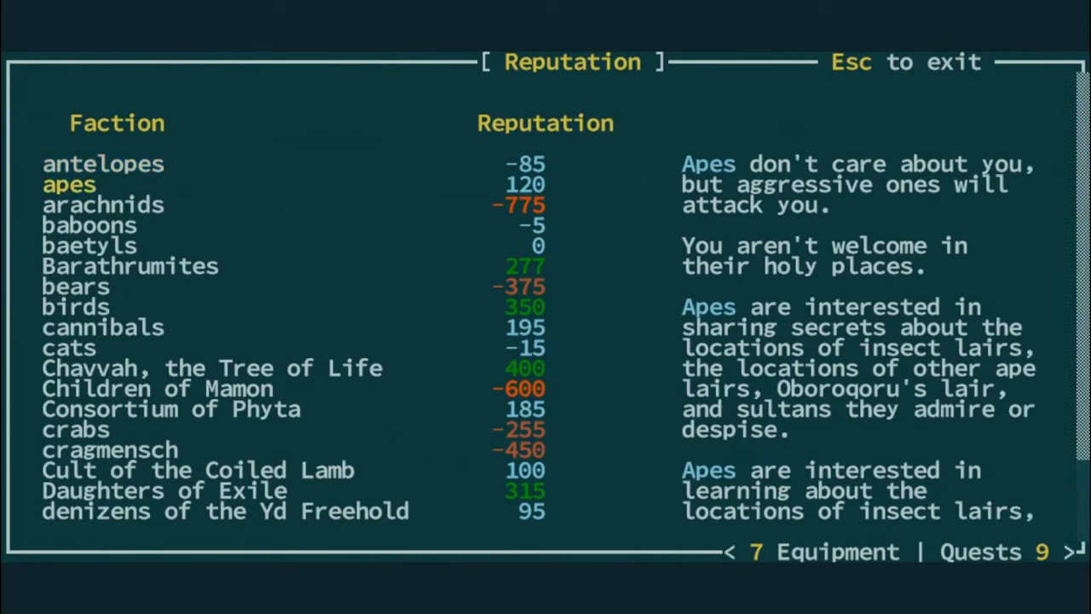
scroll(down, 3)
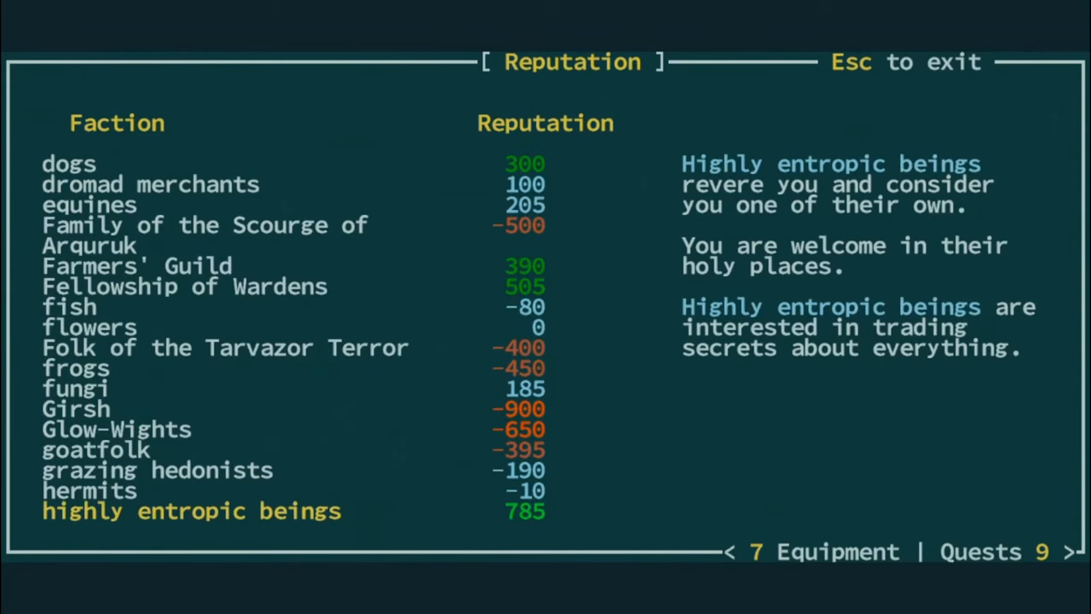
key(Escape)
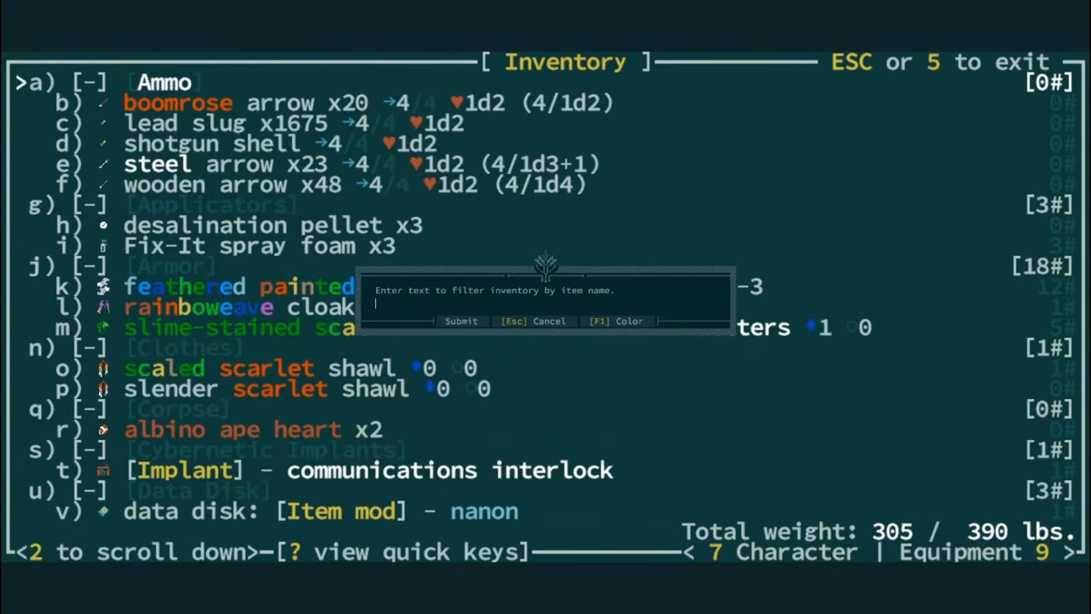
Defeat the legendary dawnglider and acknowledge the bird reputation gain
text(w)
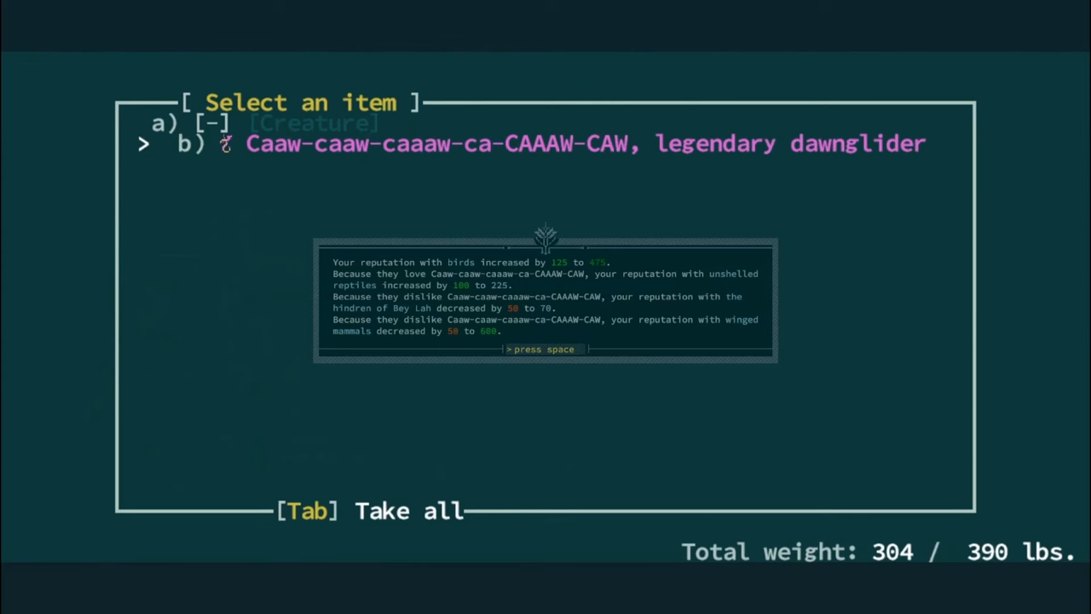
key(space)
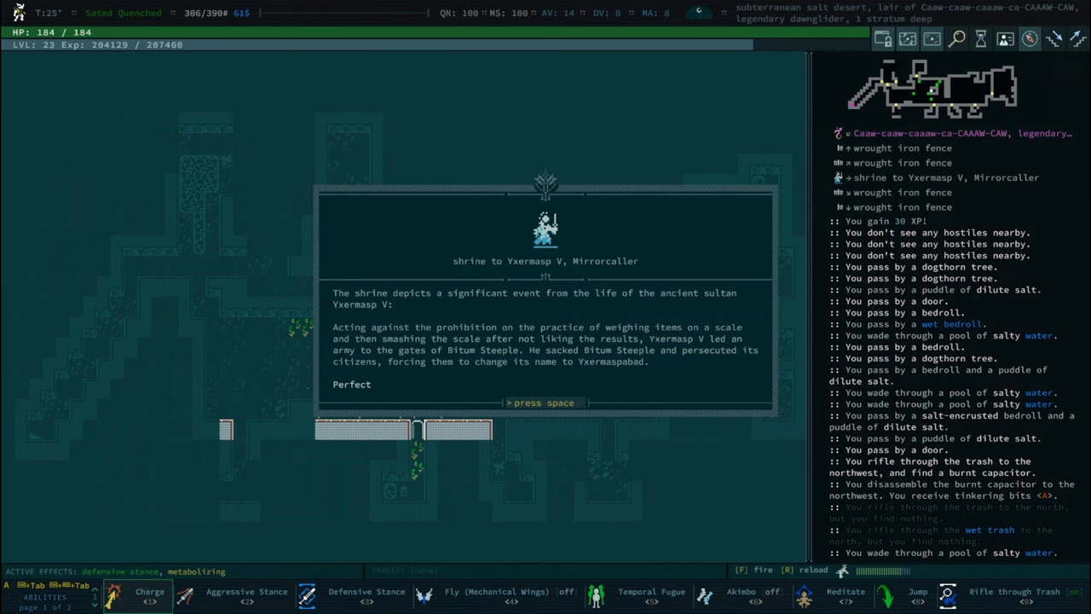
Close the Yxermasp V shrine description and its journal entry notice
key(space)
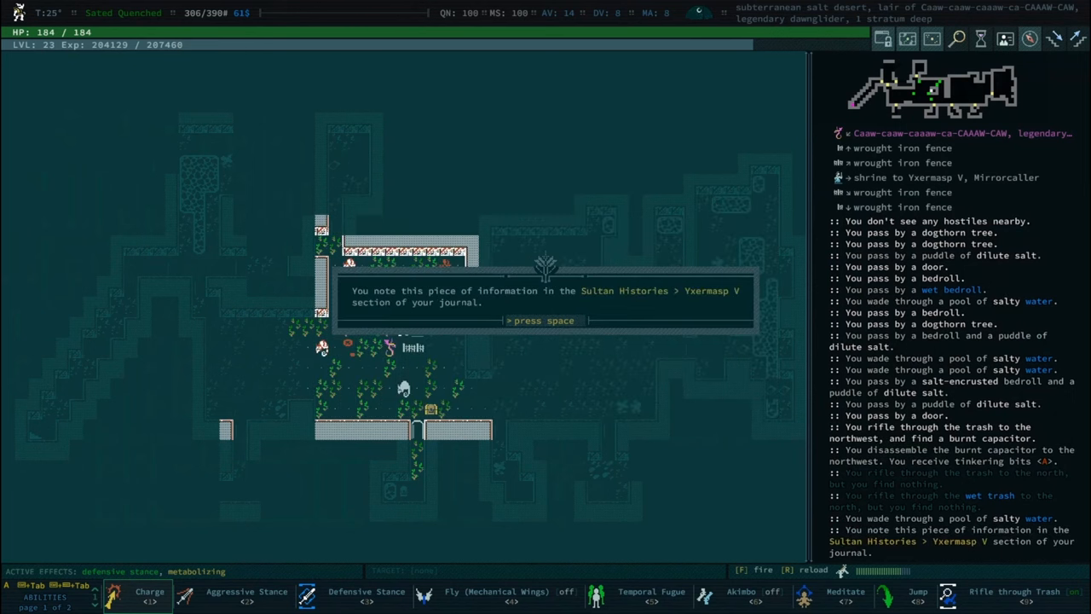
key(space)
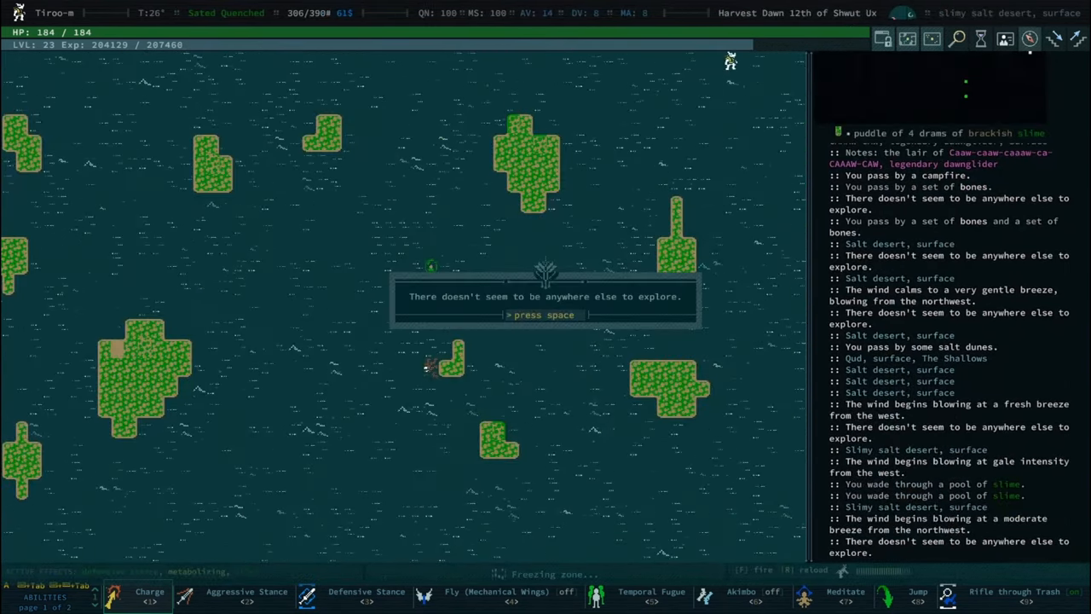
Acknowledge the nothing-left-to-explore notice and make camp for a campfire
key(space)
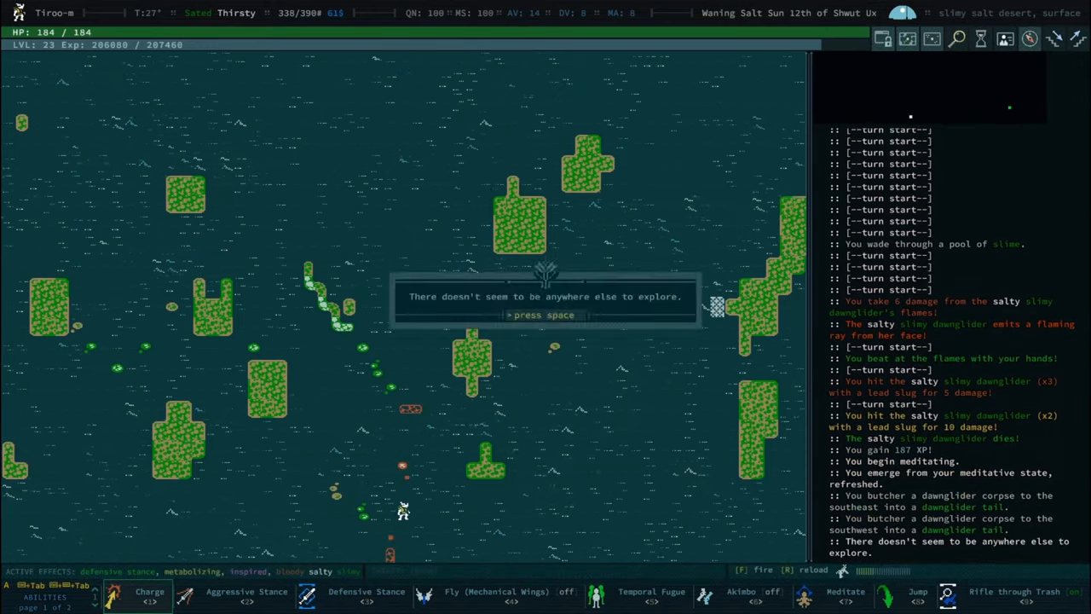
key(space)
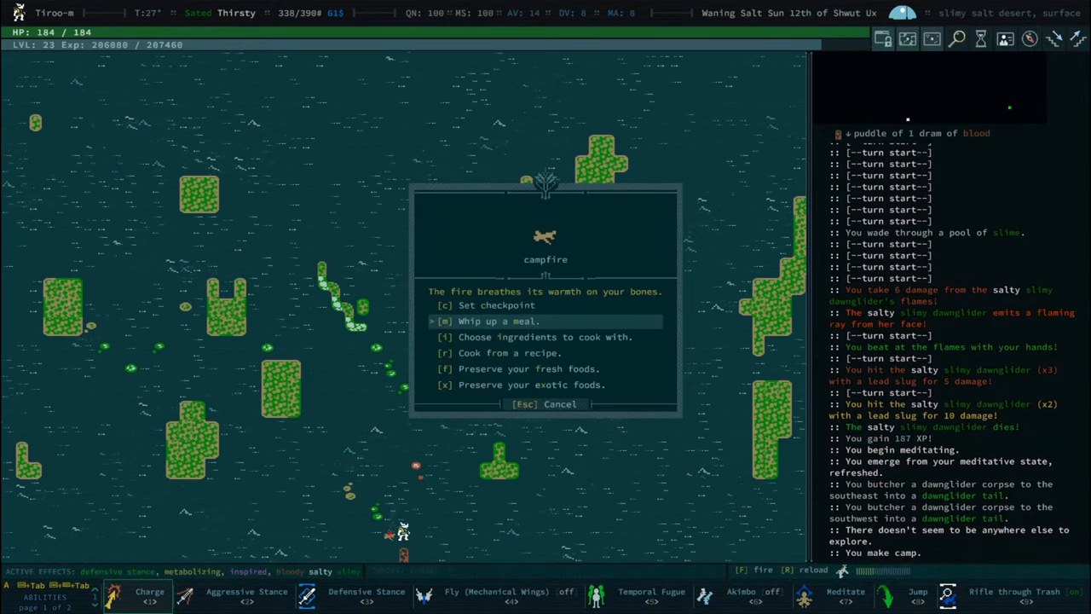
Cook a chosen-ingredient voltaic roast granting Flaming Ray, then begin Ephrashioh Hasiuh's water ritual
key(Down)
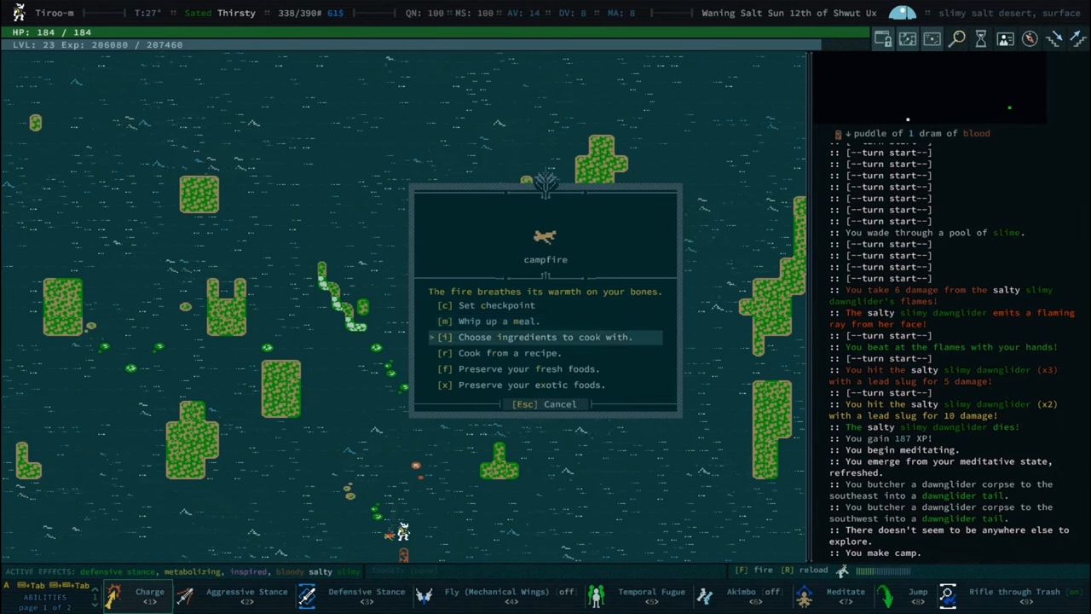
click(546, 338)
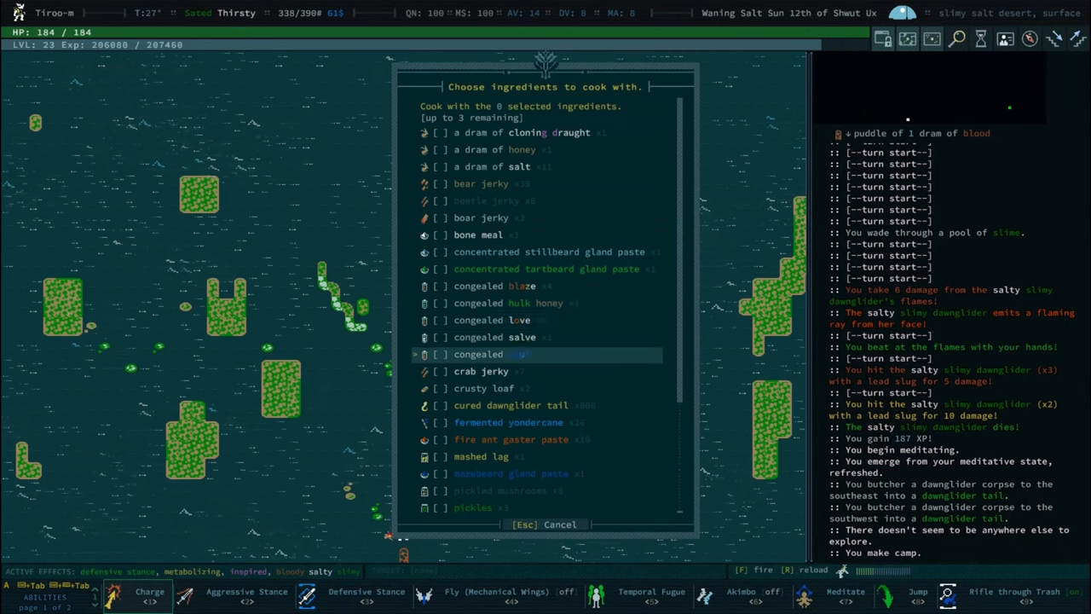
scroll(down, 3)
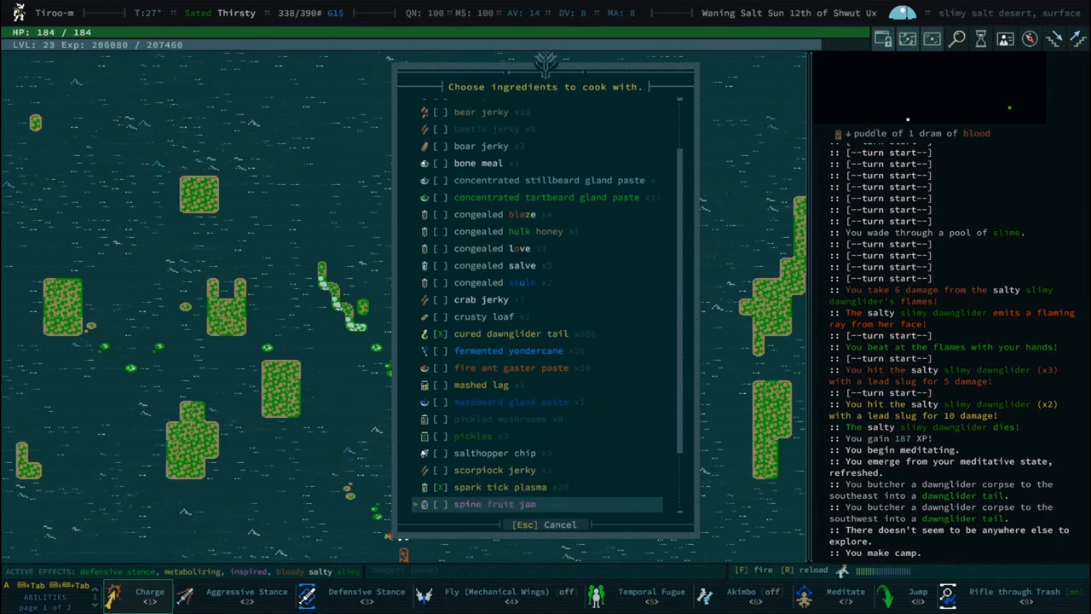
scroll(down, 3)
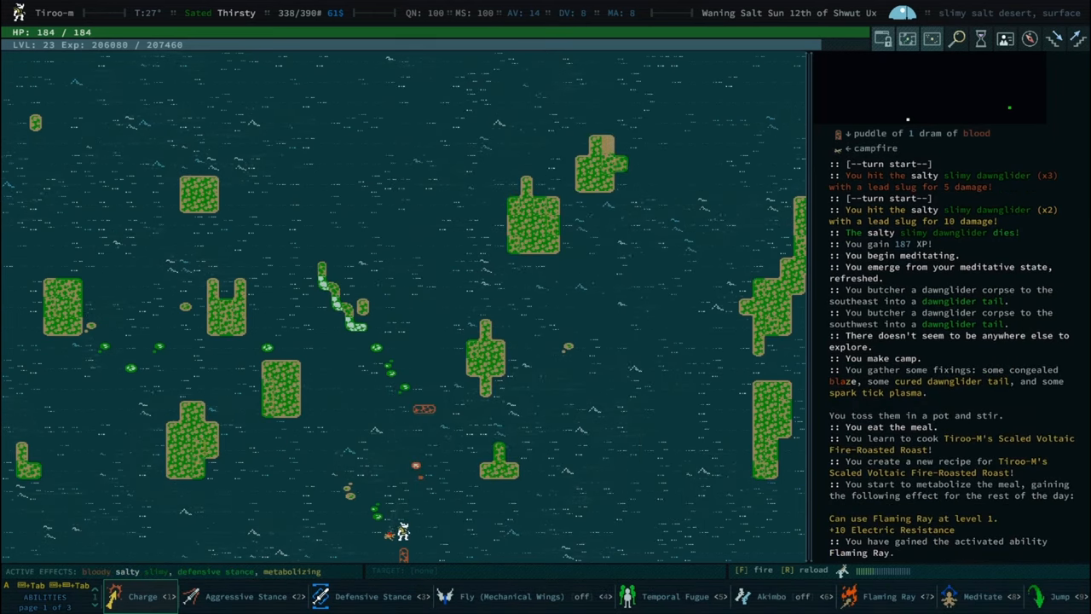
click(890, 597)
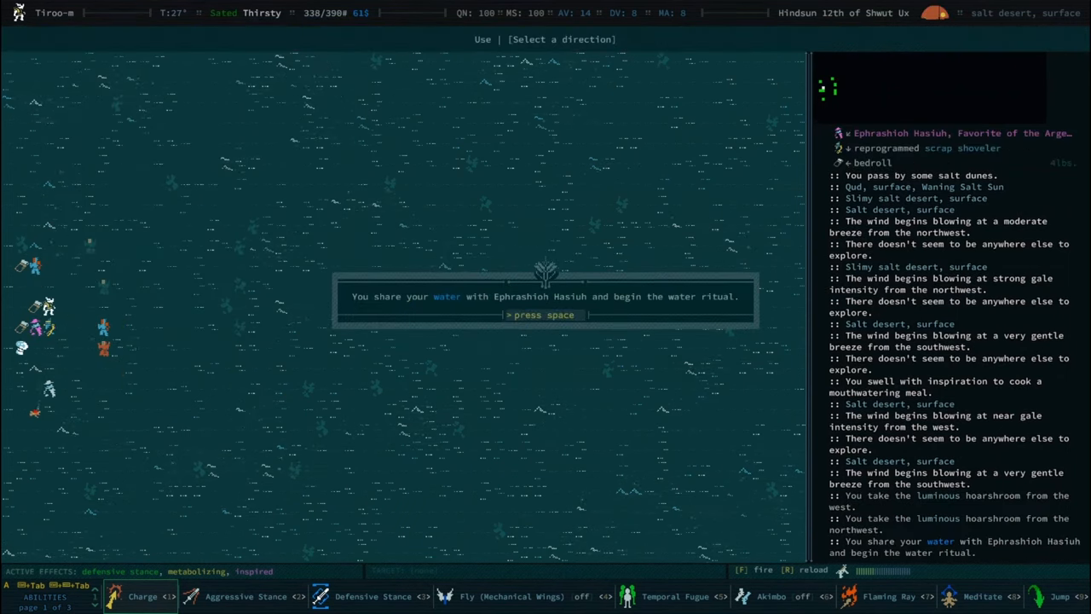
key(space)
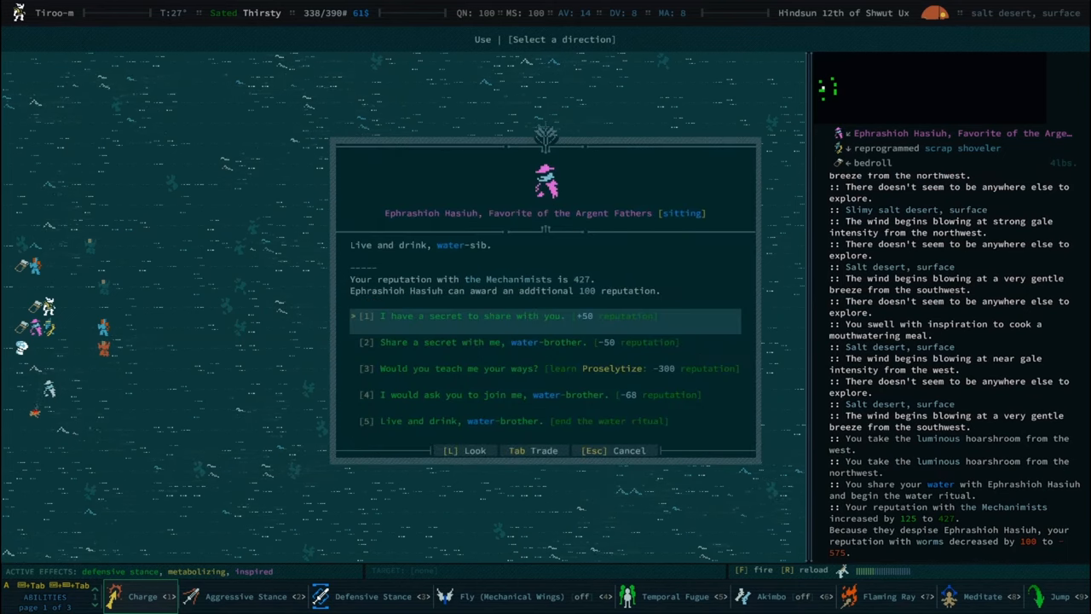
Share a secret to raise Mechanimist reputation to 527 and start trading with Ephrashioh Hasiuh
click(476, 316)
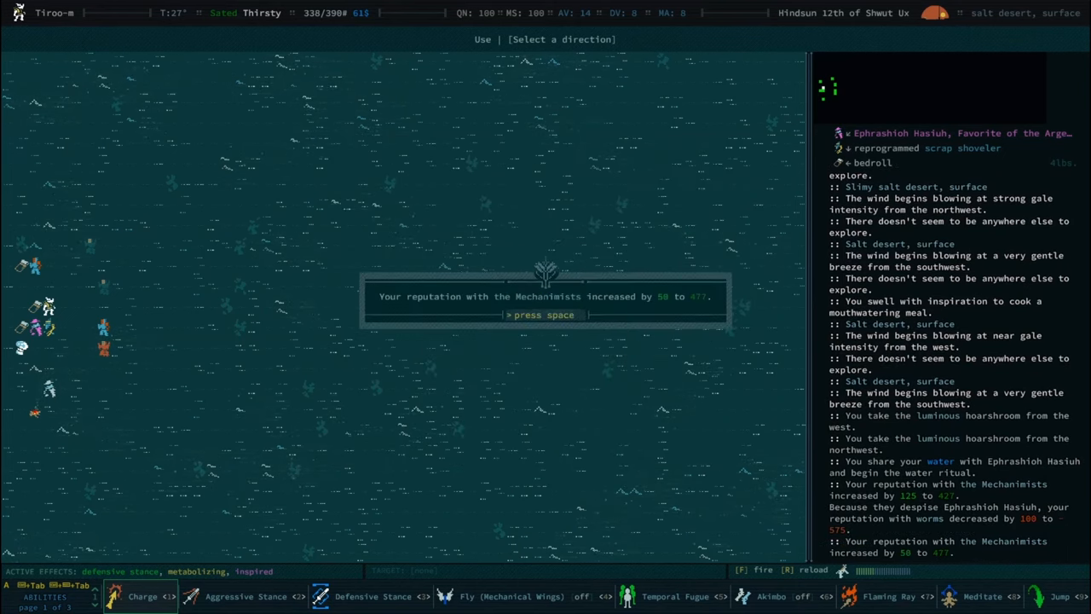
key(space)
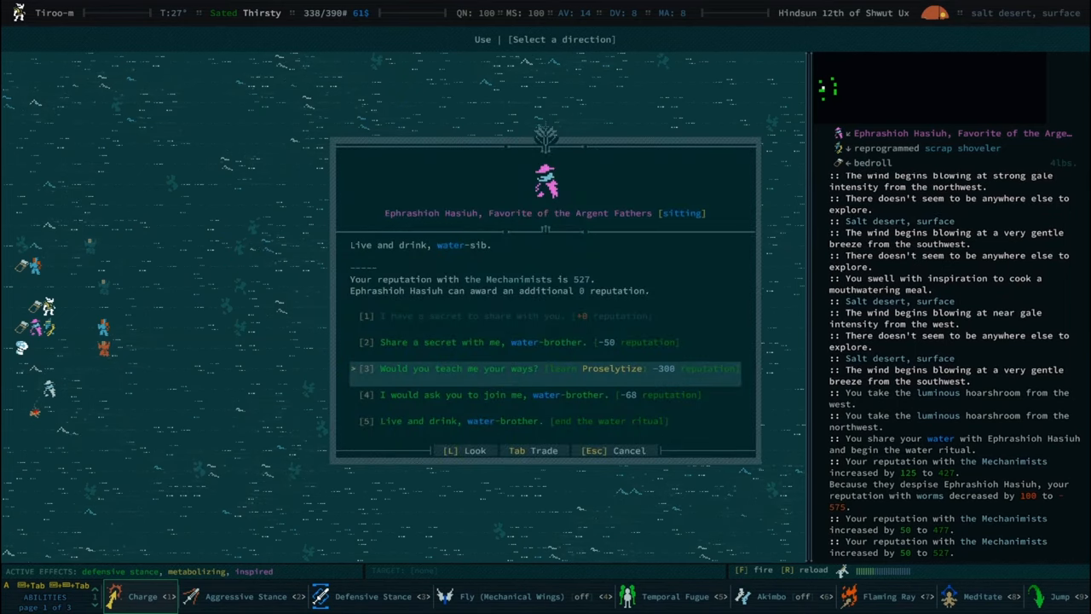
click(532, 450)
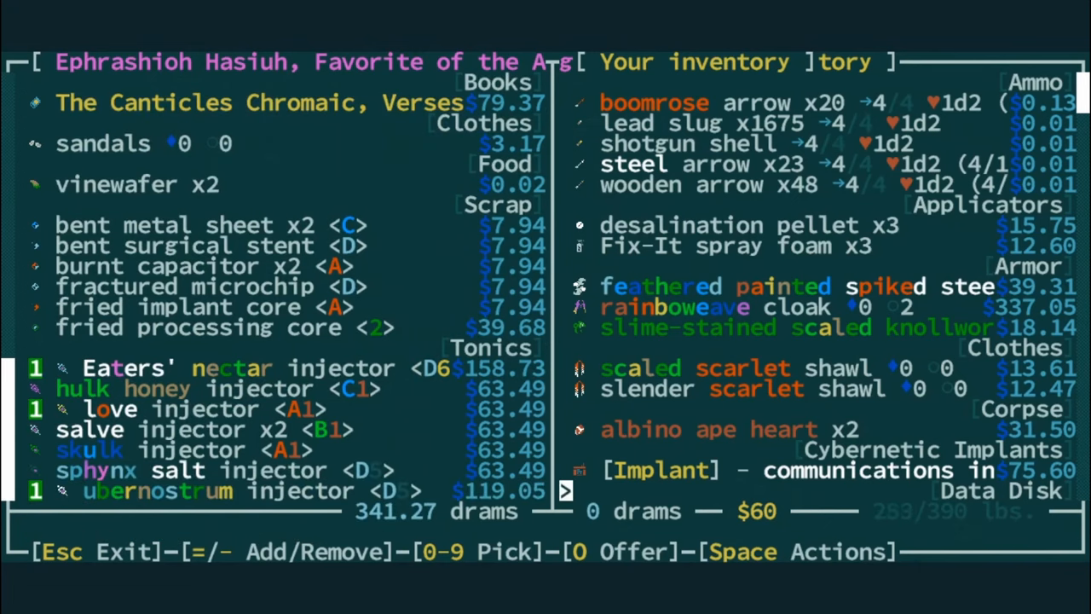
Browse the trade list toward the Eaters' nectar, love and ubernostrum injectors
scroll(down, 3)
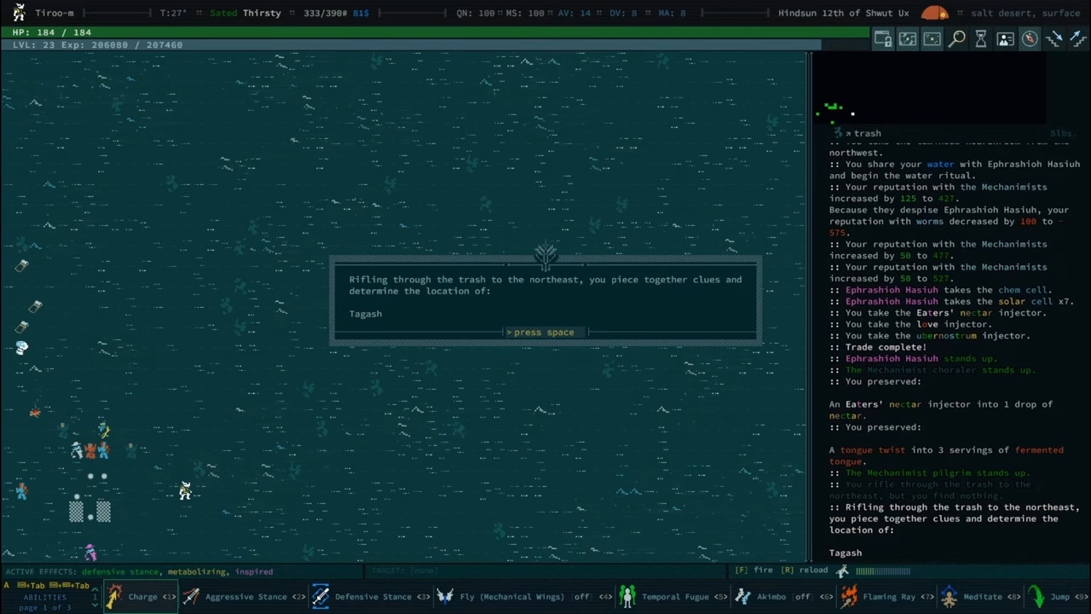
Acknowledge the Tagash location clue and the level 24 announcement after the dawnglider fights
key(space)
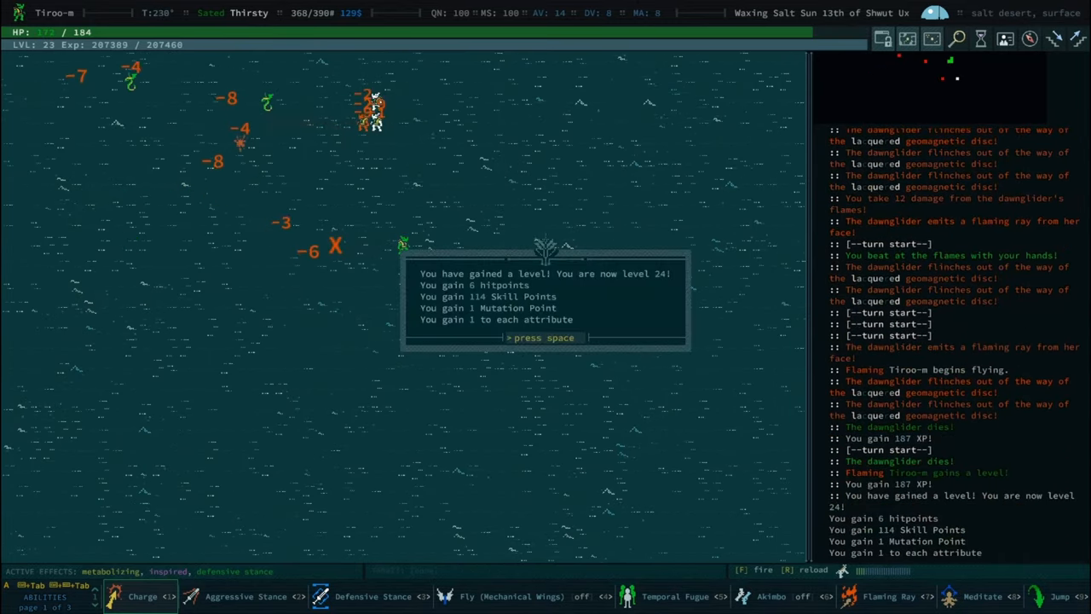
key(space)
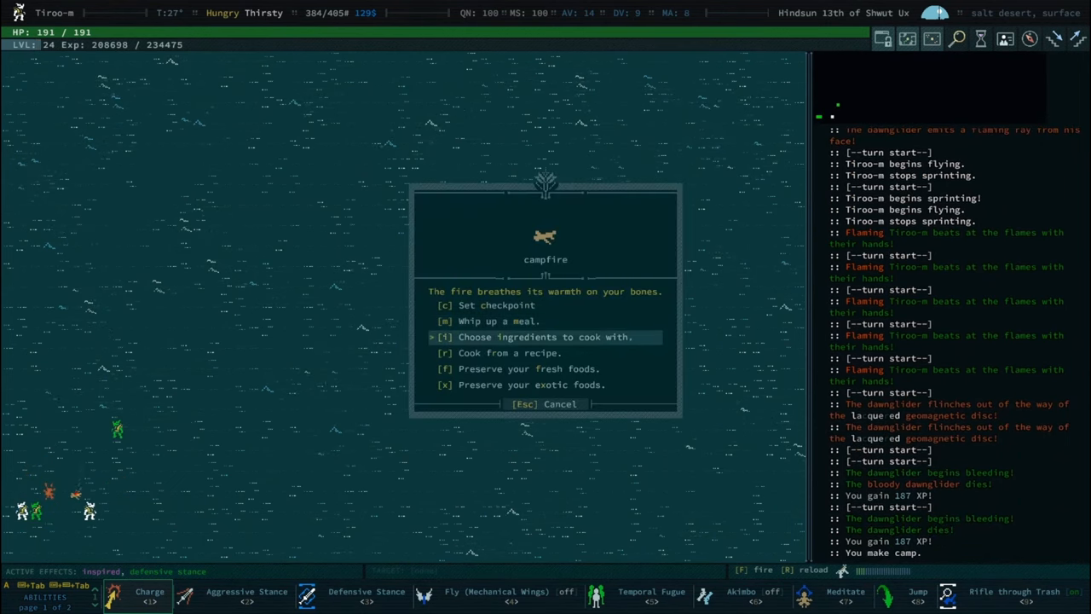
Assemble a meal of cured dawnglider tail, fermented tongue and spine fruit jam from the ingredient list
click(545, 338)
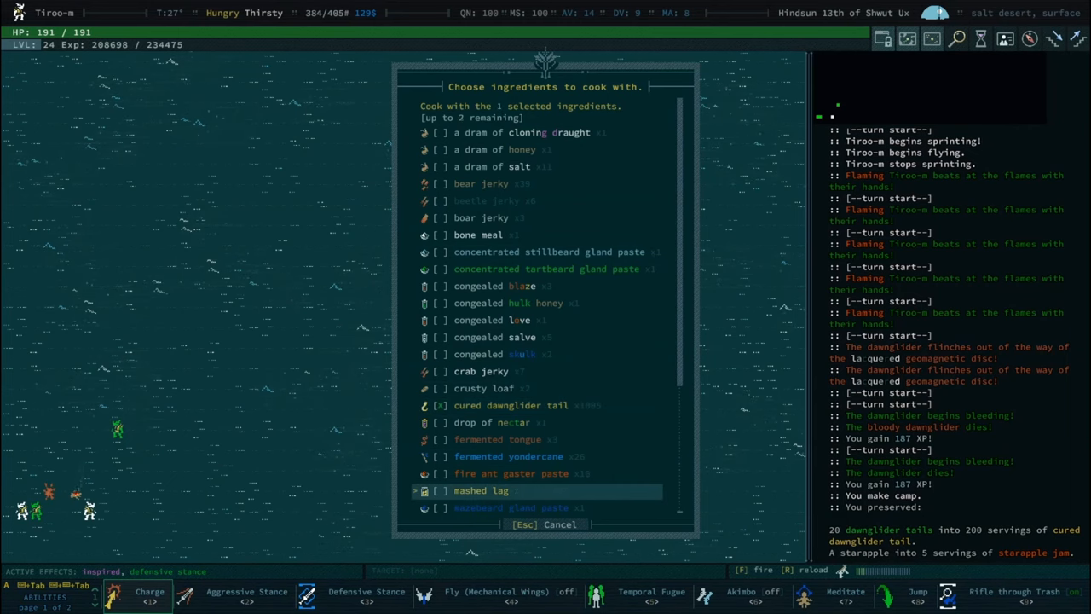
scroll(down, 3)
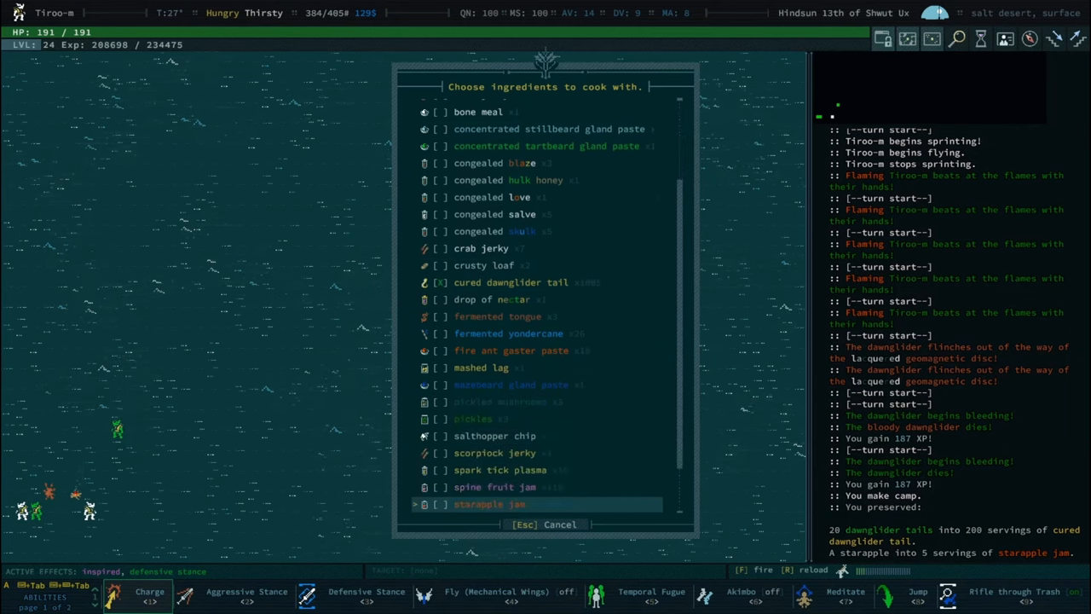
scroll(down, 3)
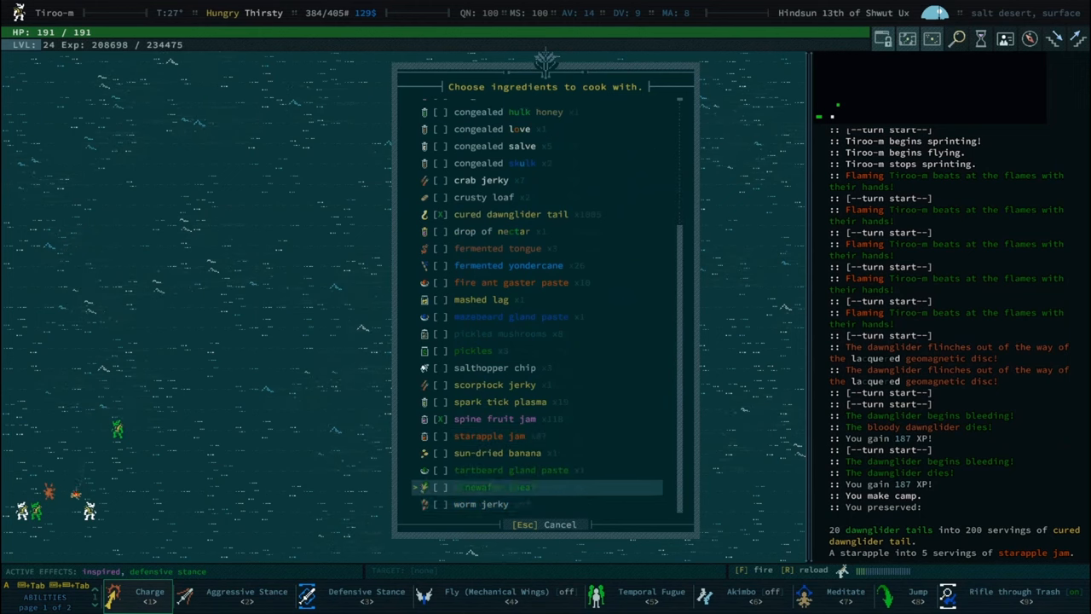
key(Down)
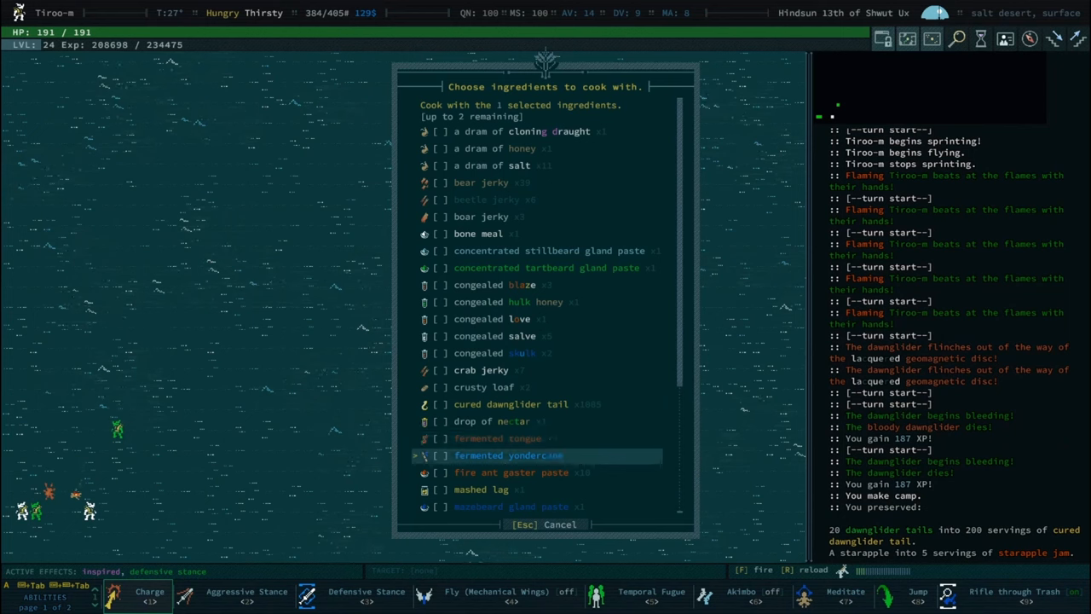
scroll(down, 3)
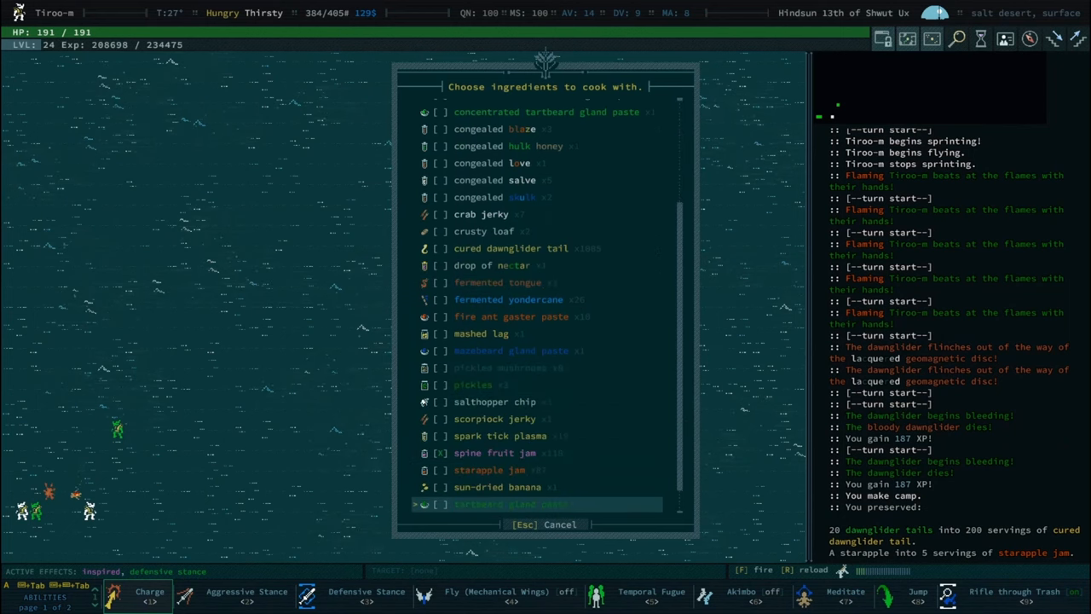
scroll(down, 3)
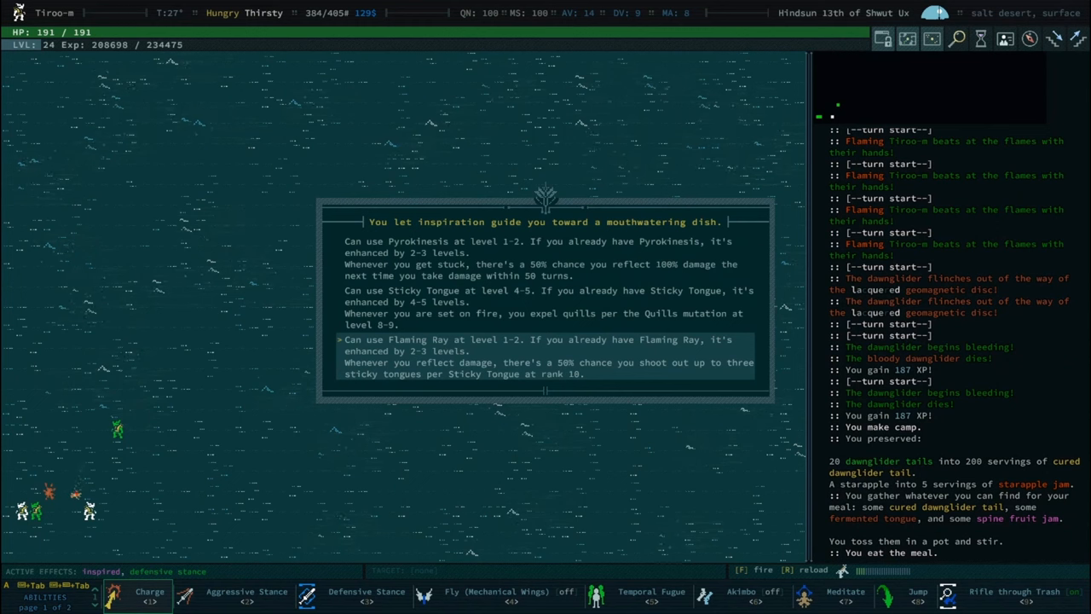
Take the Pyrokinesis meal effect, acknowledge the dromad caravan, and start trading with its trader
key(Up)
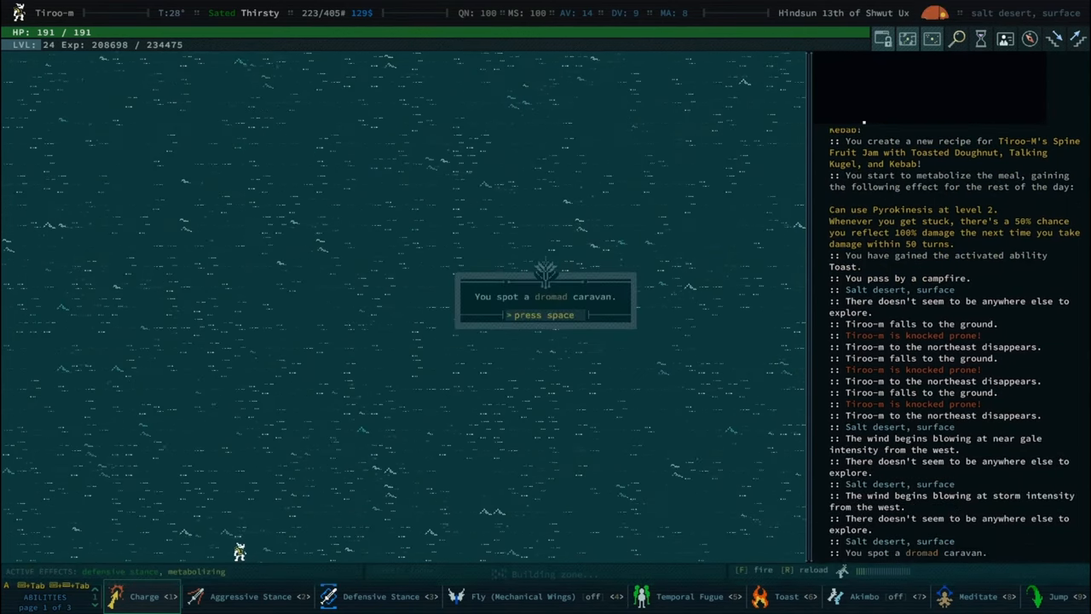
key(space)
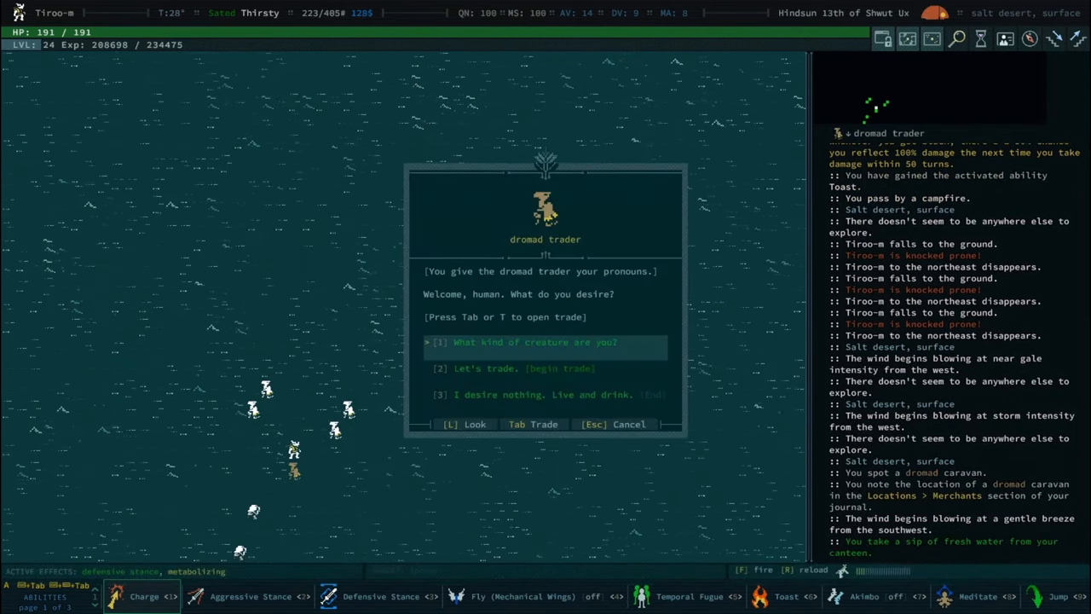
click(487, 369)
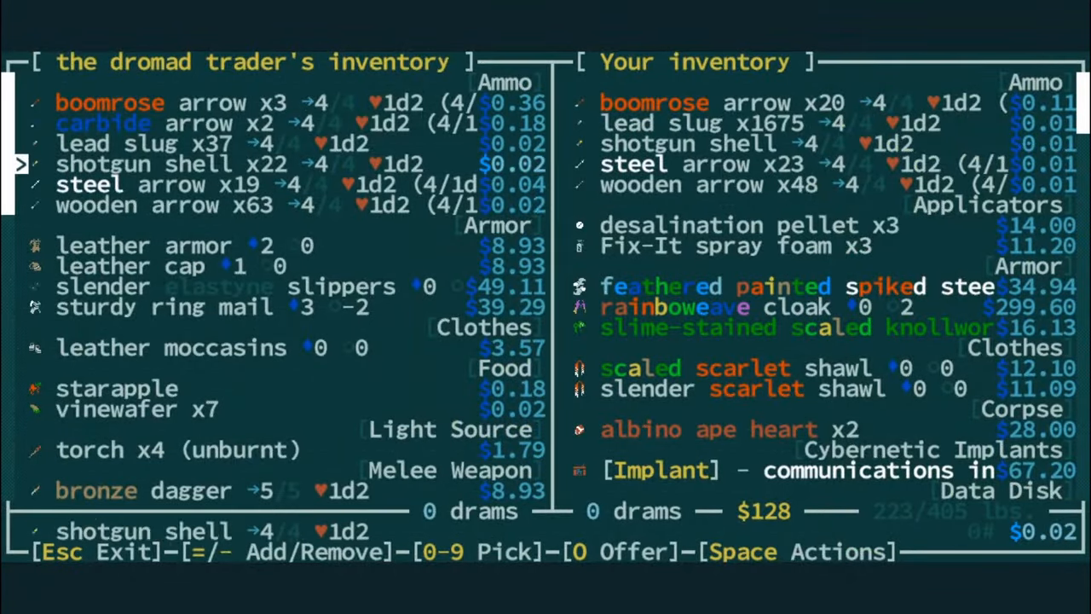
Browse the dromad trader's inventory for two copper nuggets and a silver nugget
scroll(down, 3)
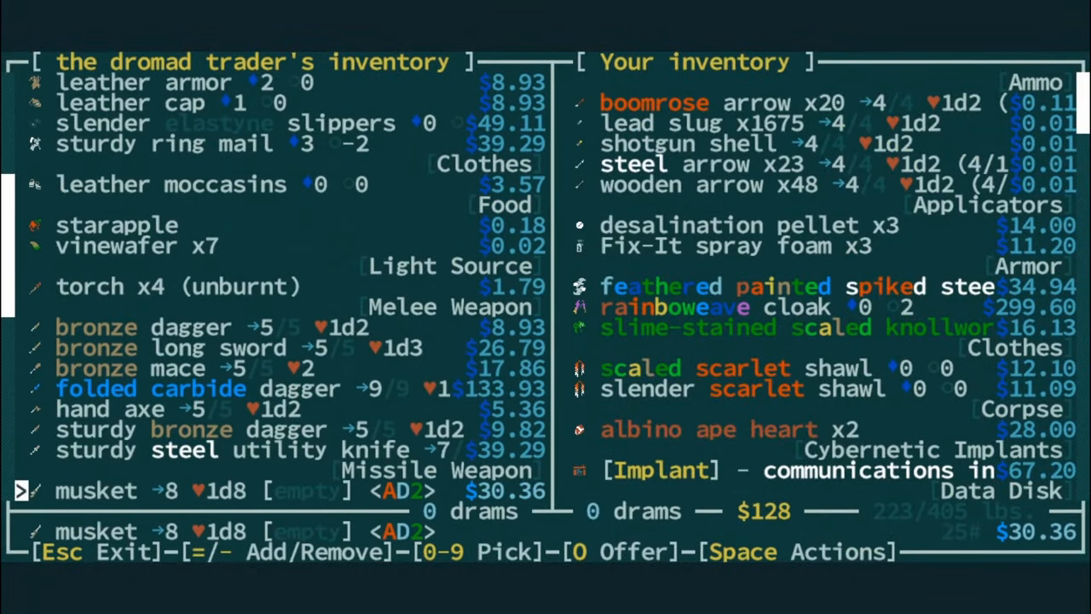
scroll(down, 3)
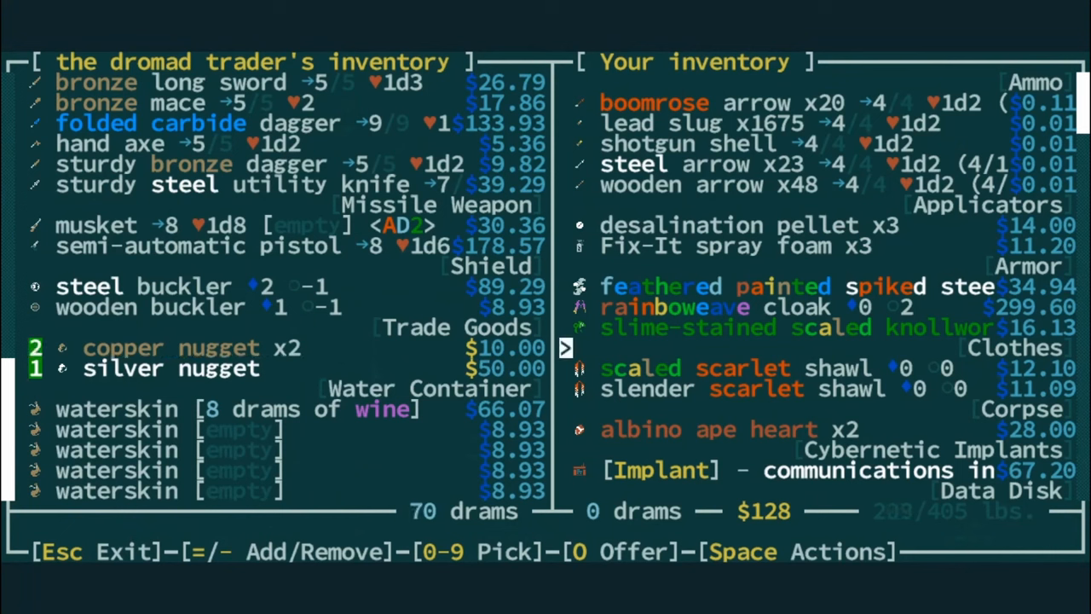
scroll(down, 3)
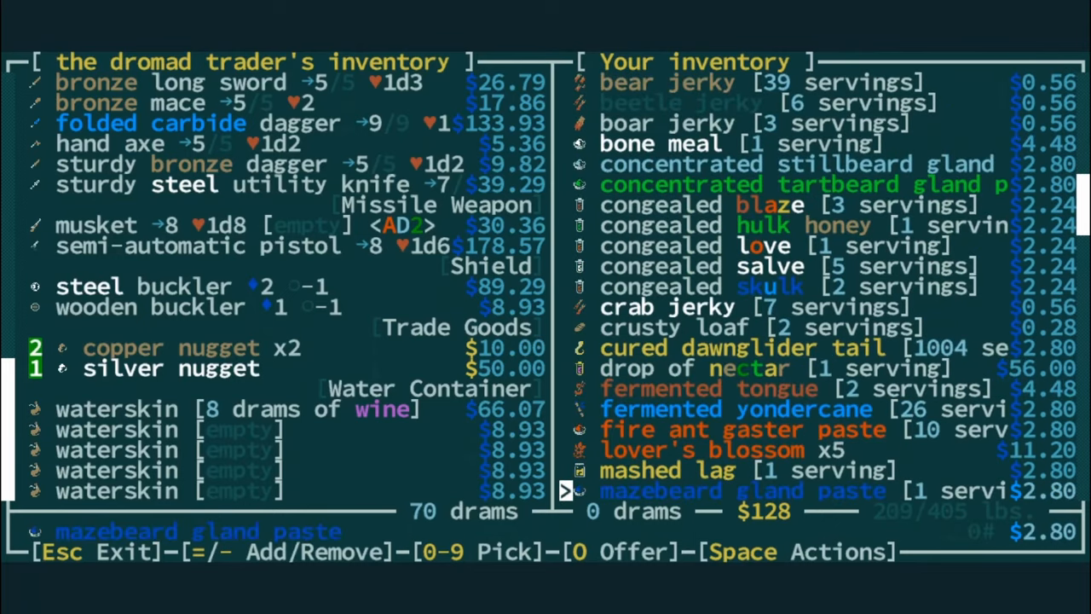
scroll(down, 3)
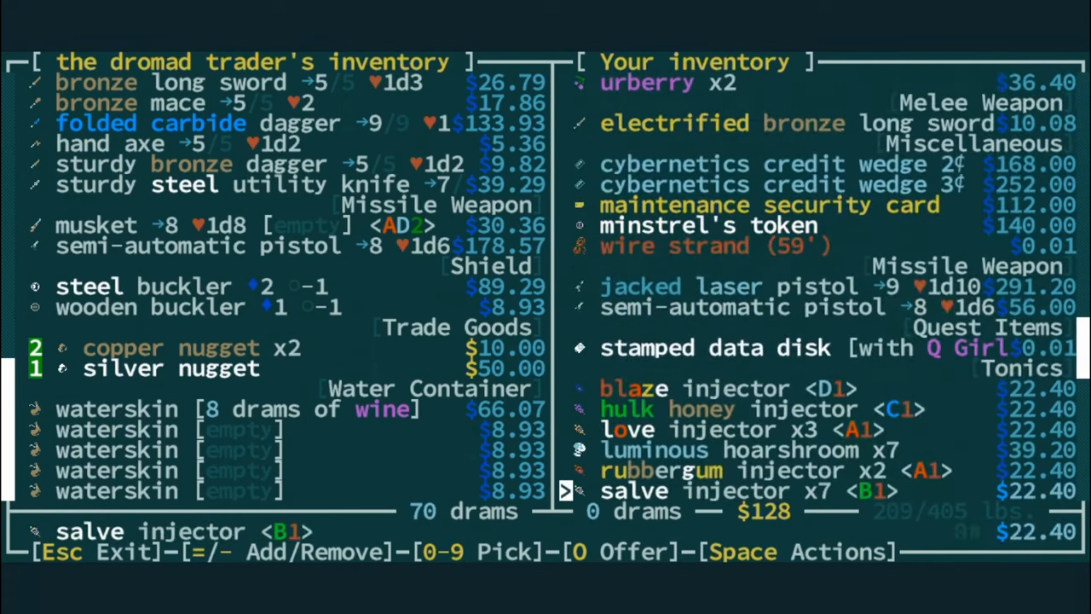
scroll(down, 3)
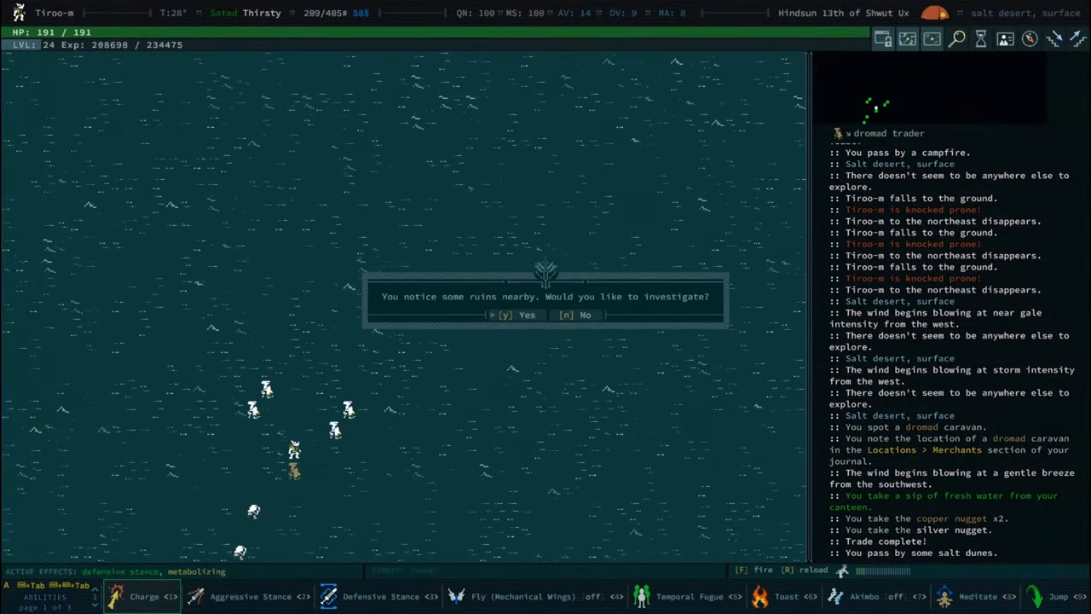
Agree to investigate the forgotten ruins and read the shrine to Resheph
click(516, 314)
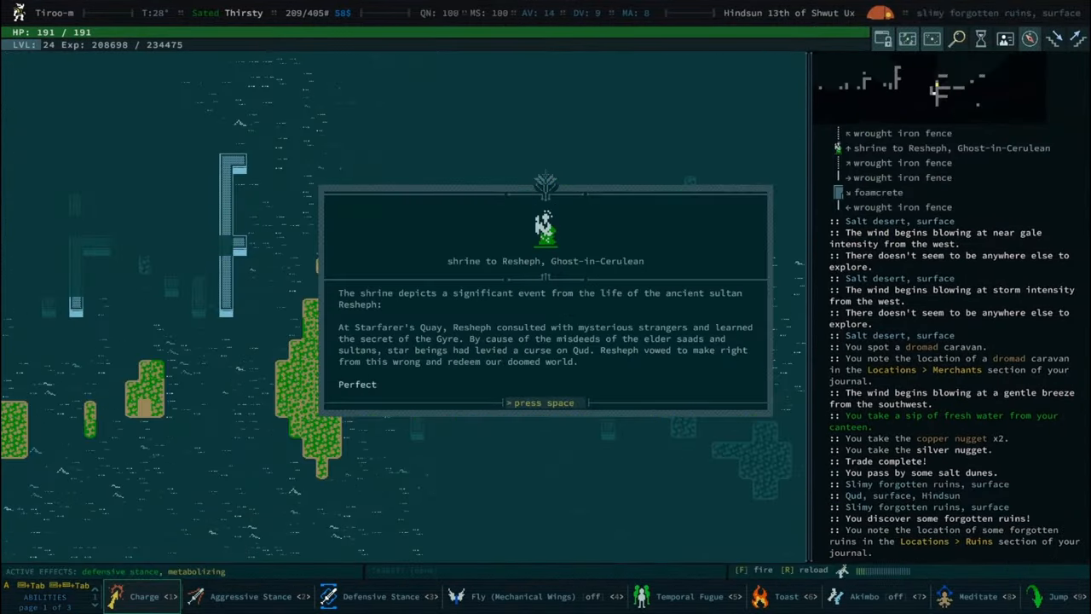
key(space)
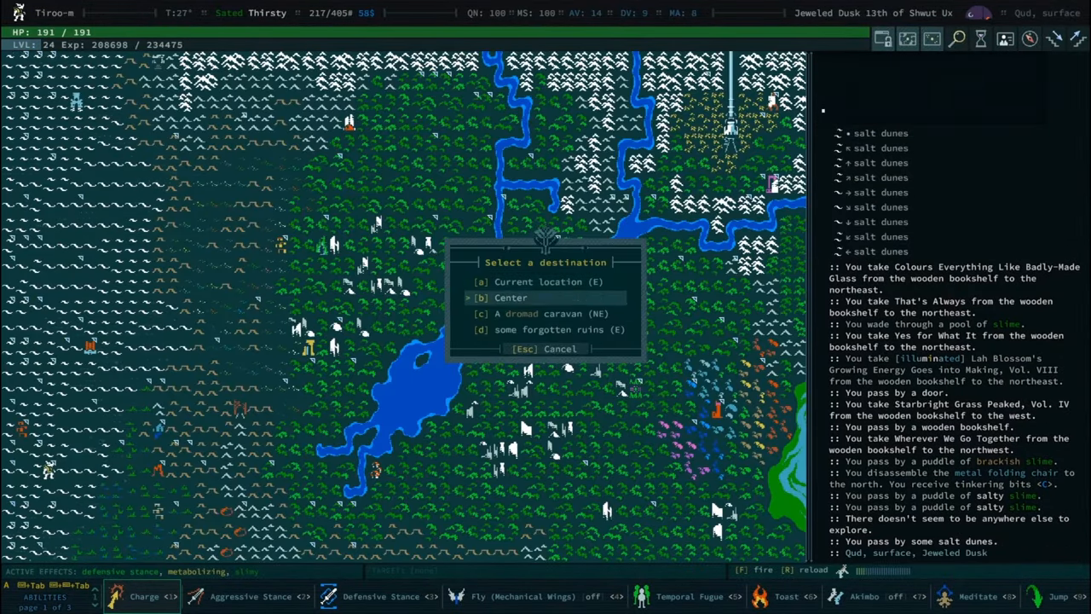
Travel to the Center destination and acknowledge the camp meal
key(up)
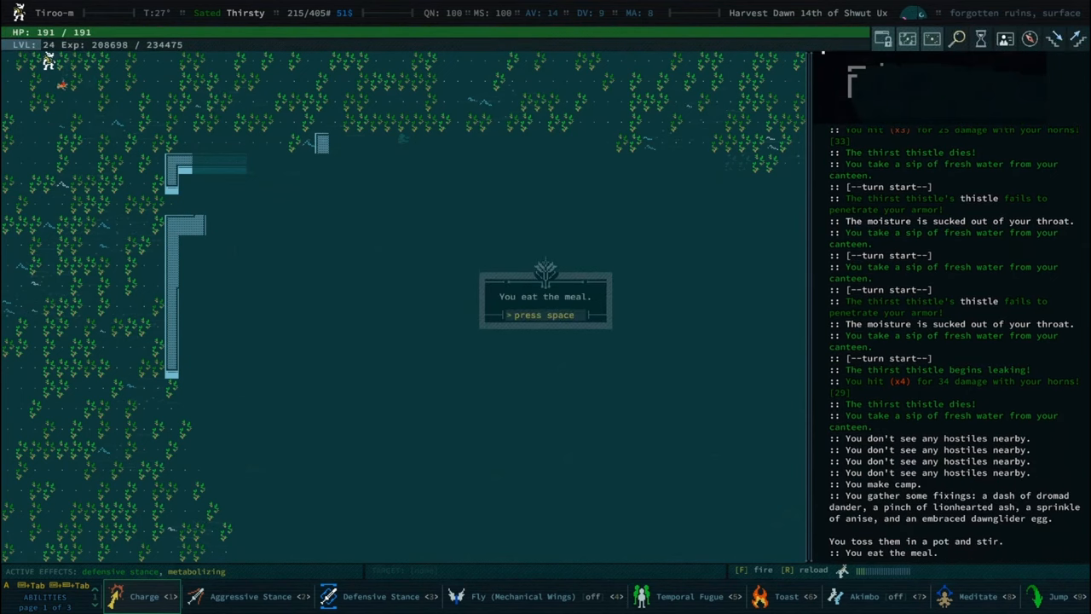
key(space)
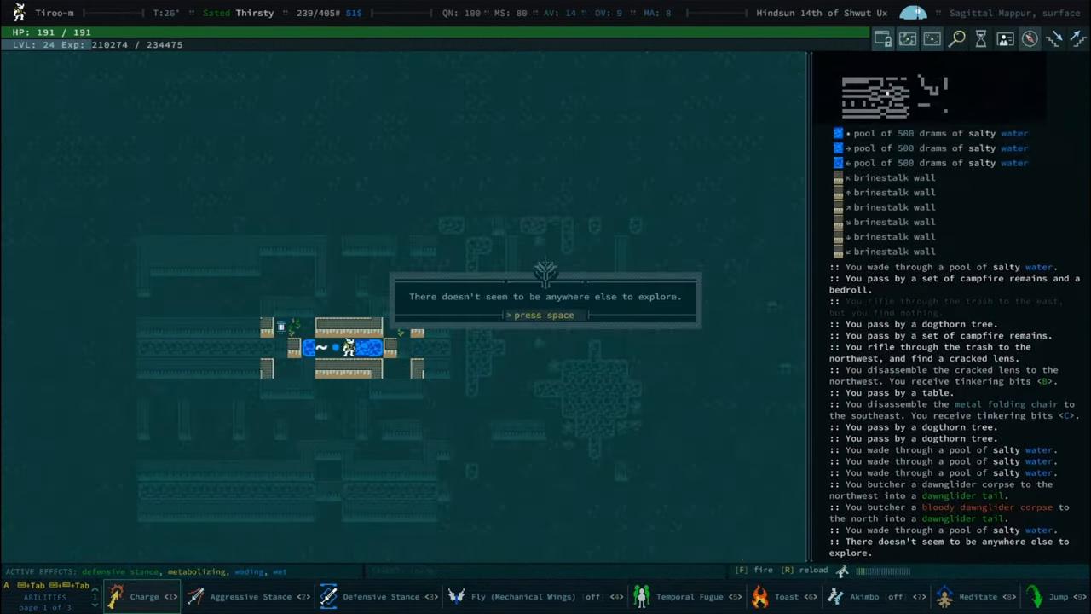
Acknowledge the exploration notices and the glowsphere disarm during the salt-desert gunfight
key(space)
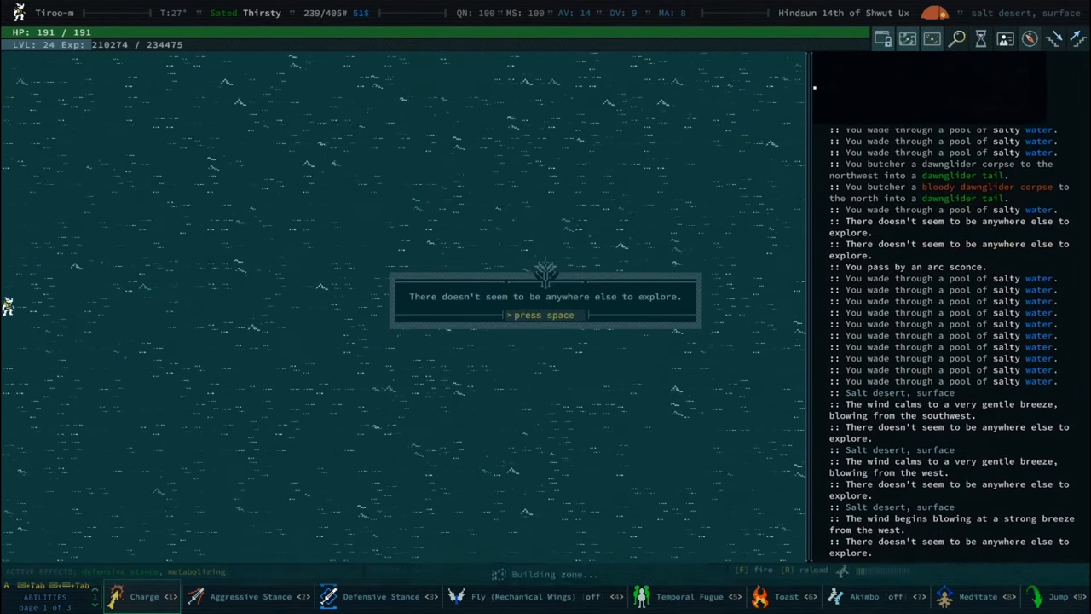
key(space)
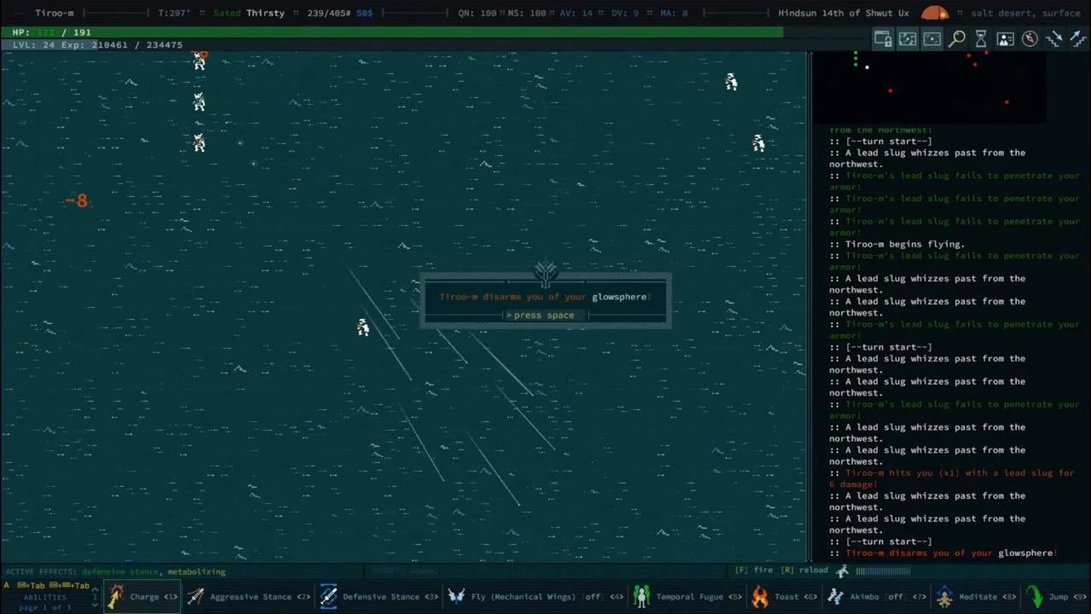
key(space)
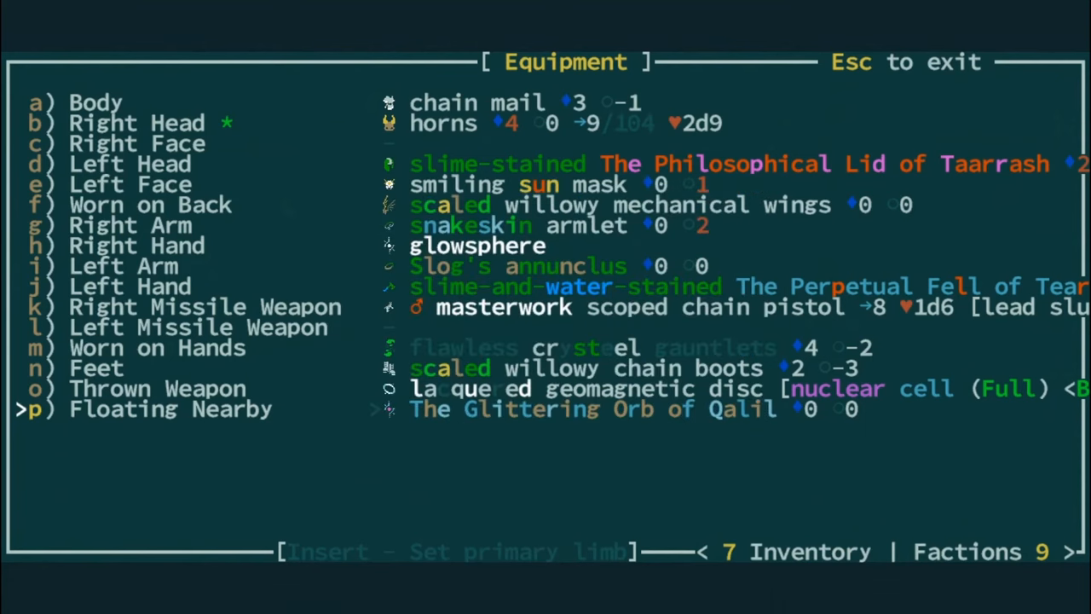
Leave the worn-equipment overview and return to the district map
key(Escape)
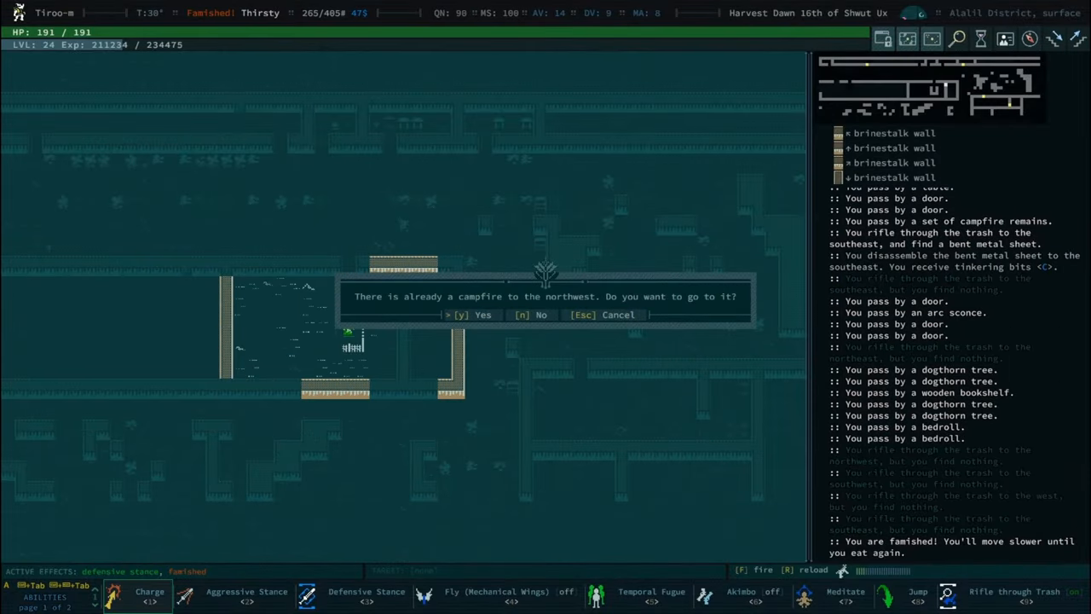
Answer the campfire prompt and auto-explore until the district has nothing left
click(460, 313)
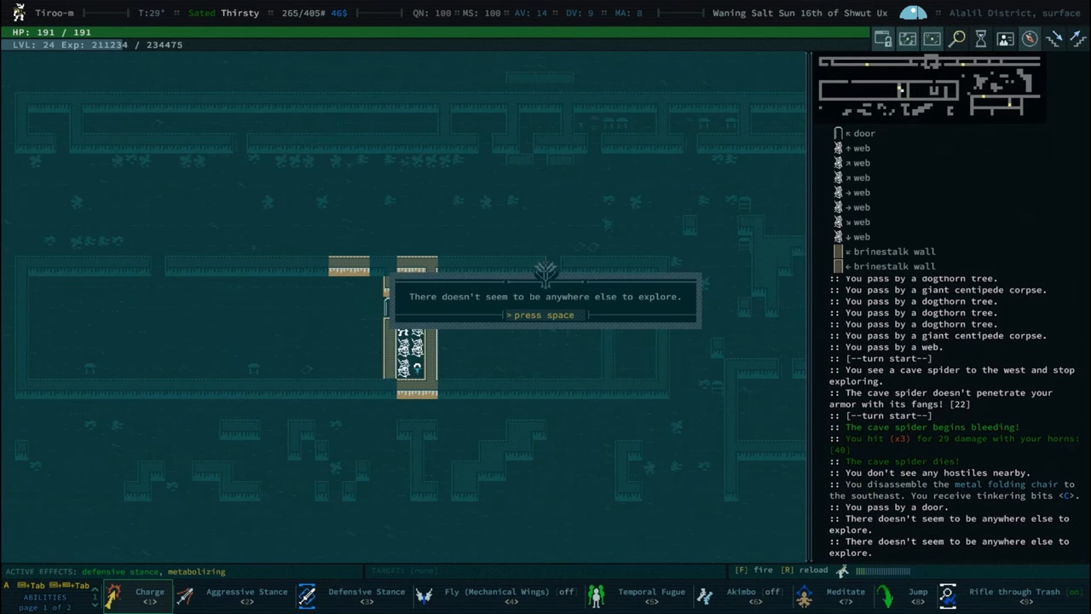
key(space)
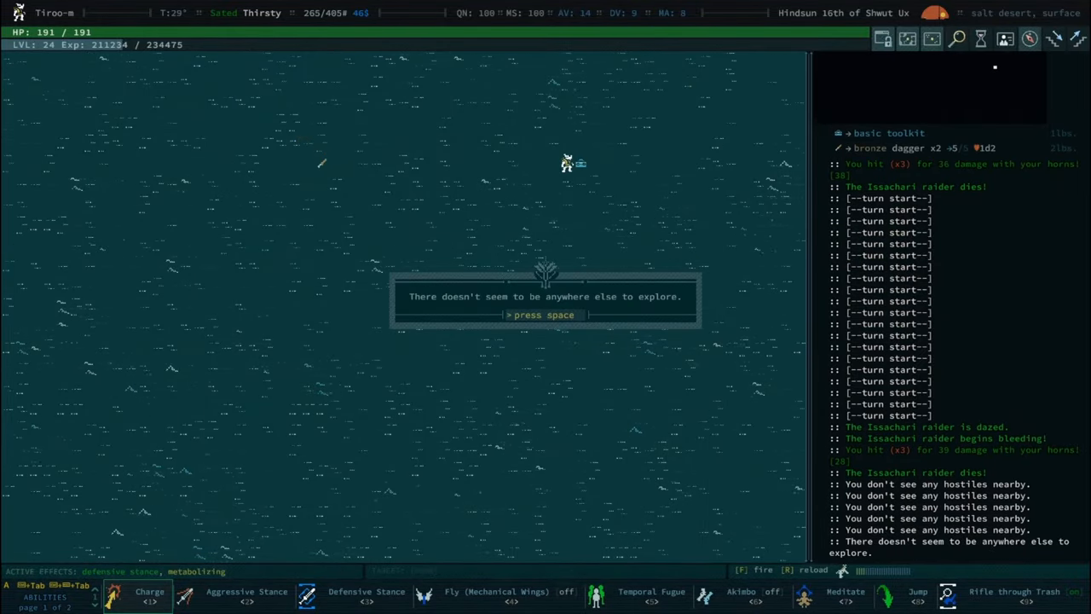
key(space)
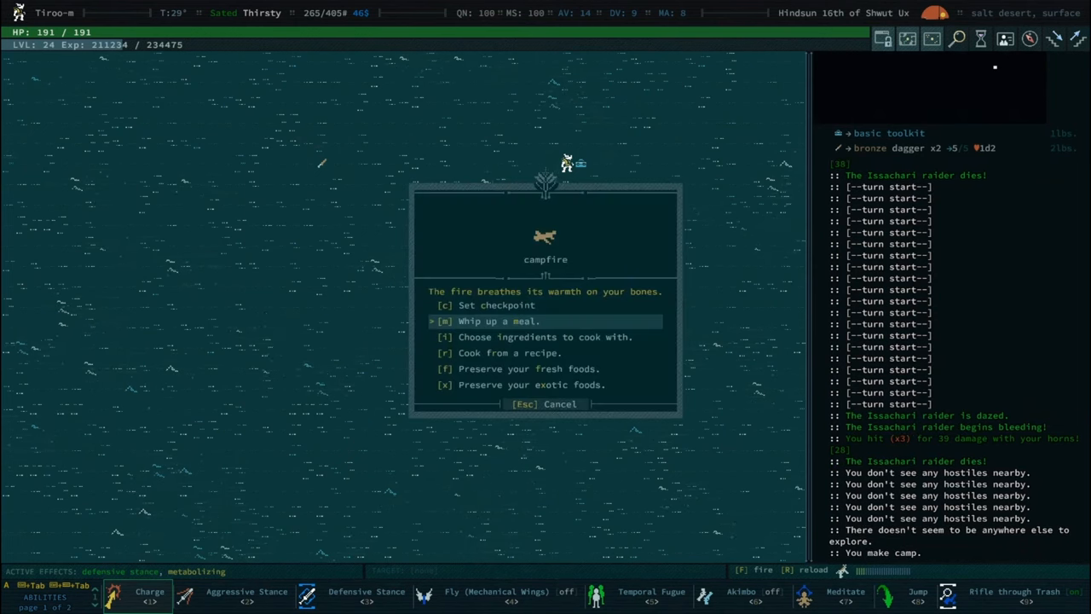
At the salt-desert campfire choose to cook with hand-picked ingredients
key(Down)
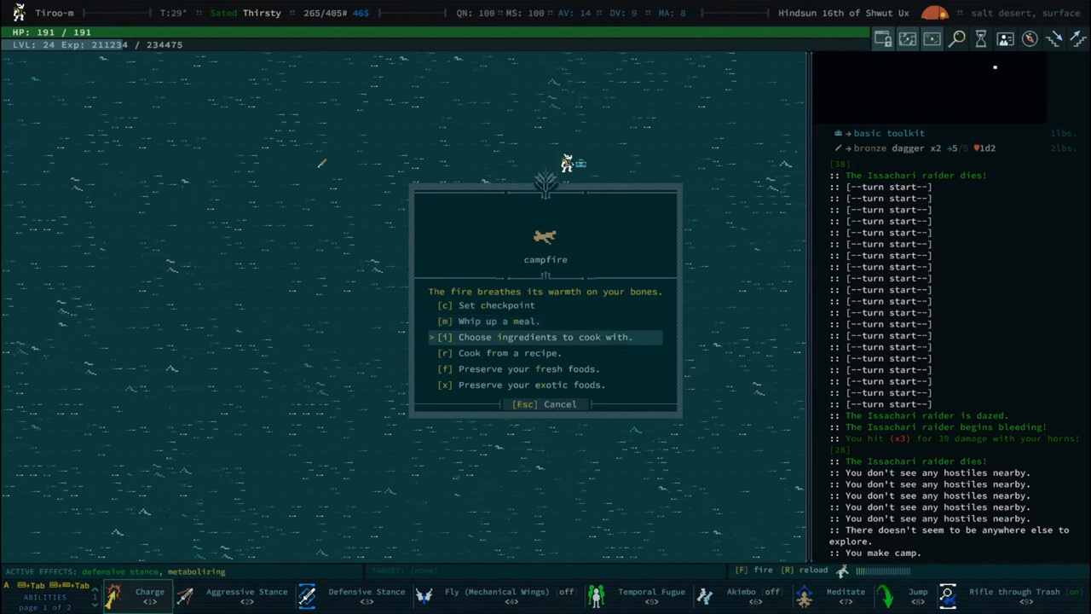
key(Down)
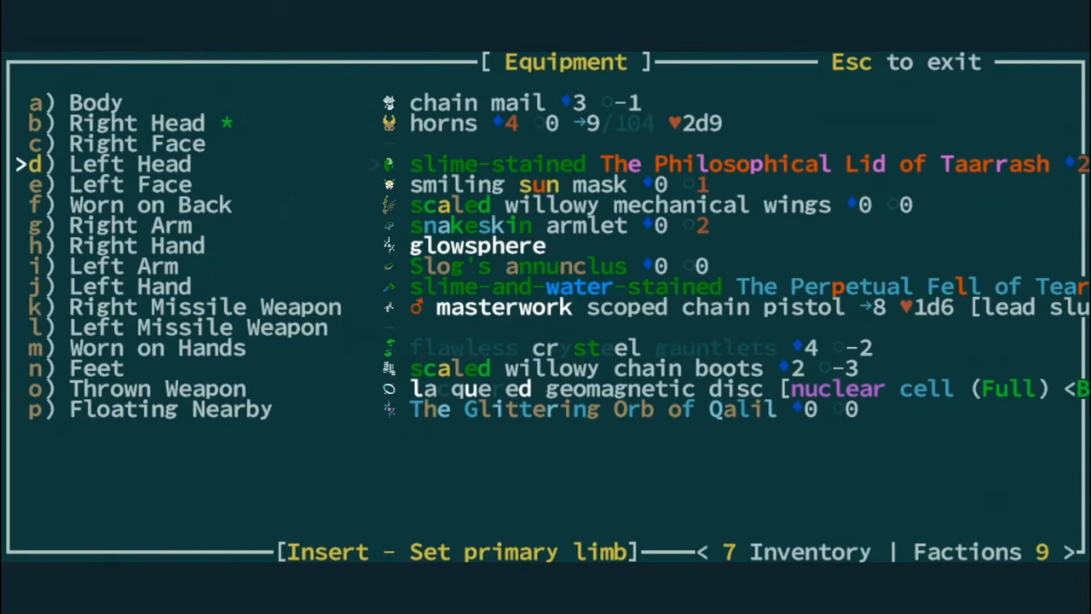
Select the Caw-ca-CAAW-ca-CAAW dawnglider lair from the journal's known locations and head there
key(Down)
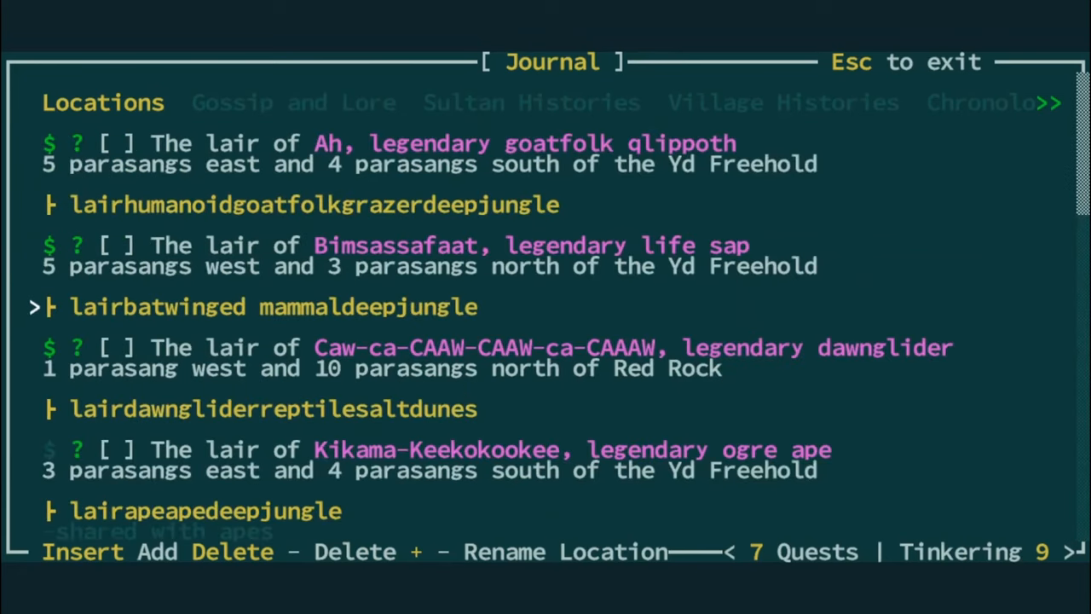
key(Down)
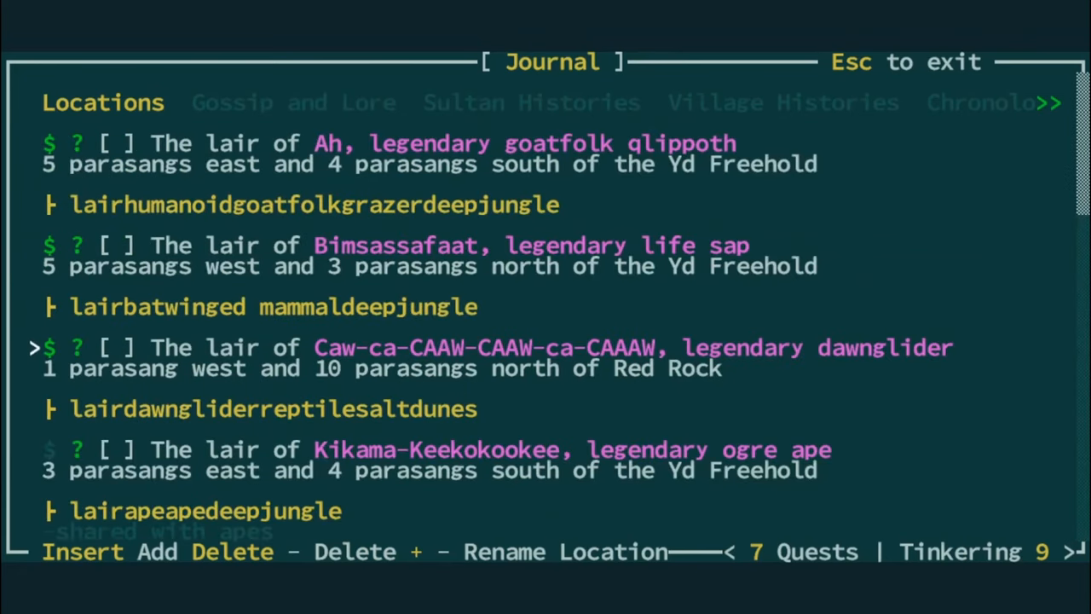
key(Escape)
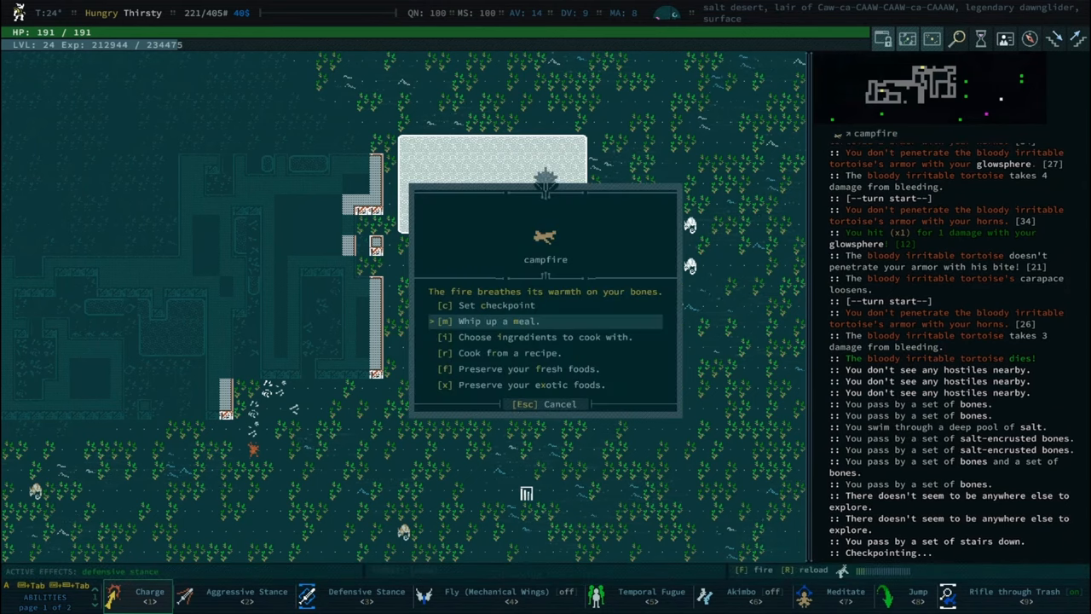
Cook the saved vinewafer recipe at the lair campfire
key(Down)
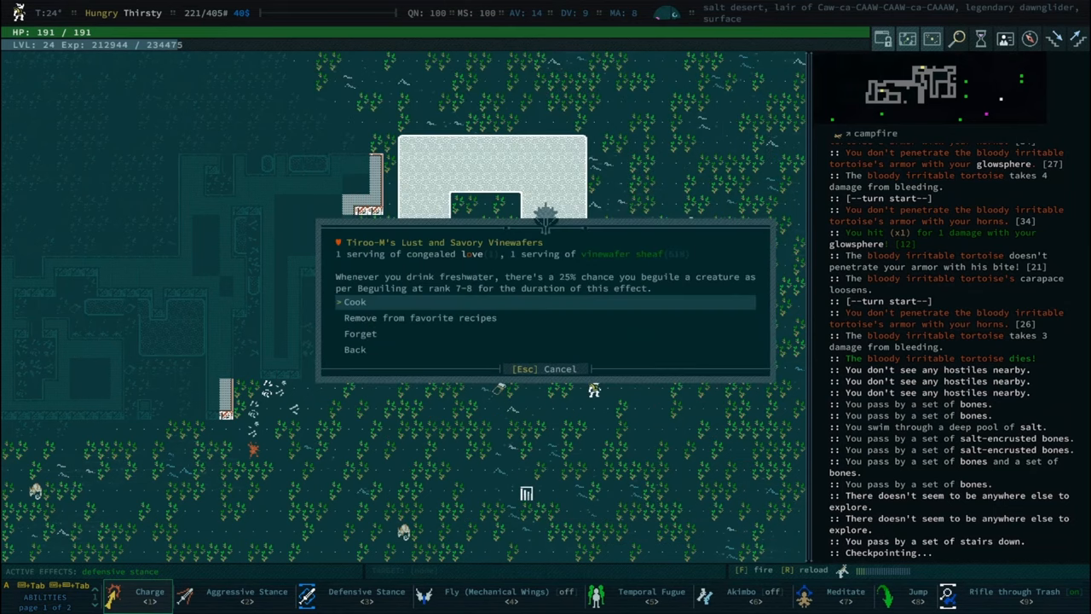
click(355, 301)
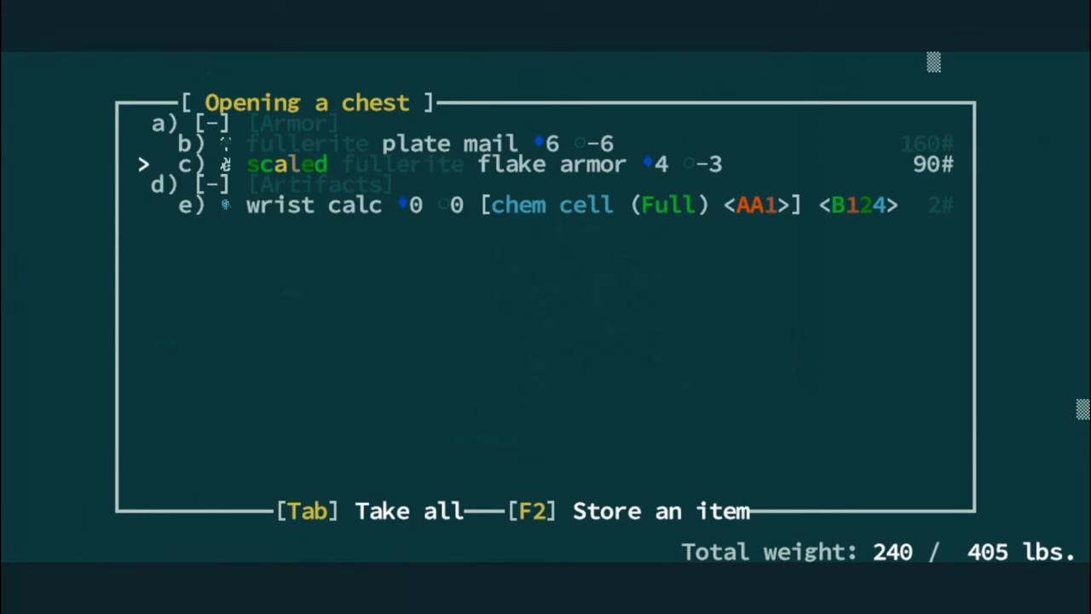
Take the scaled fullerite flake armor from the chest and review the wrist calc's actions
key(F2)
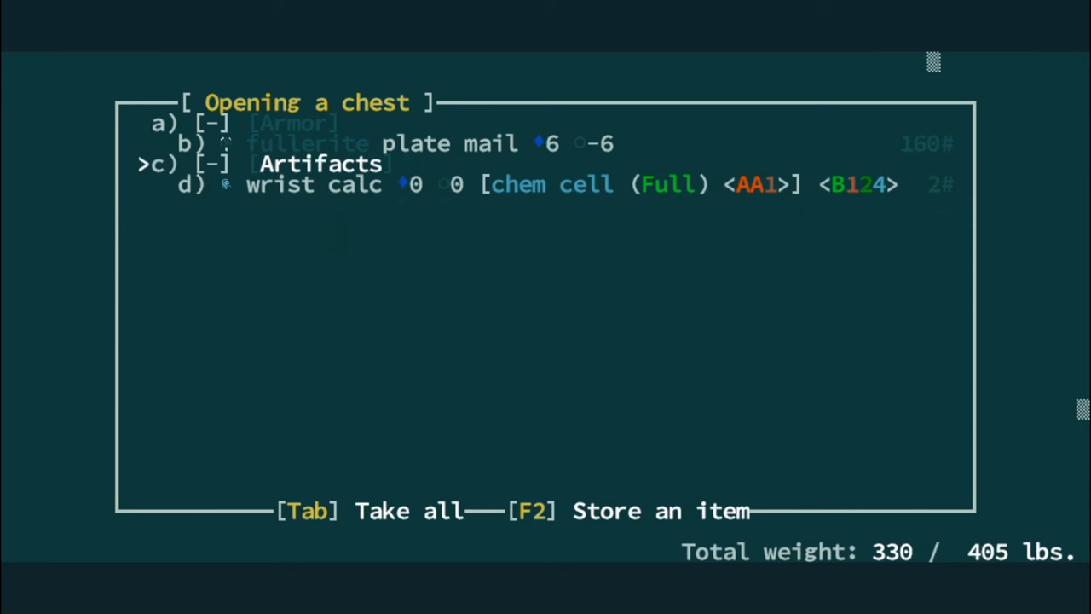
click(313, 185)
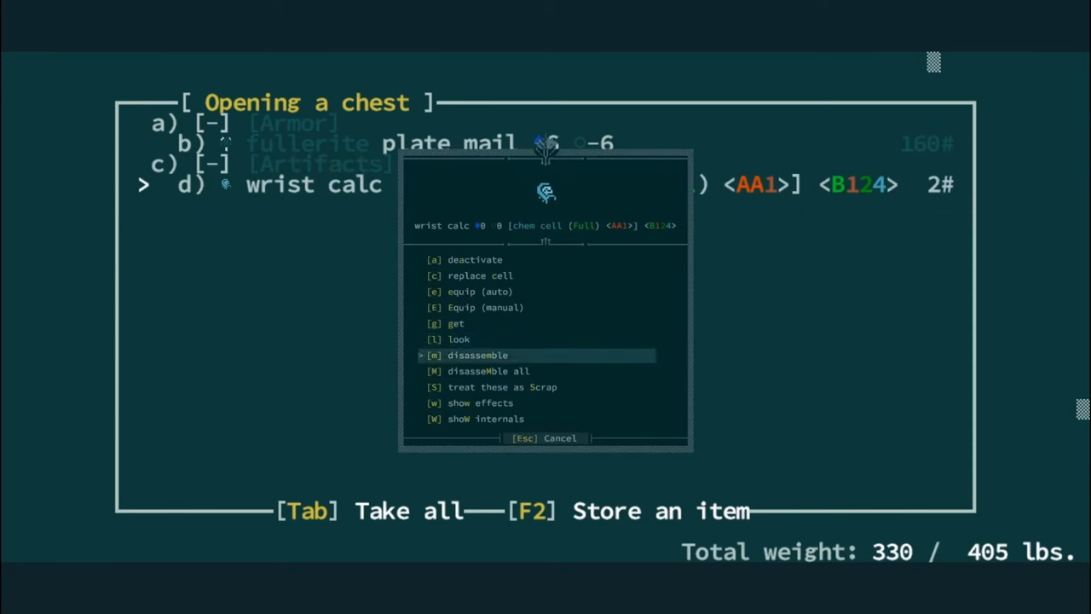
key(Escape)
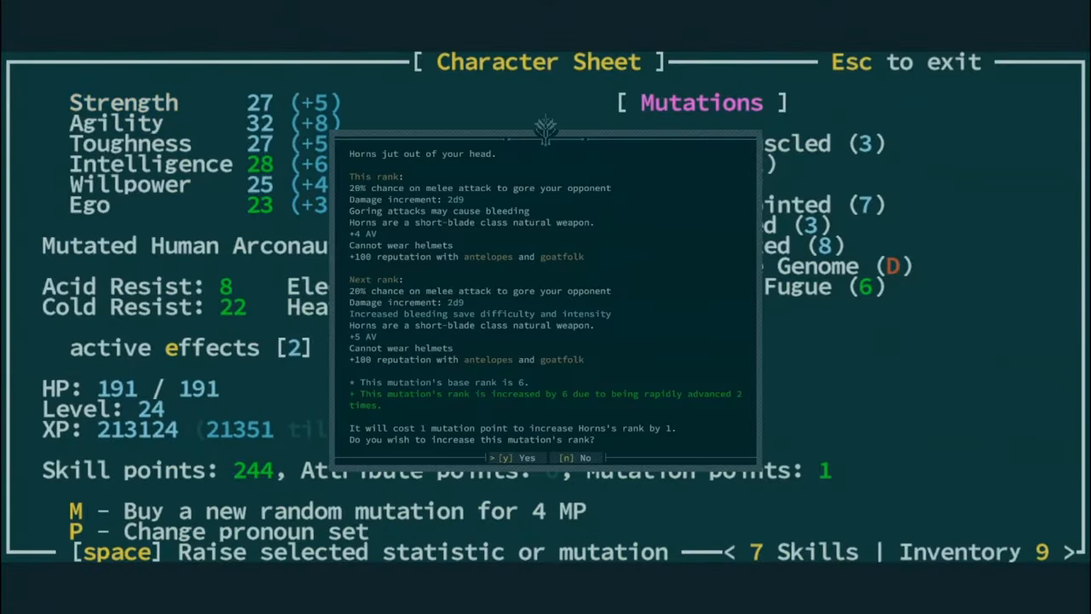
Raise the Horns mutation, then buy a 100-point skill leaving 144 skill points
key(y)
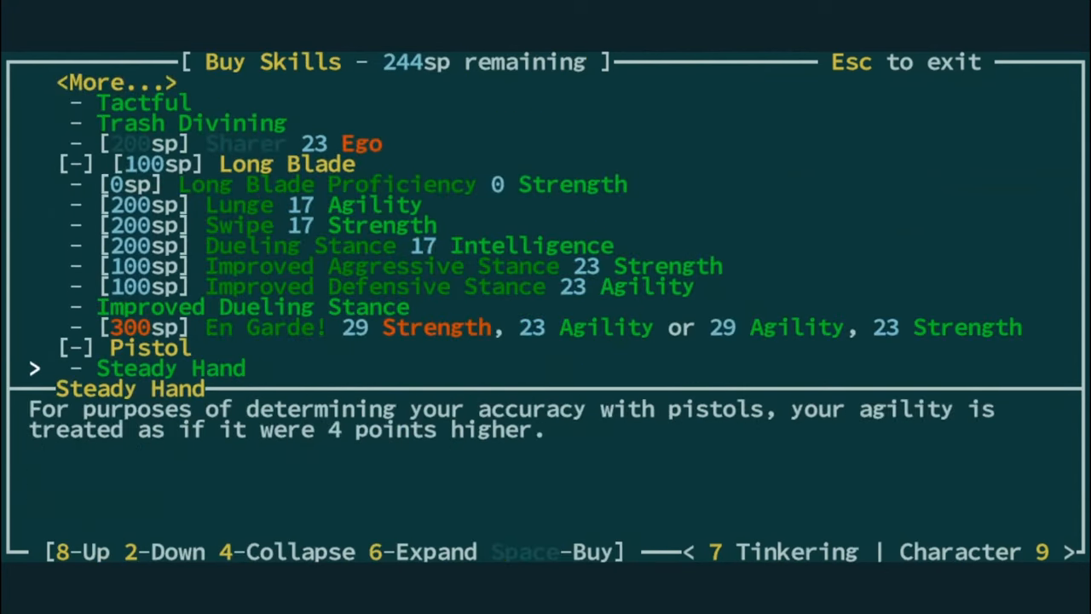
key(2)
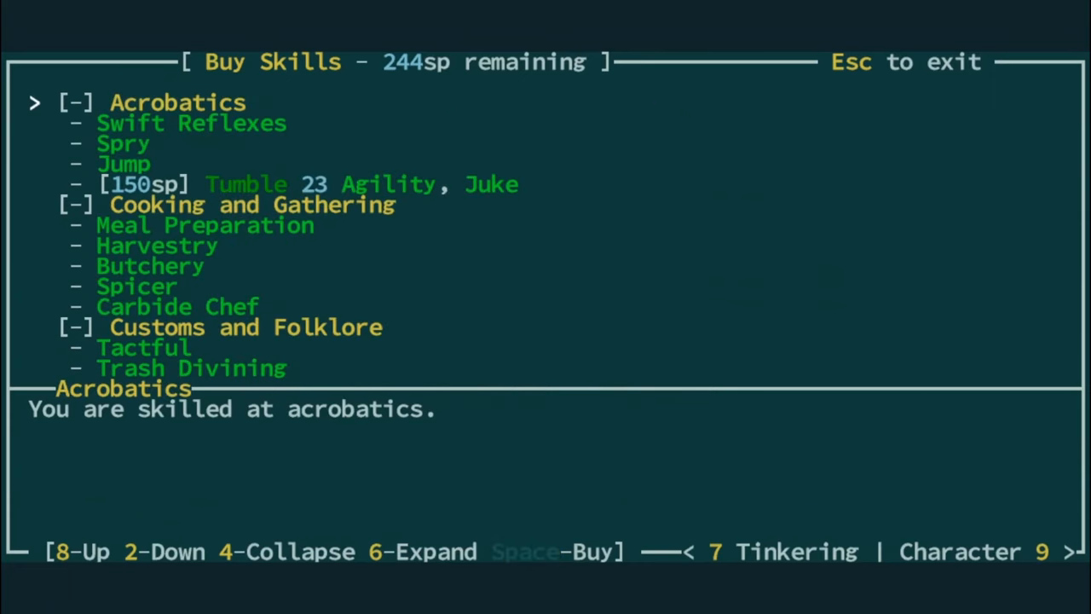
scroll(down, 3)
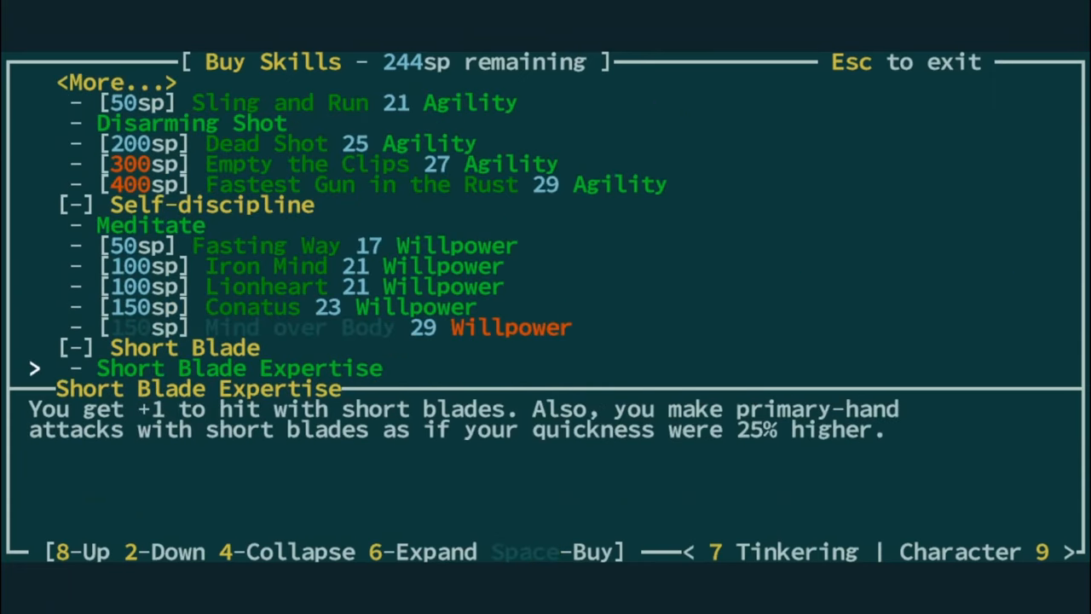
scroll(down, 3)
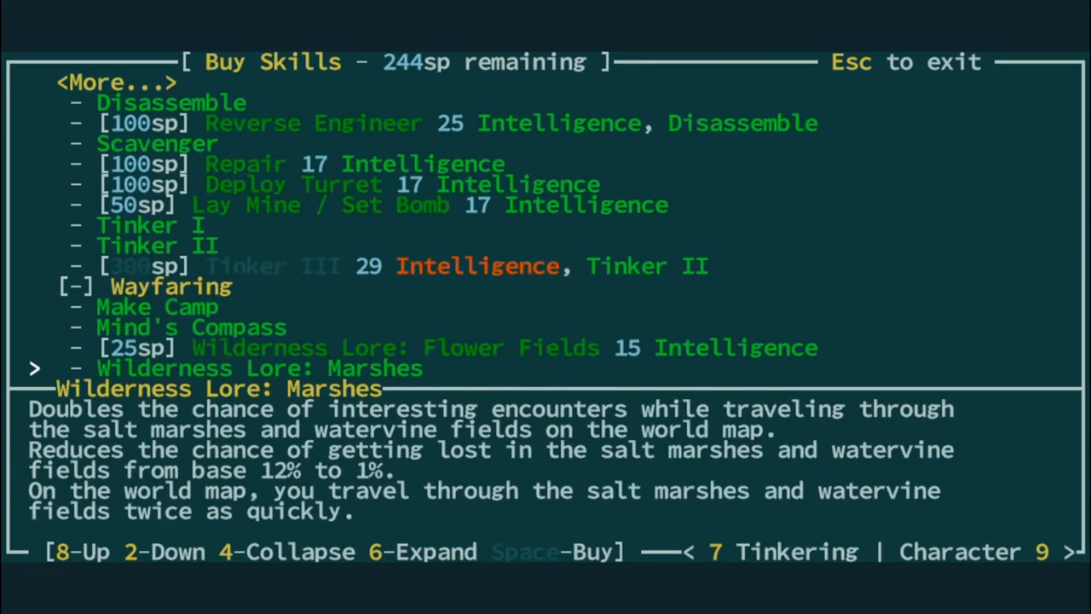
scroll(down, 3)
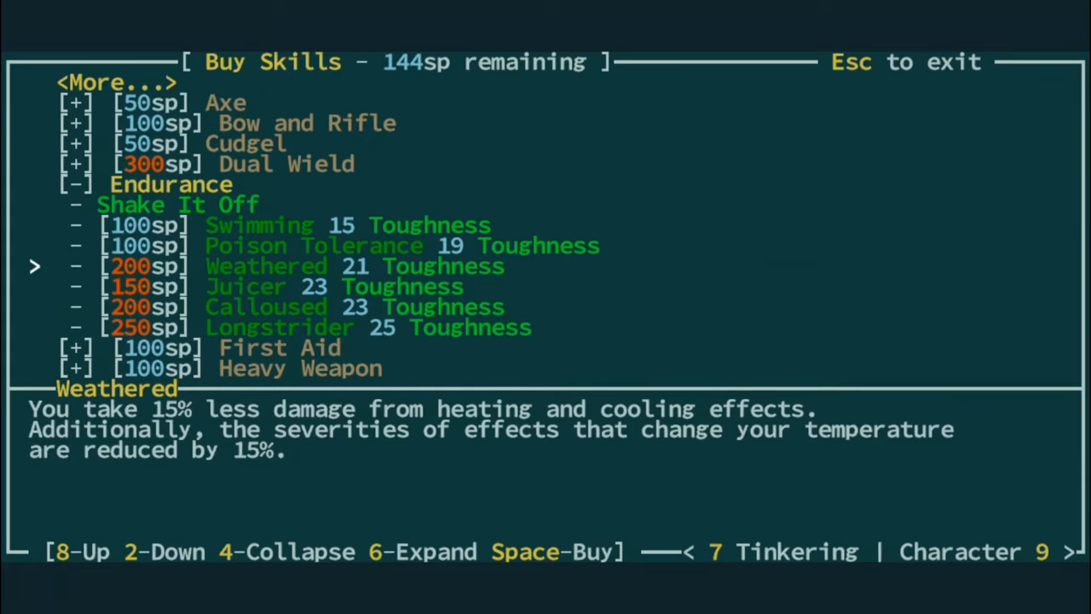
key(Escape)
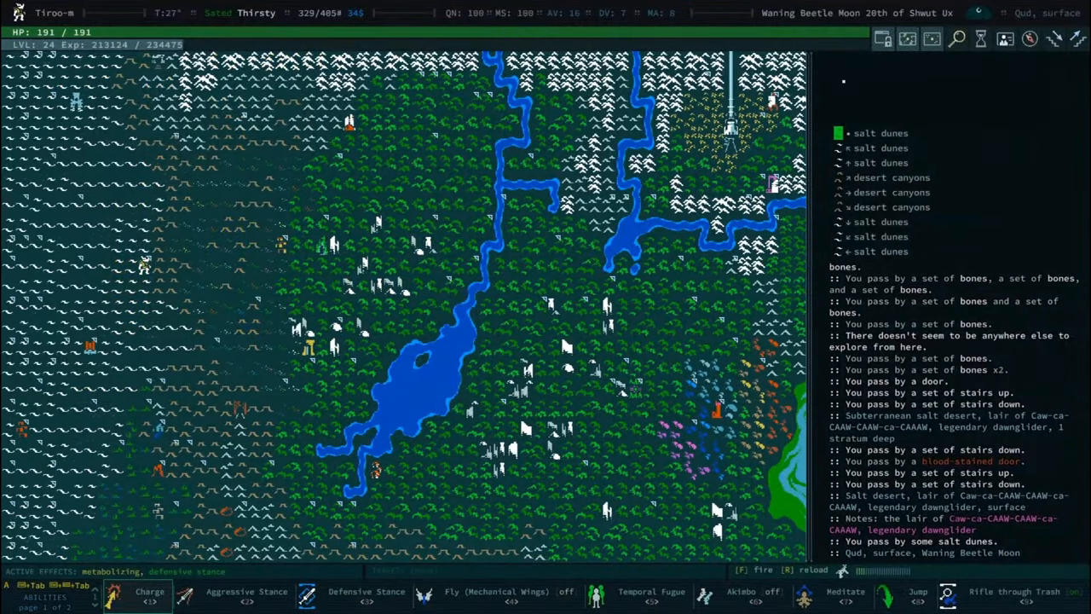
Review the character sheet, then arrive at Bethesda Susa and dismiss the juicing cannibal notice
key(Escape)
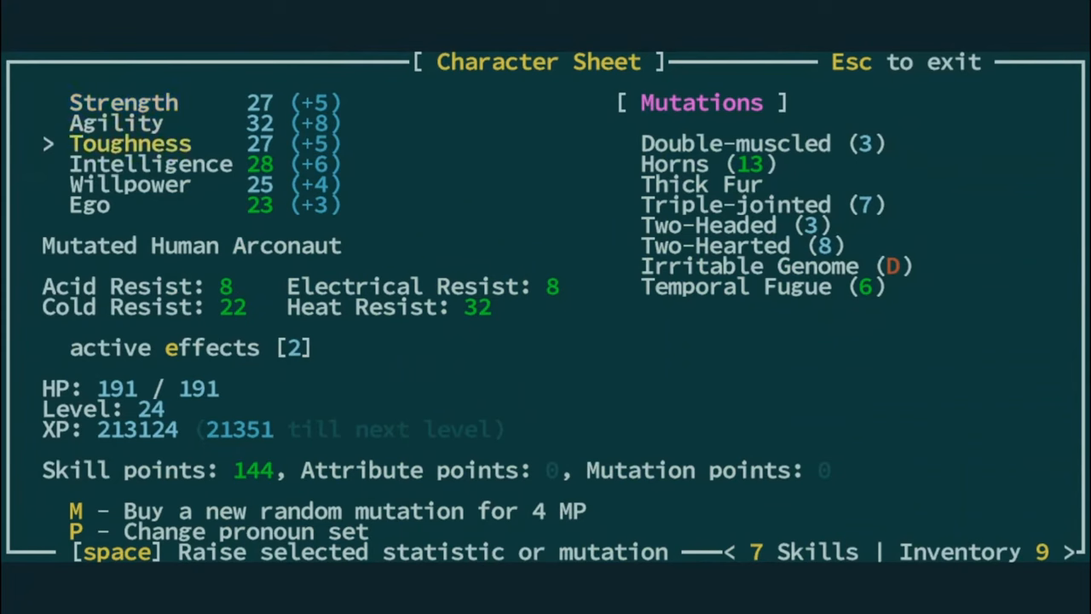
key(Escape)
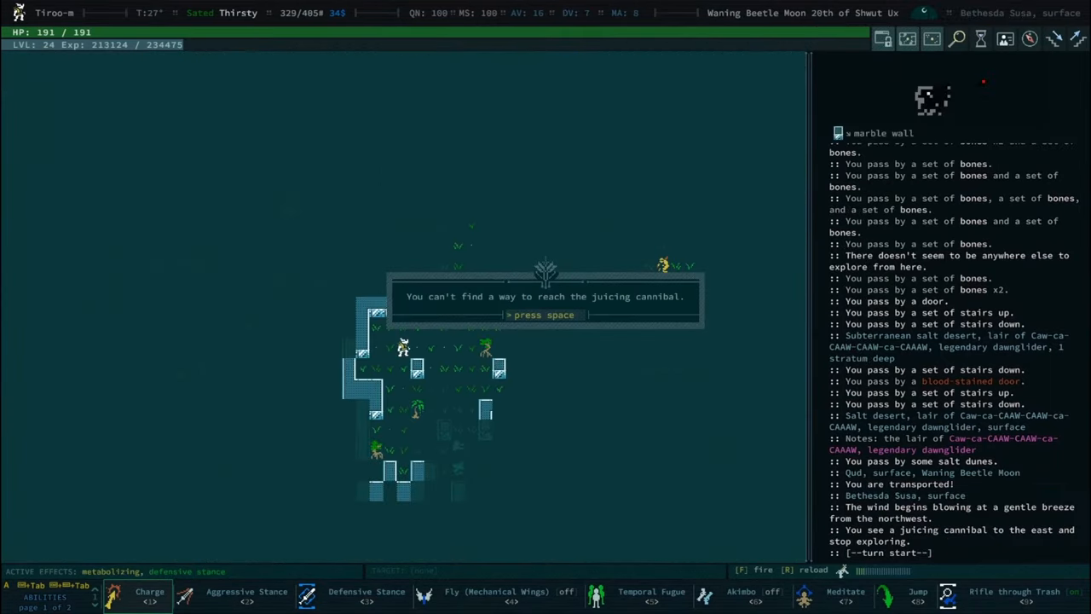
key(space)
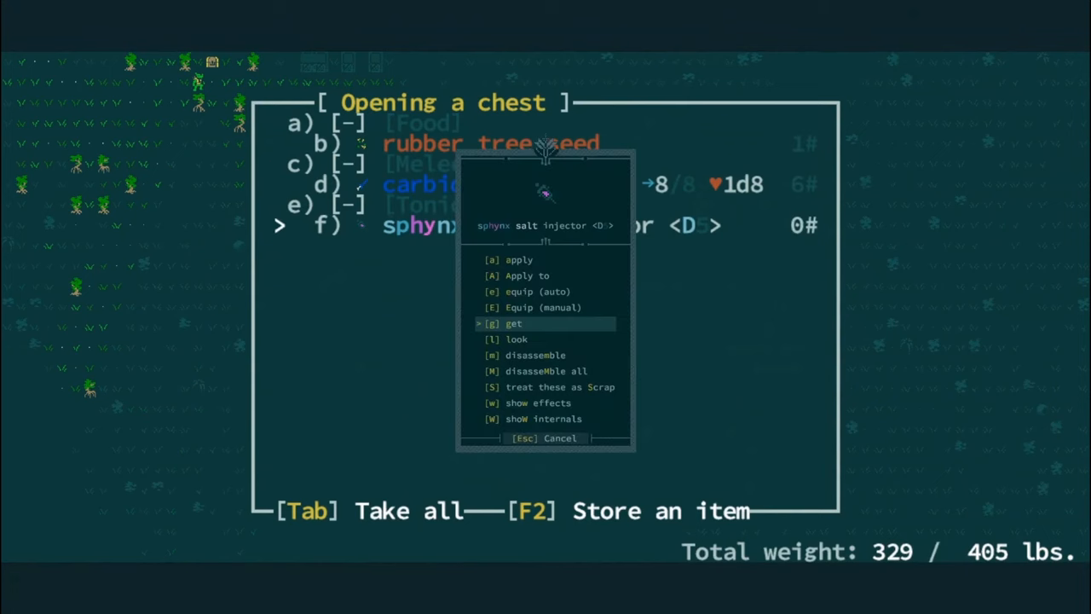
Take the sphynx salt injector from the chest and look at the nearby cloneling
key(g)
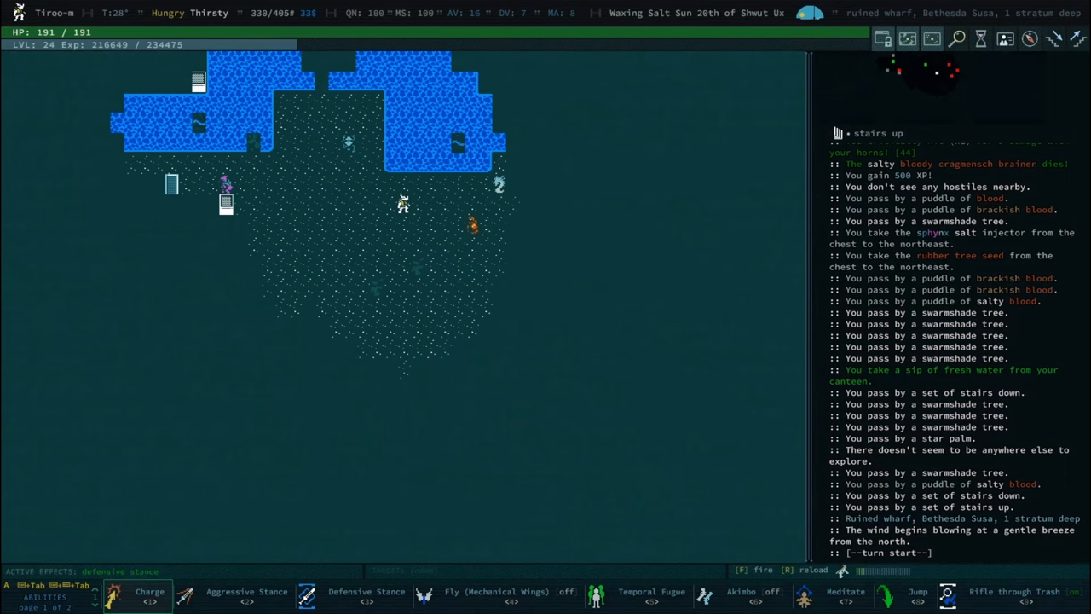
key(l)
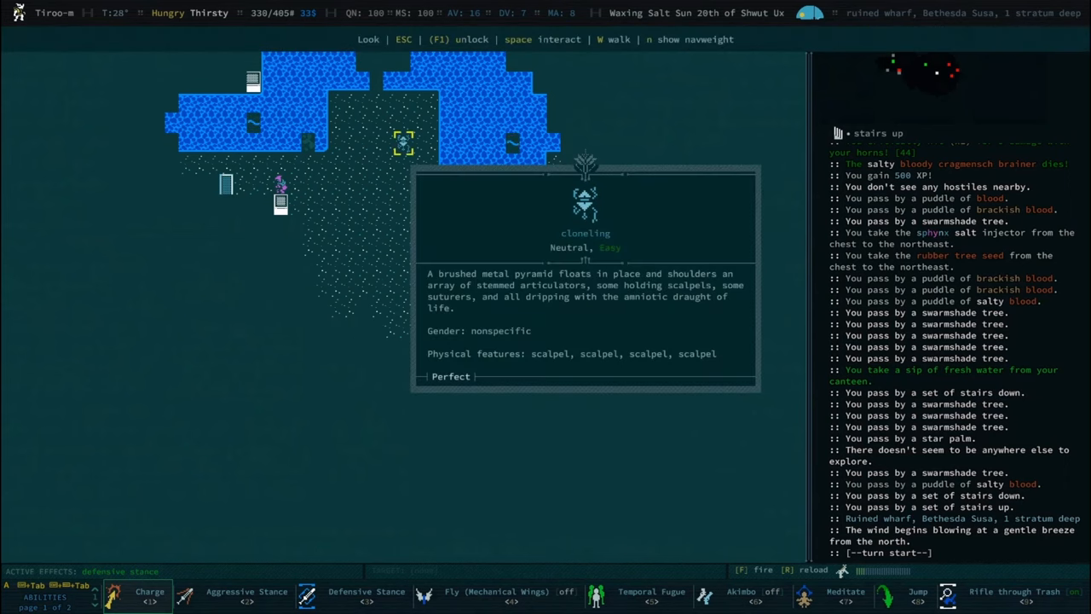